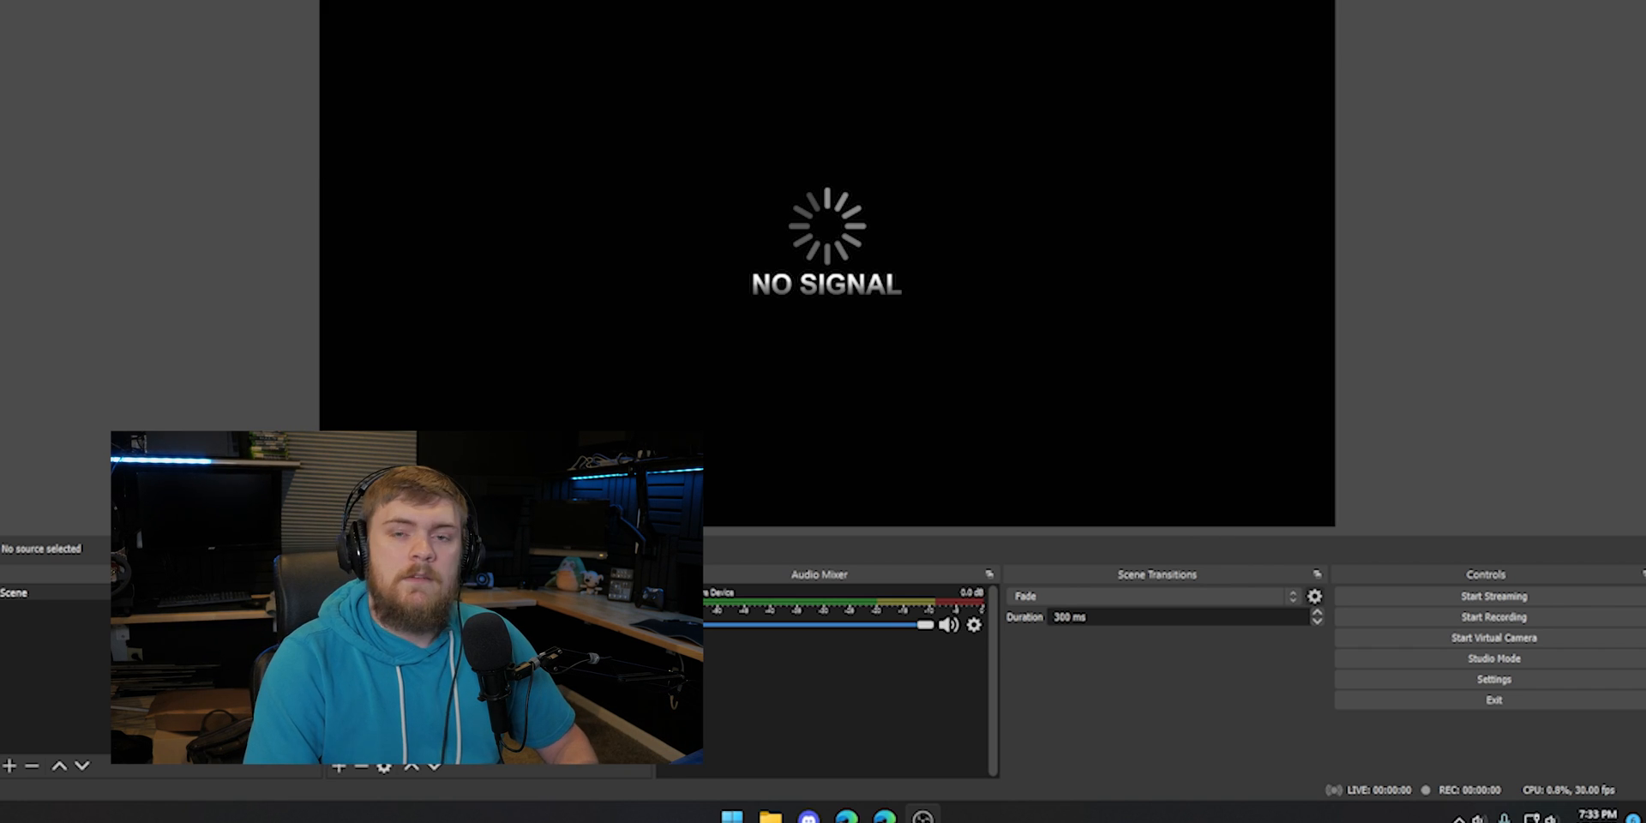
# Browse the auto-configuration wizard's video options, keeping 1920x1080 canvas, then close it without applying.
pyautogui.click(286, 24)
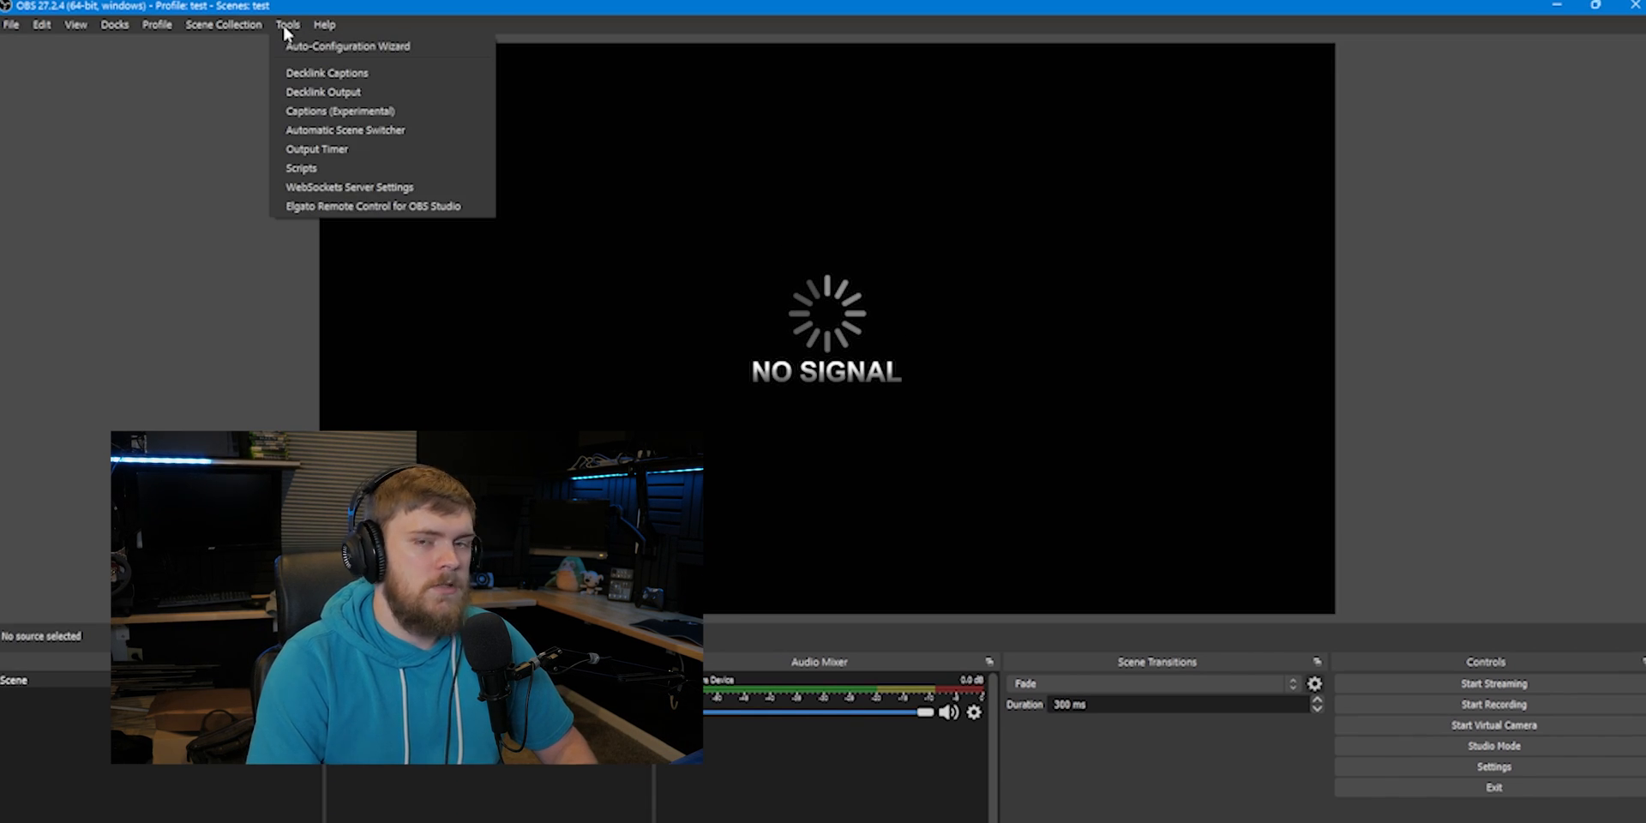
pyautogui.click(346, 46)
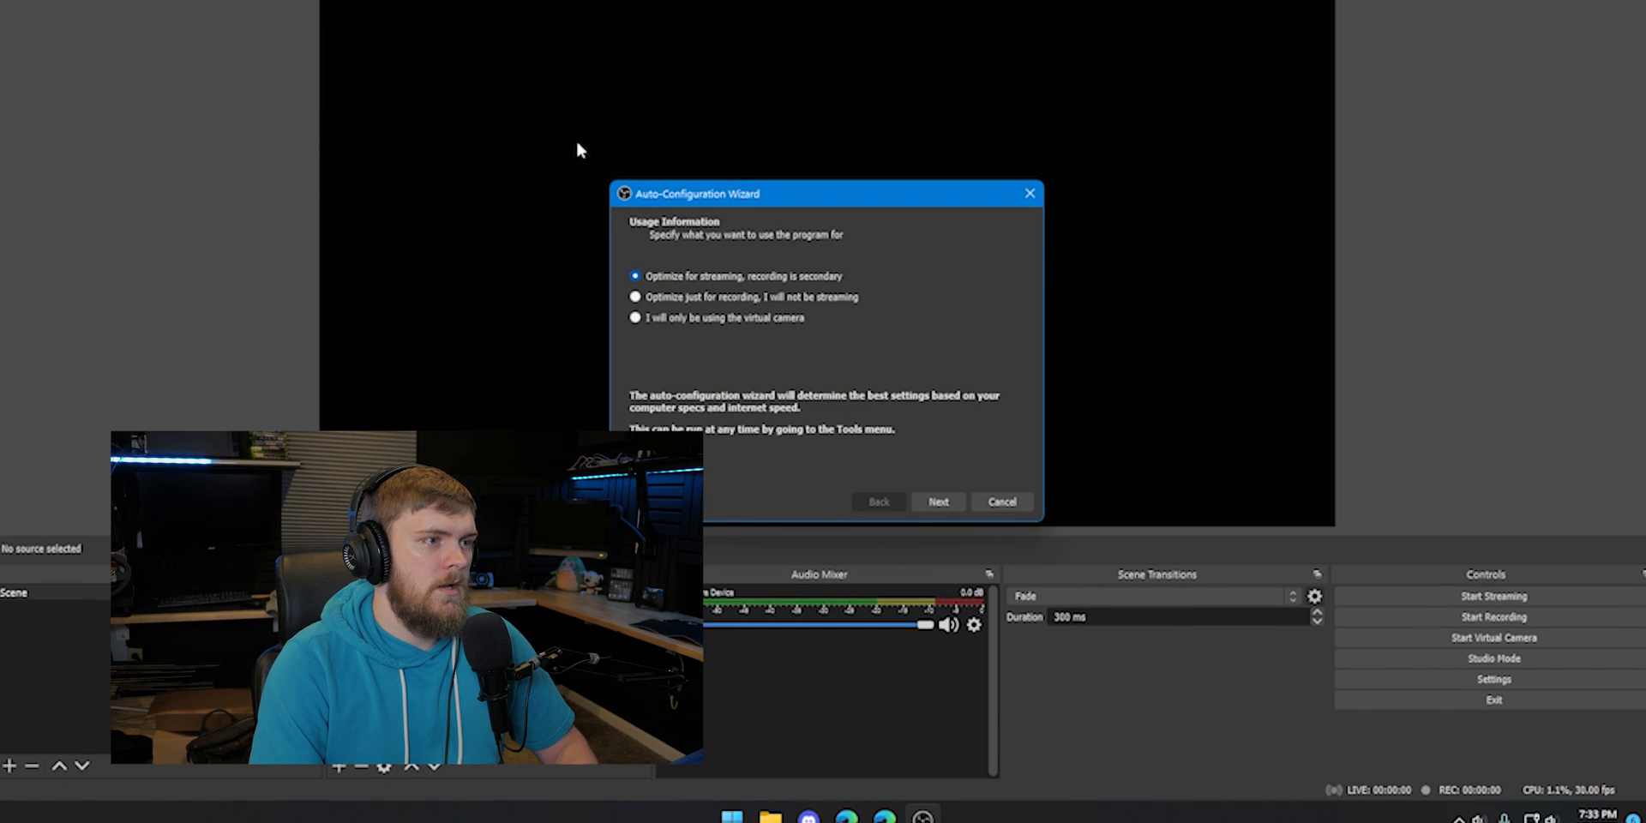
pyautogui.click(936, 500)
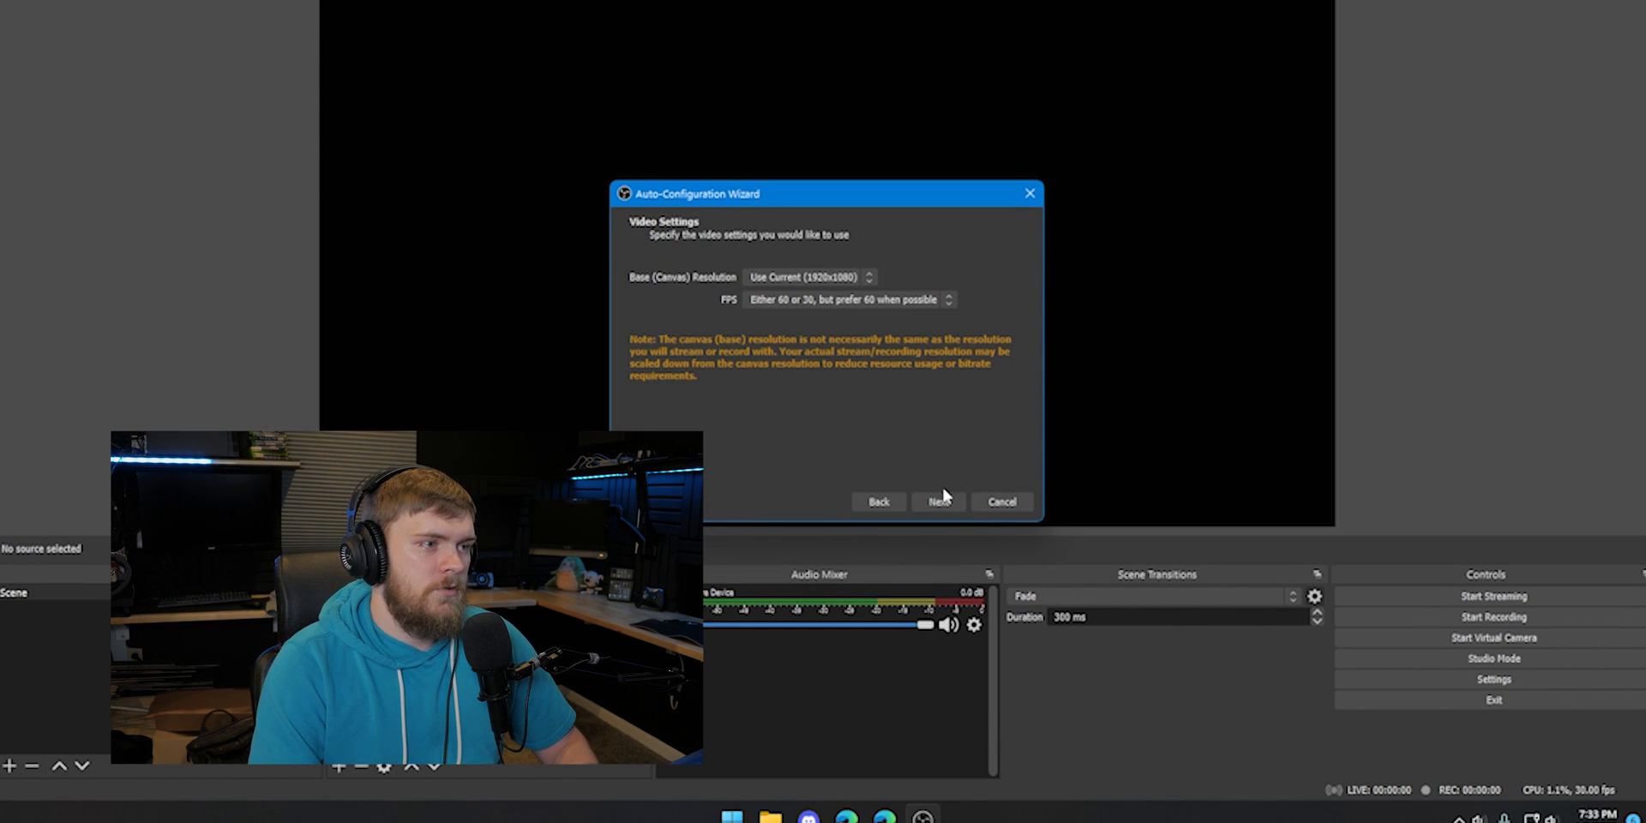
pyautogui.moveTo(575, 284)
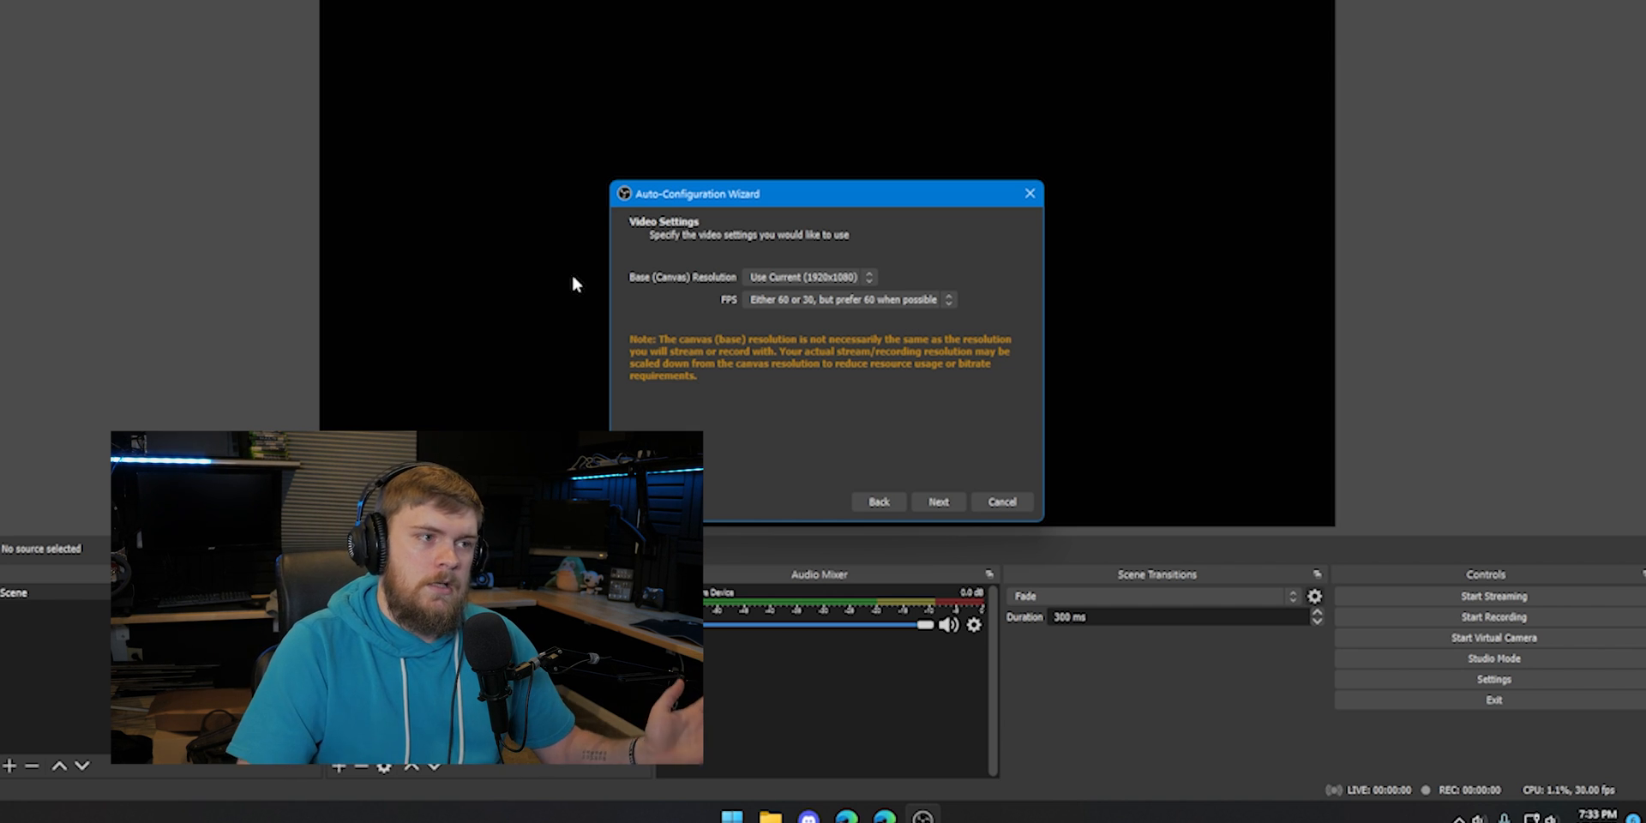
pyautogui.click(845, 299)
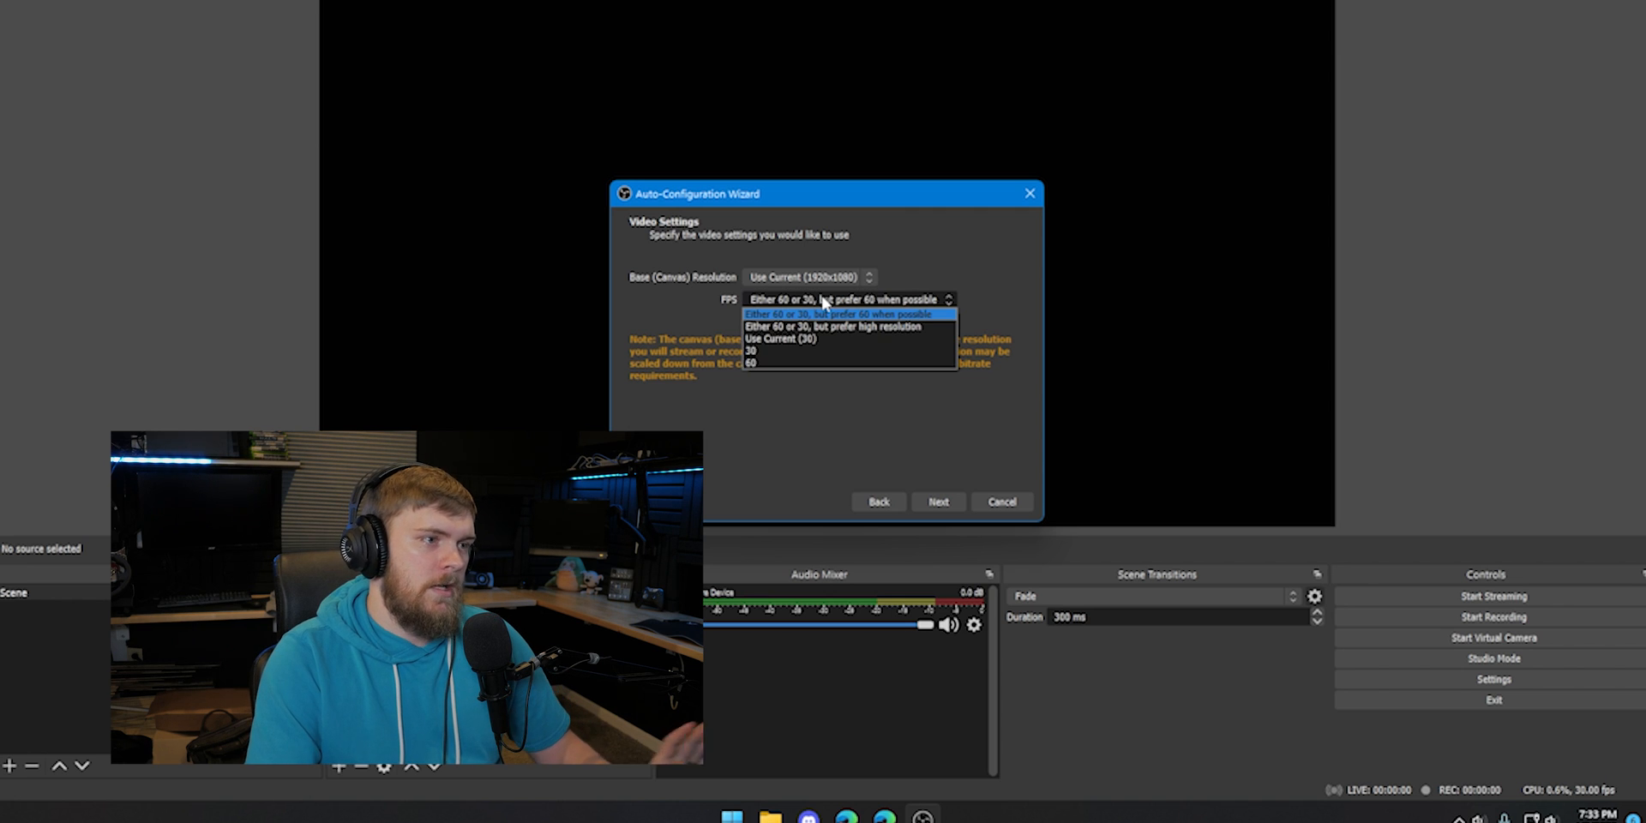
pyautogui.click(803, 276)
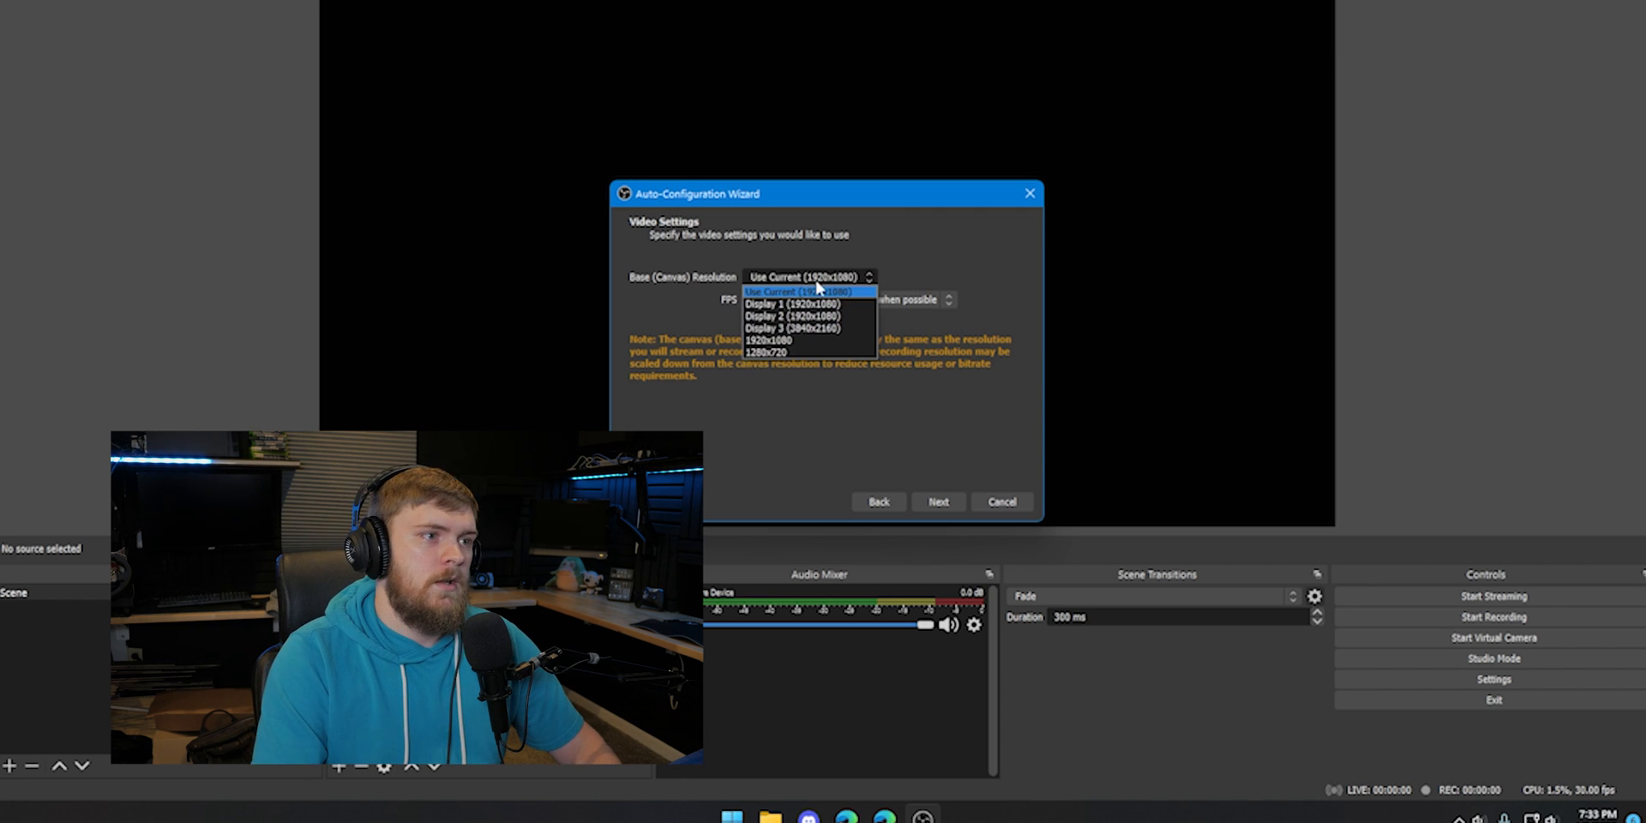
pyautogui.click(804, 291)
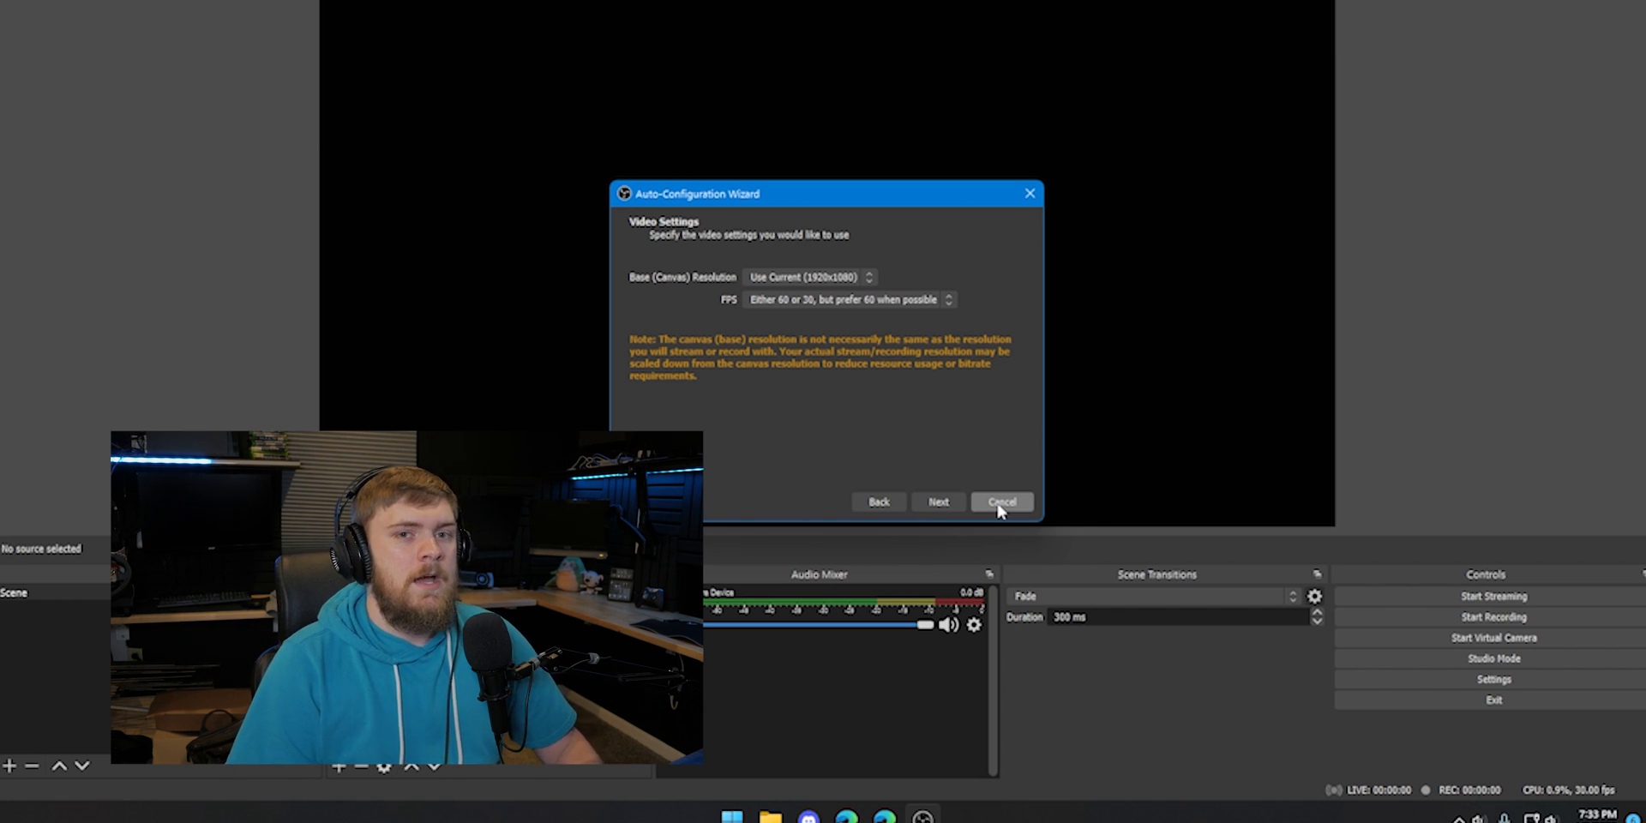
pyautogui.click(1001, 501)
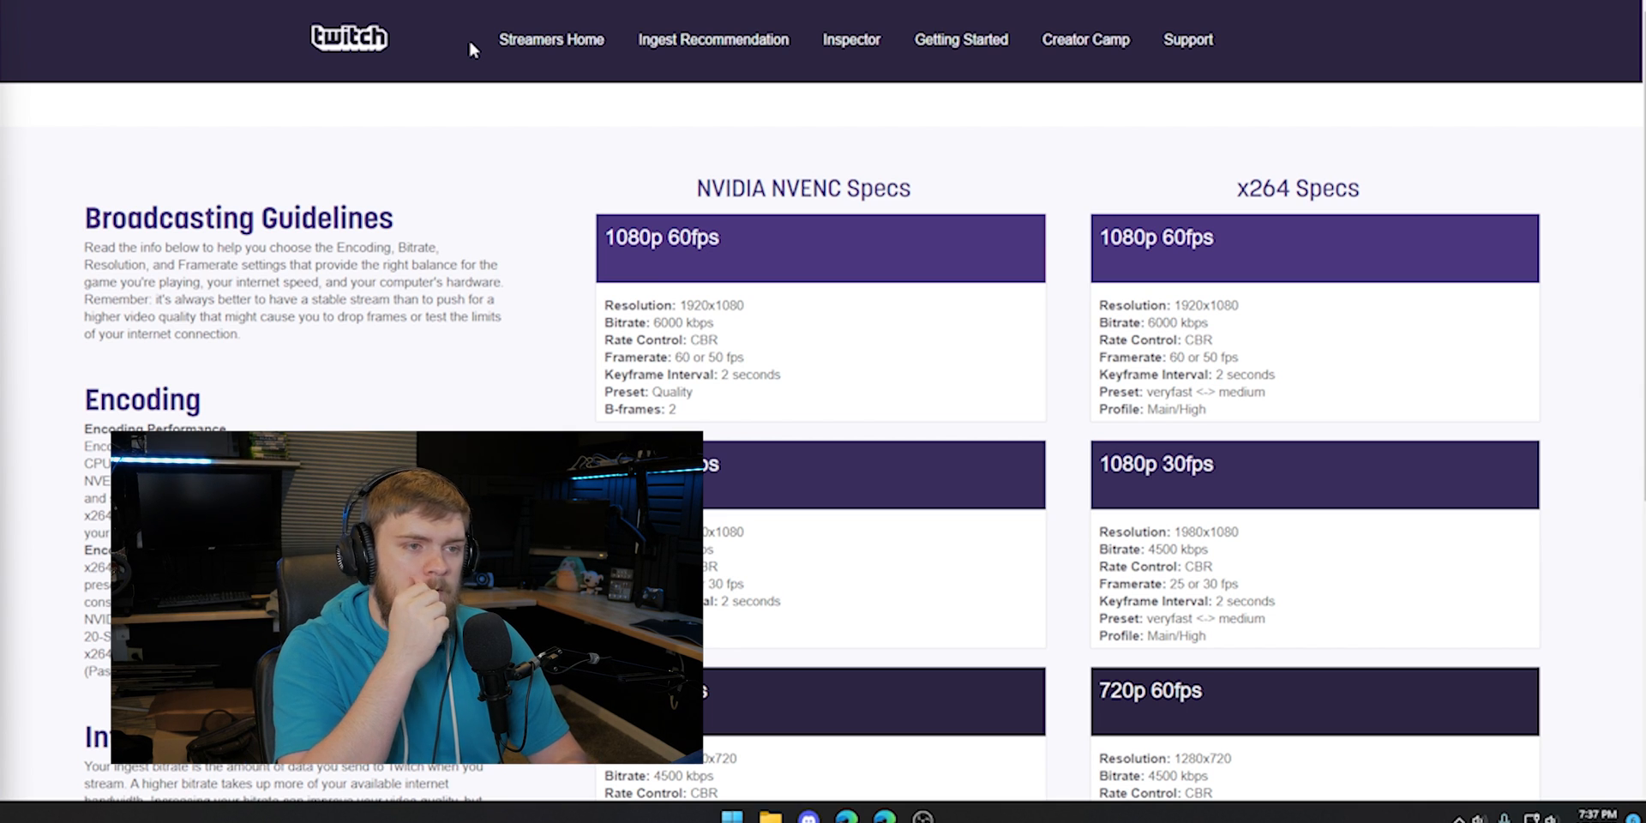
pyautogui.moveTo(94, 253)
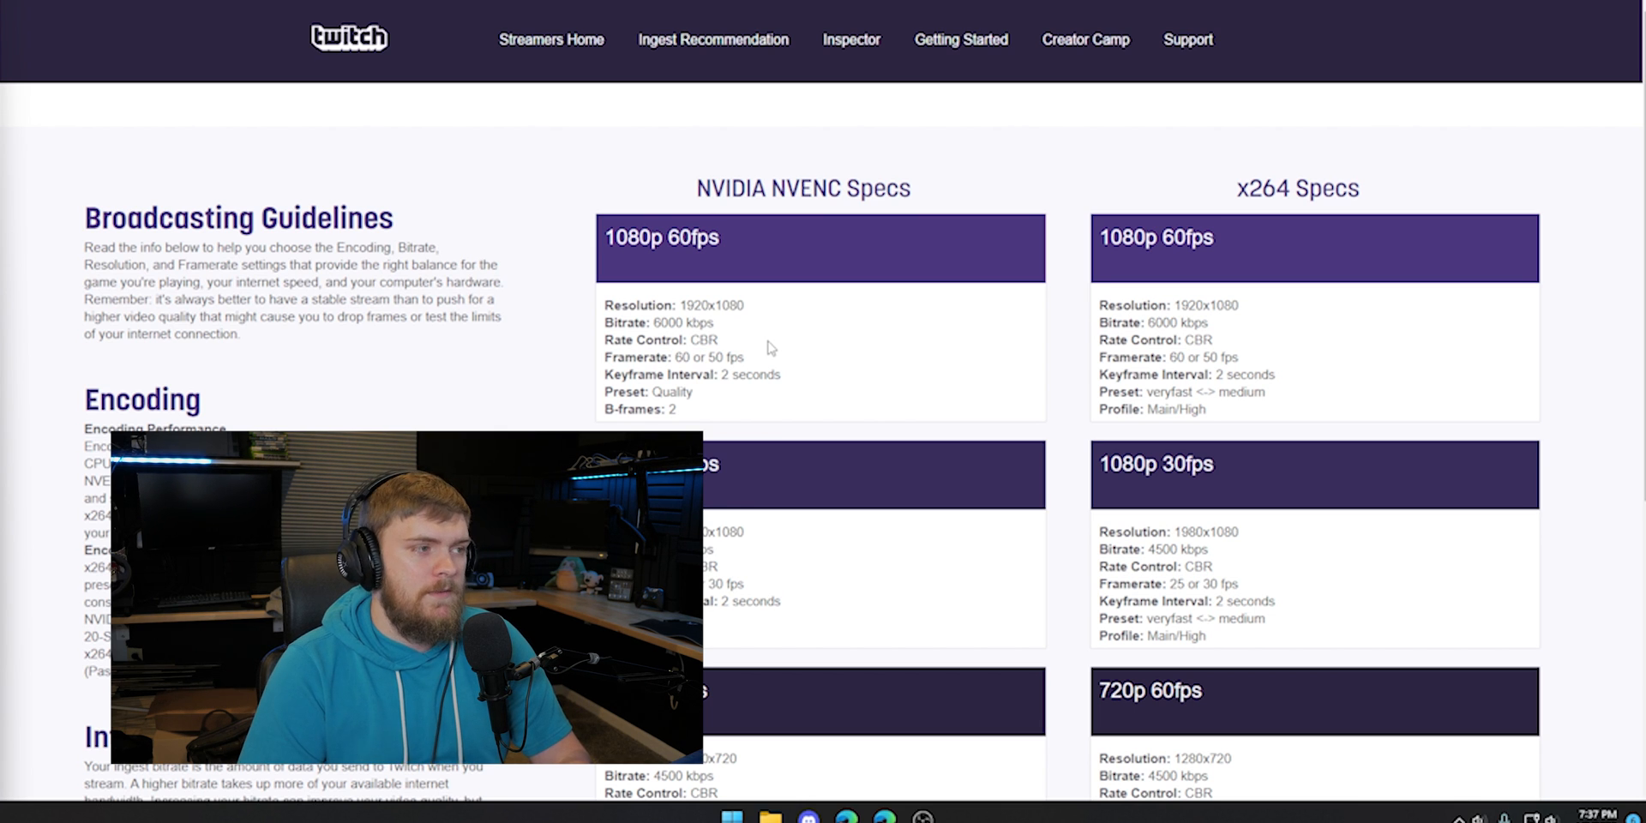
pyautogui.moveTo(604, 69)
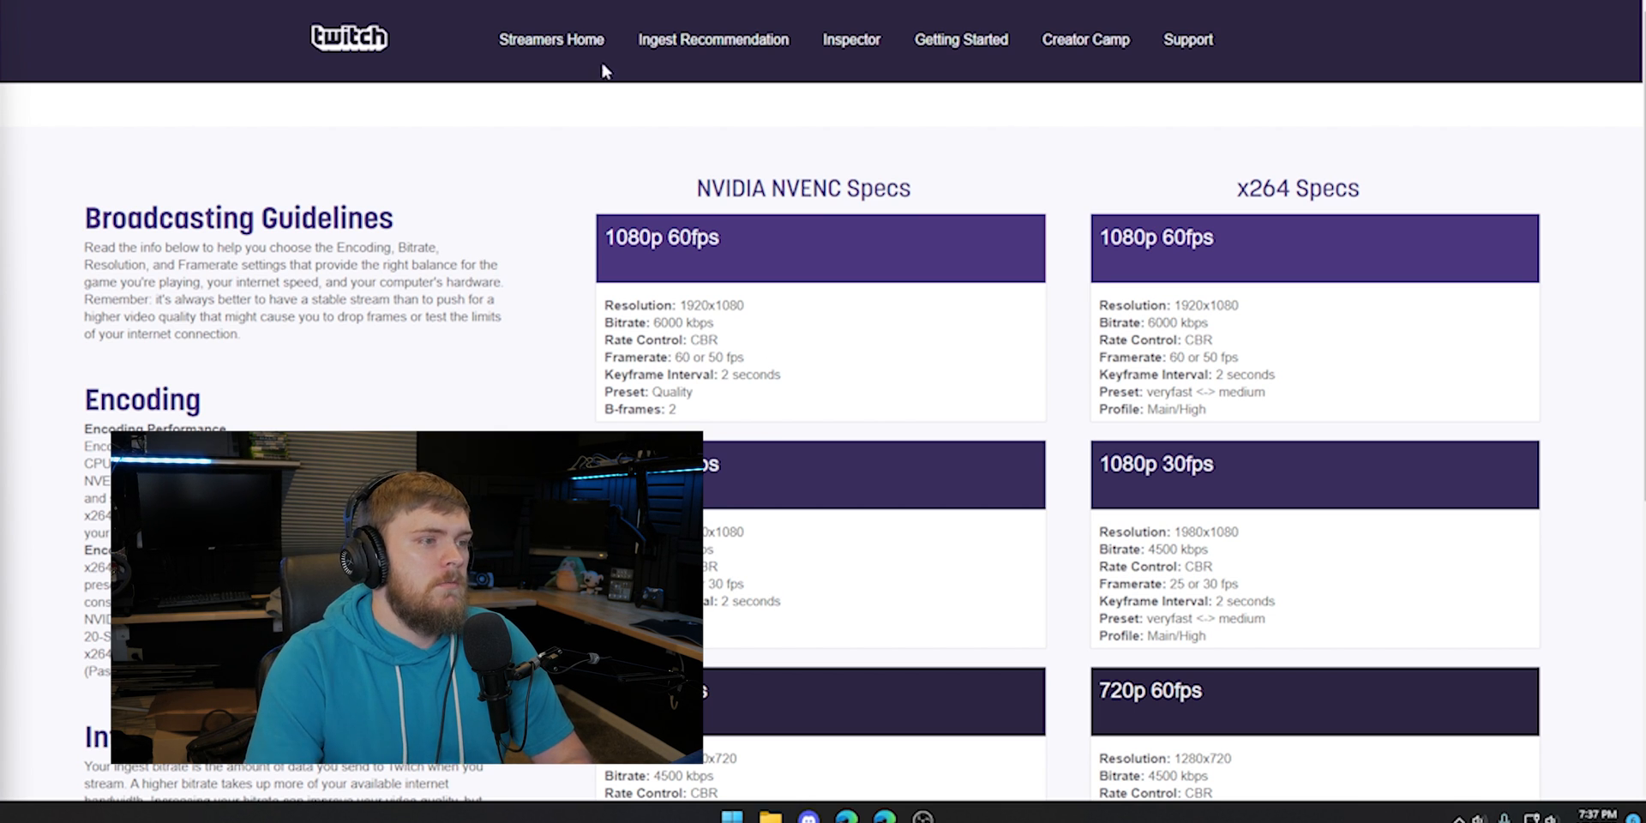
pyautogui.moveTo(1175, 210)
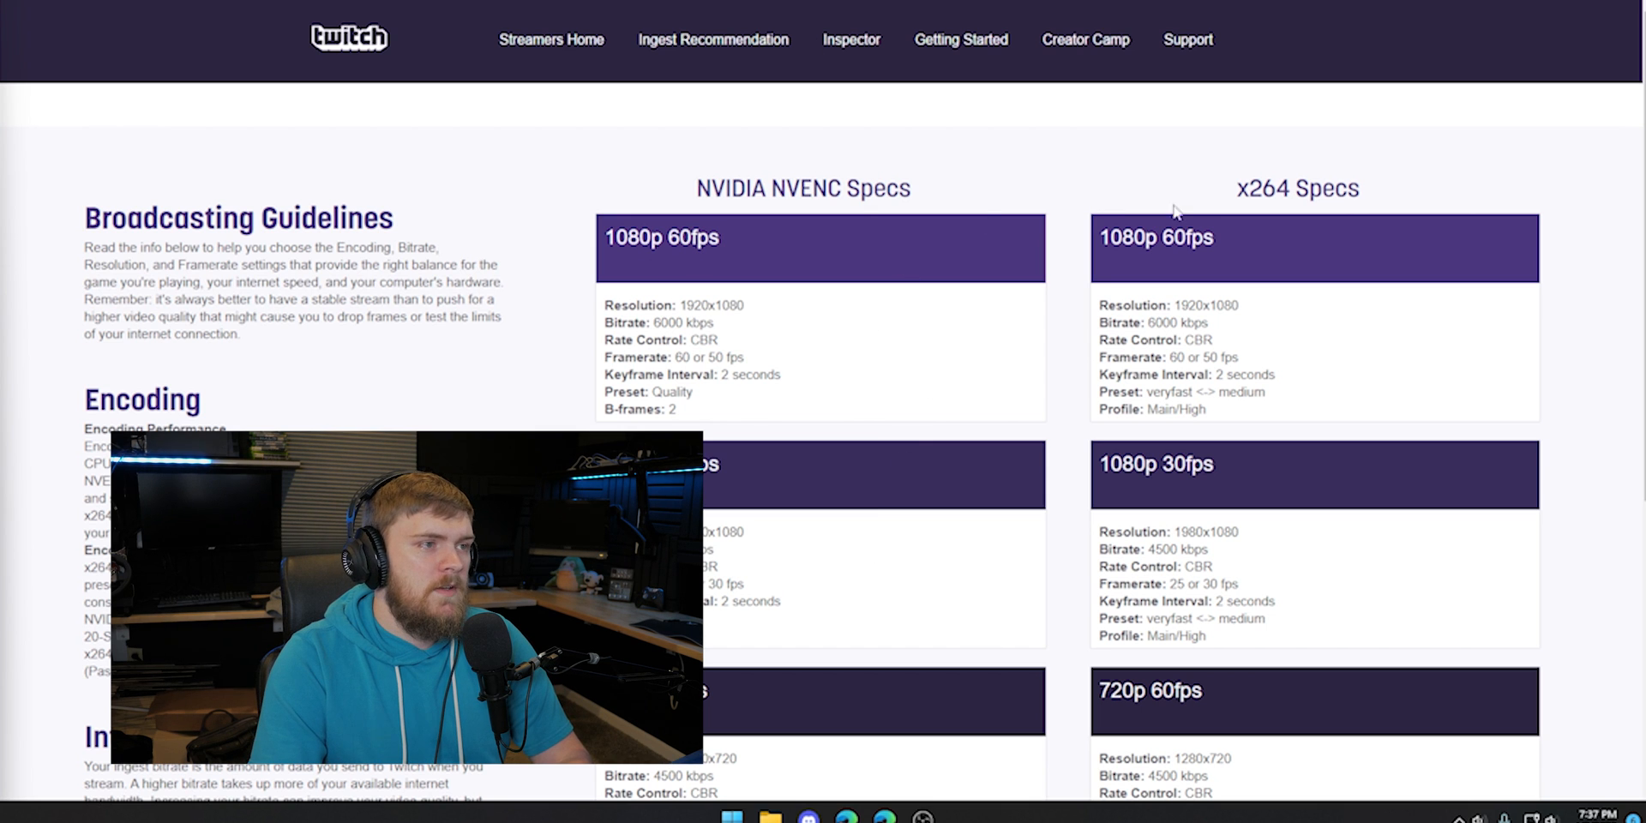
# Scroll through Twitch's NVENC and x264 spec tables for 1080p and 720p streams.
pyautogui.scroll(-3)
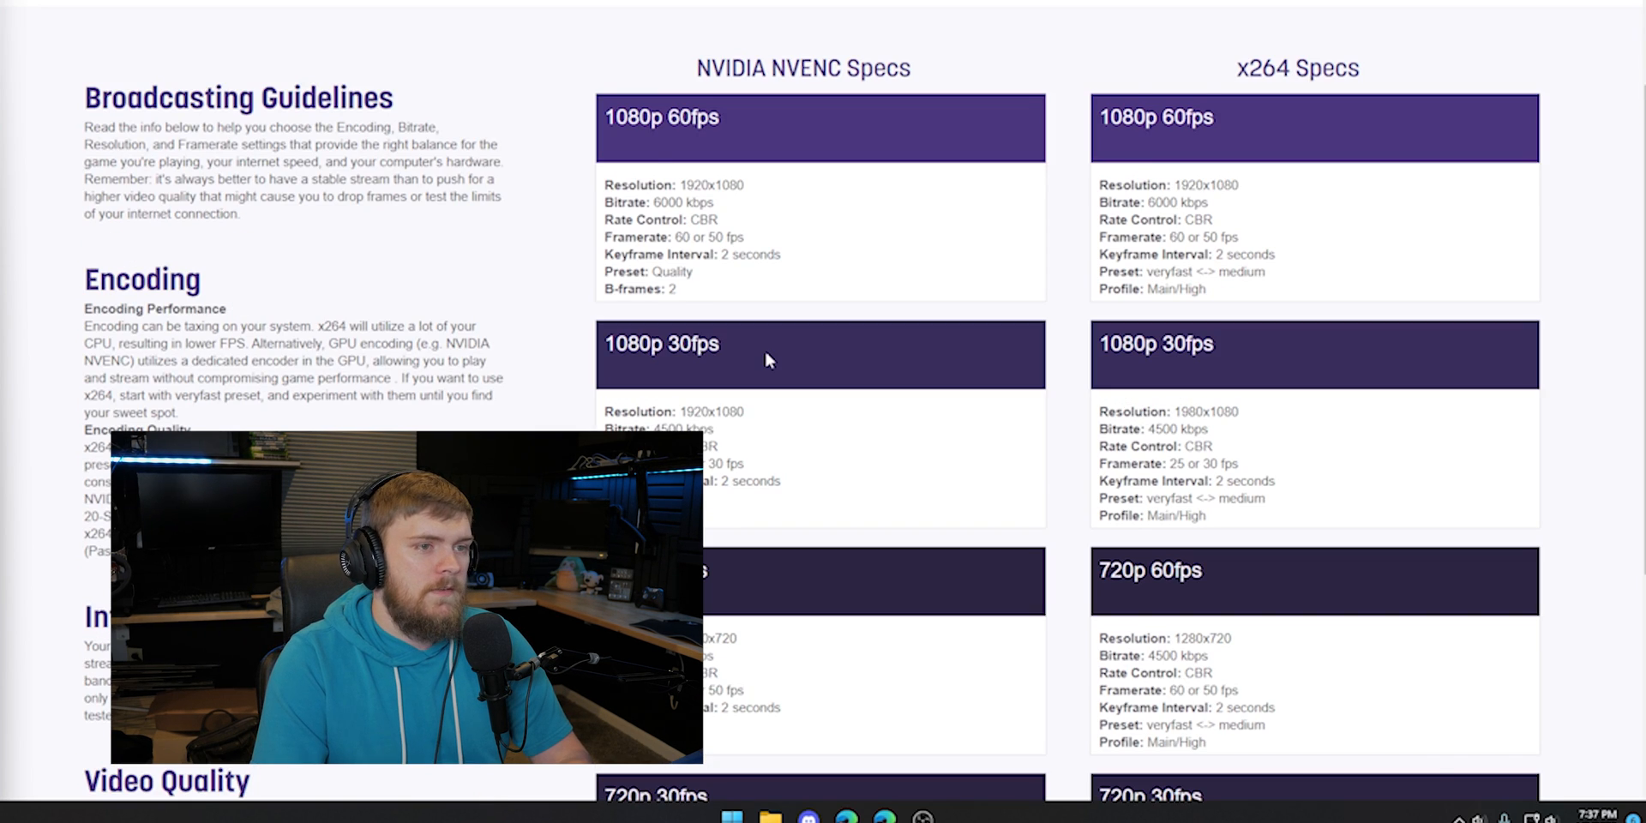
pyautogui.scroll(-3)
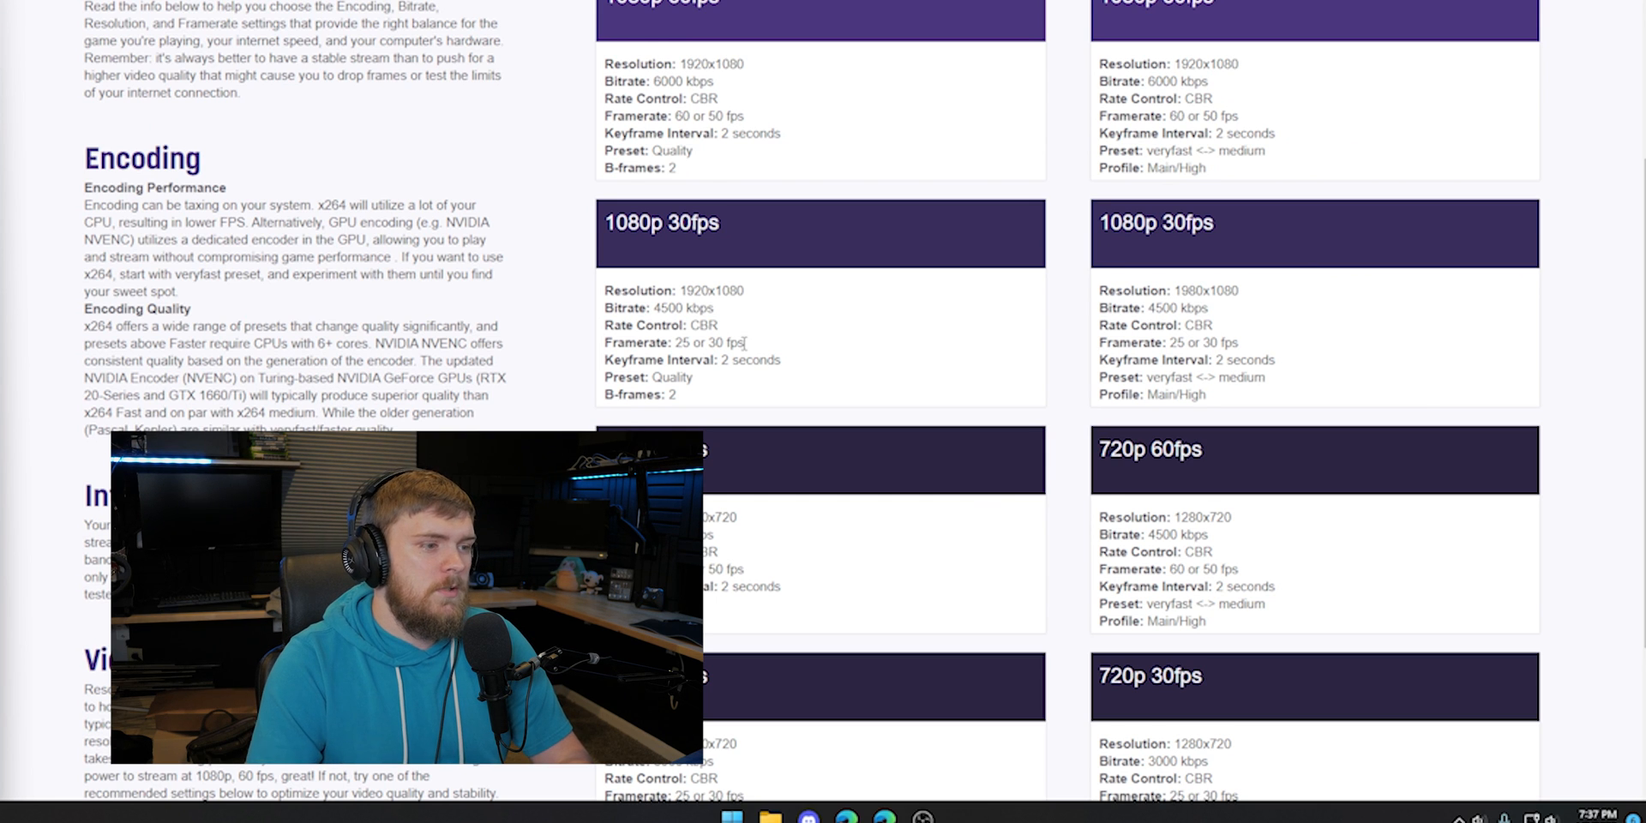
pyautogui.scroll(3)
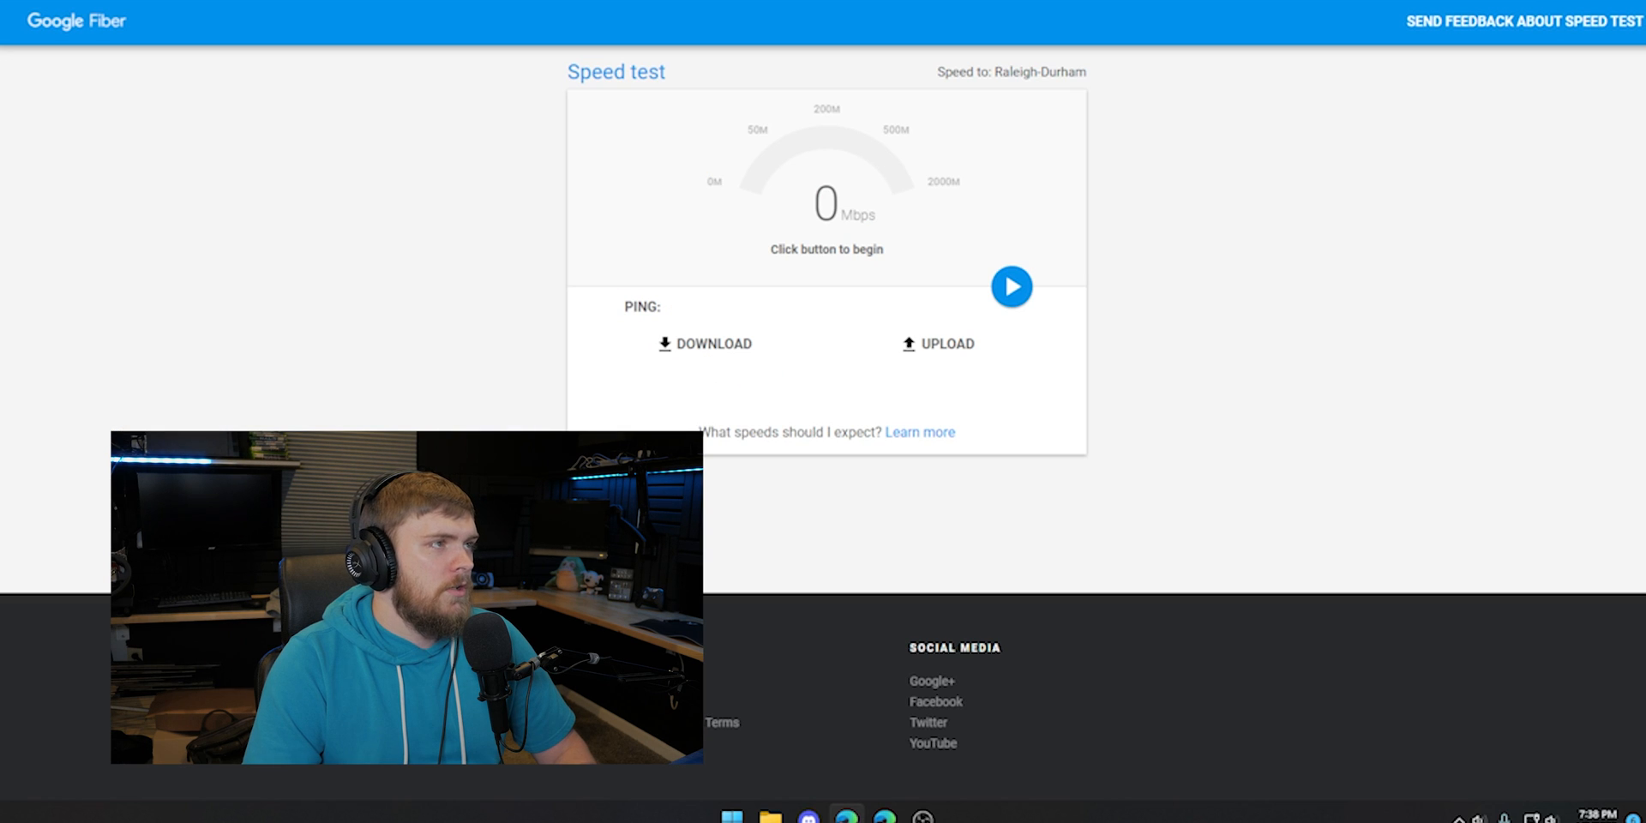
pyautogui.moveTo(1159, 327)
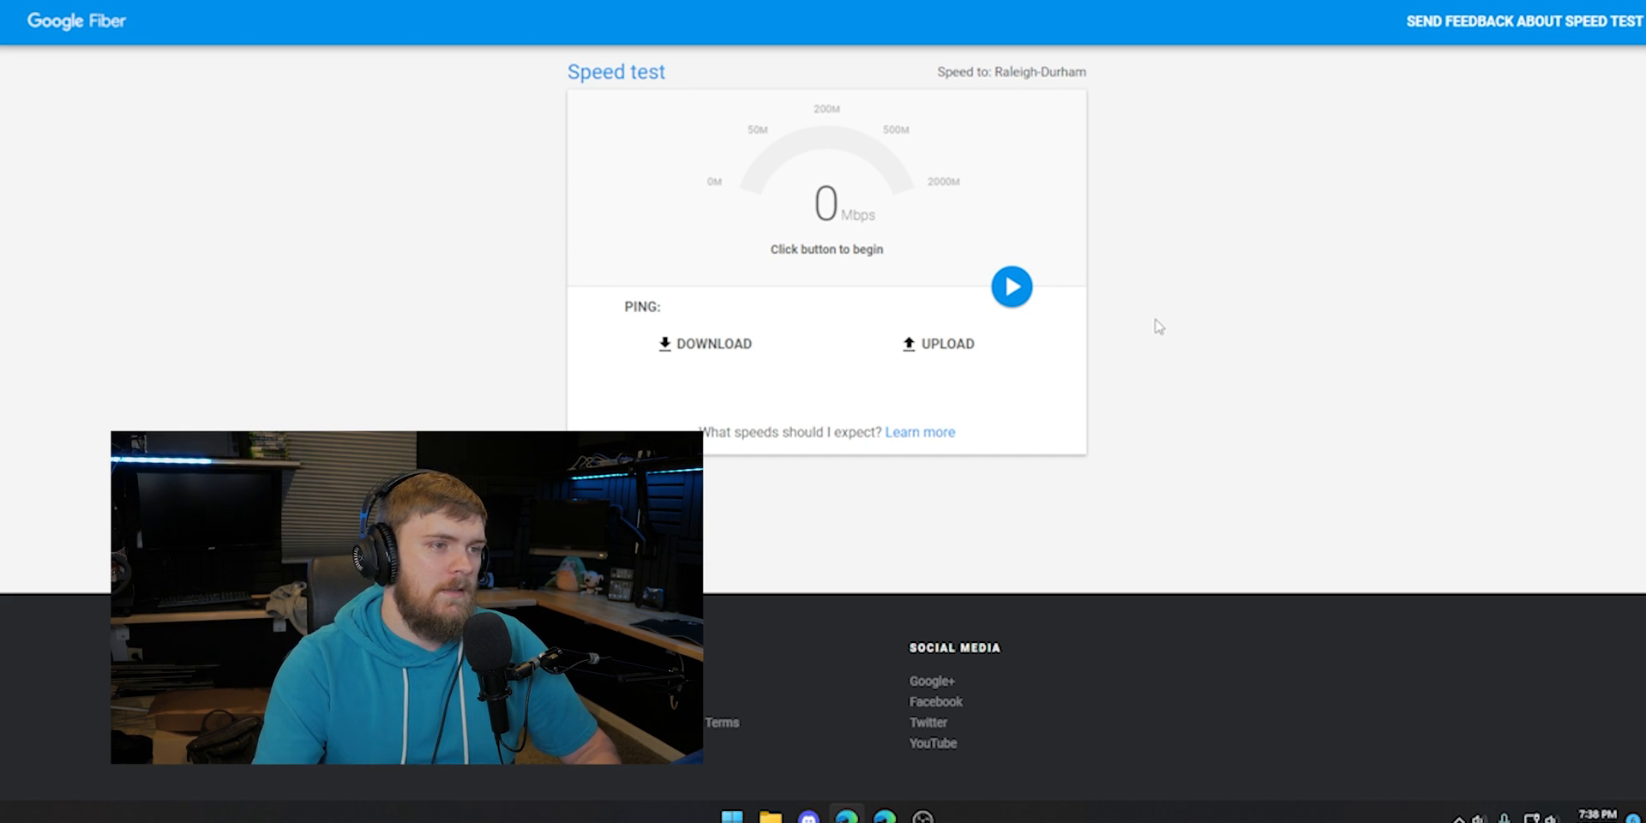
pyautogui.moveTo(1010, 286)
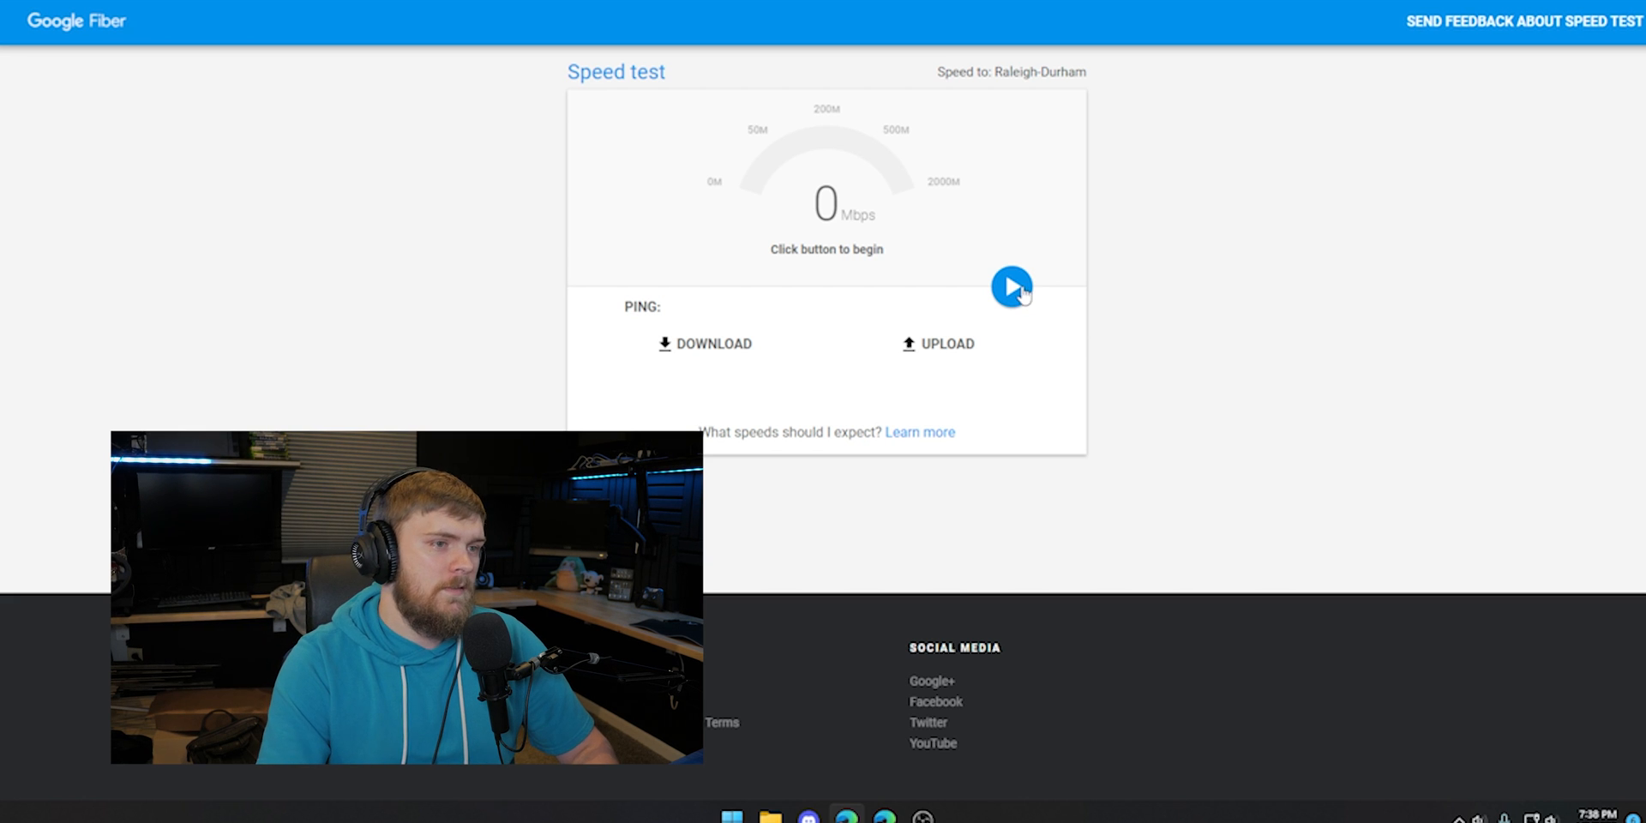
# Run the Google Fiber speed test: 57 ms ping, 393 Mbps download, 22.9 Mbps upload.
pyautogui.click(1010, 287)
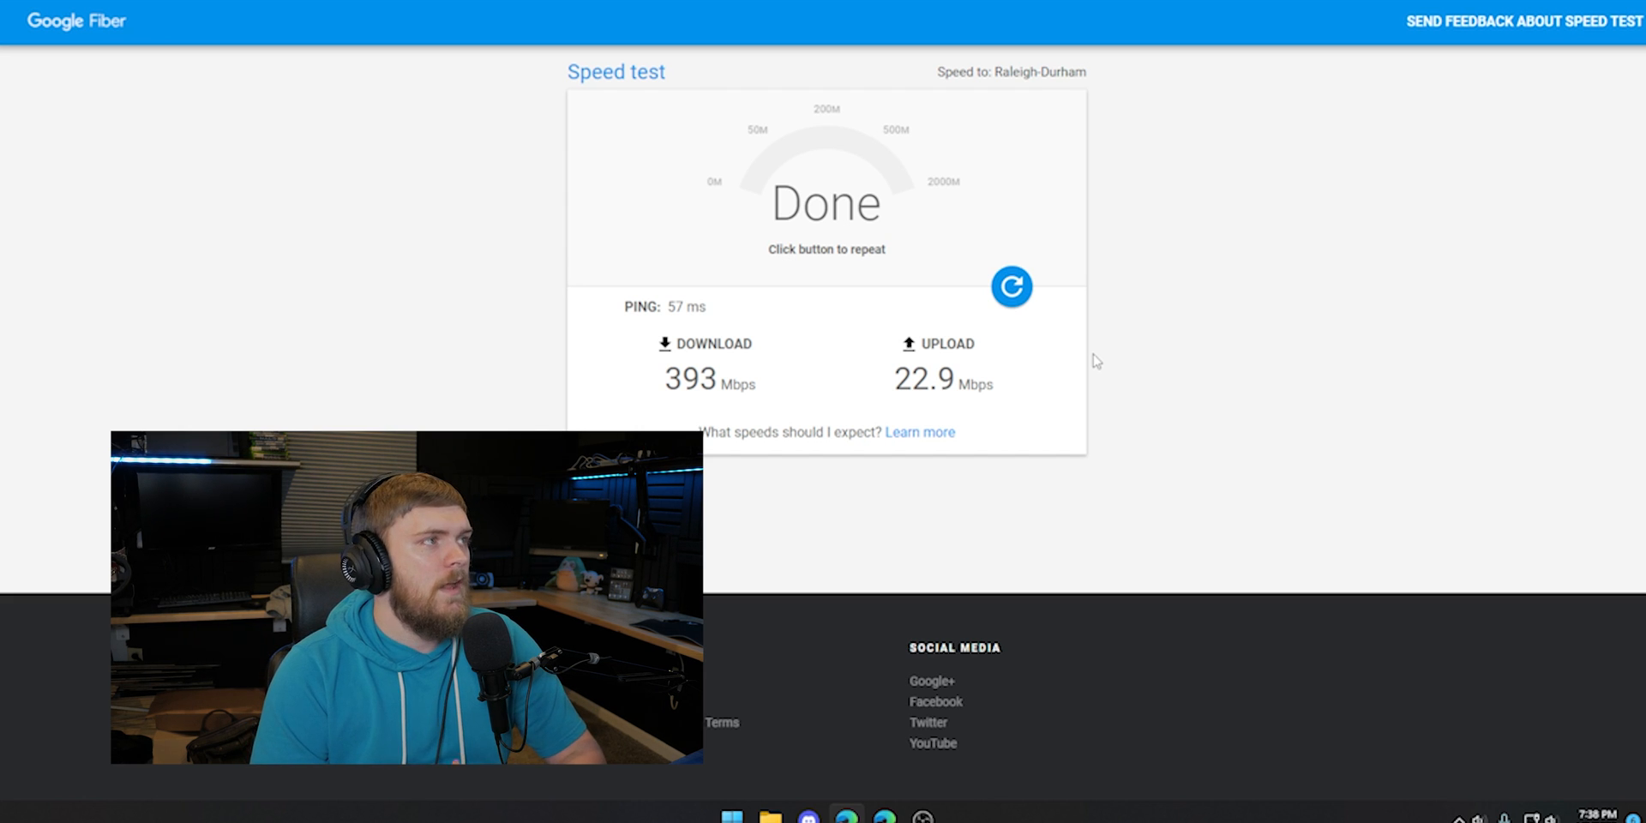
pyautogui.moveTo(221, 11)
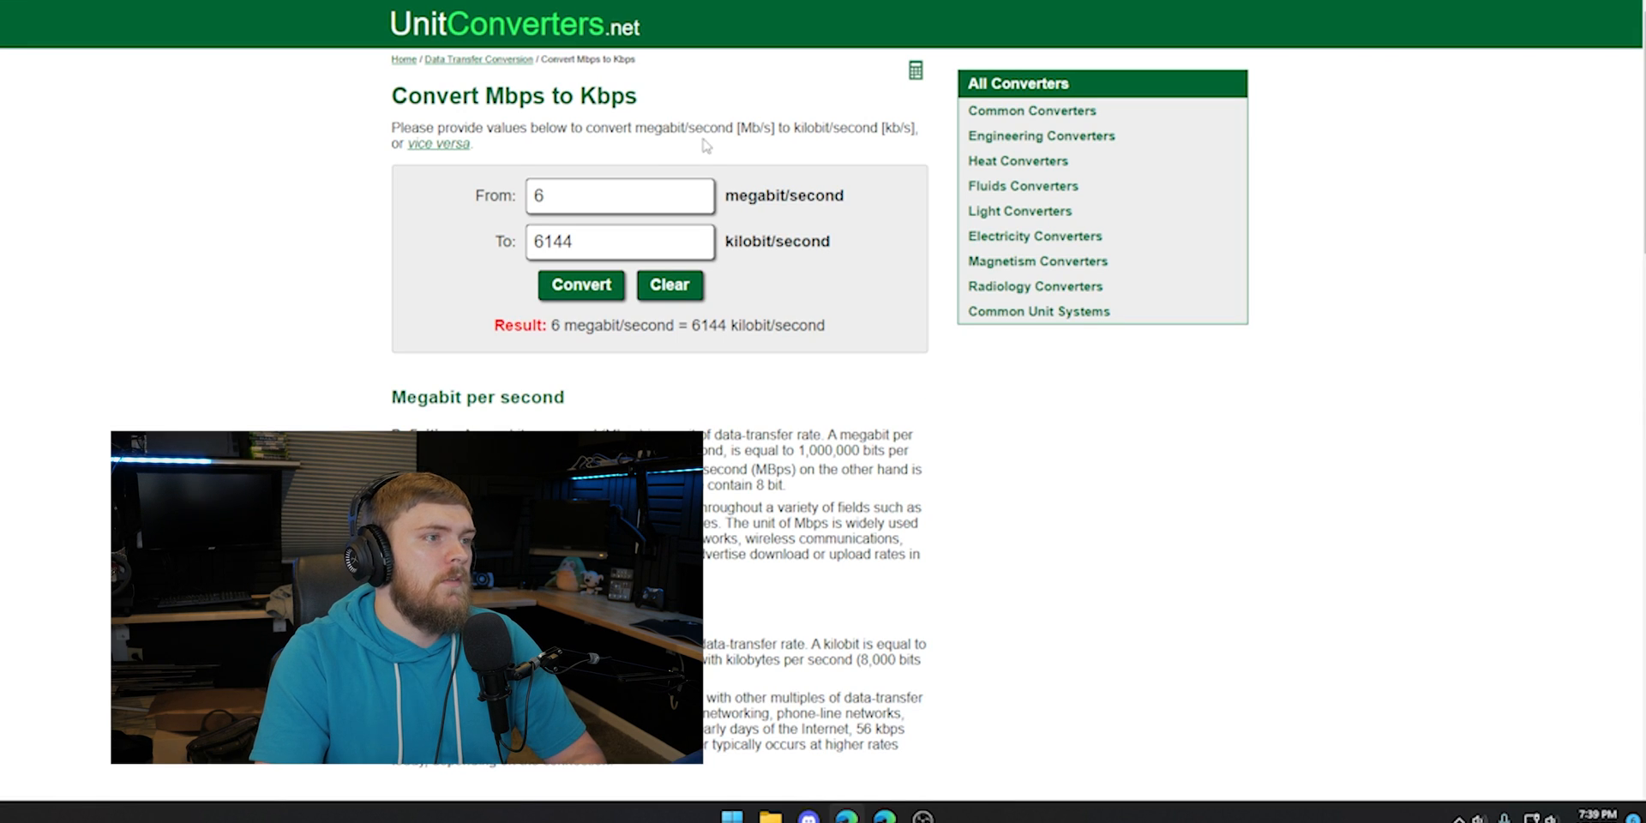
# Convert 6 Mbps to 6144 Kbps and enter the 22 Mbps upload figure.
pyautogui.click(579, 285)
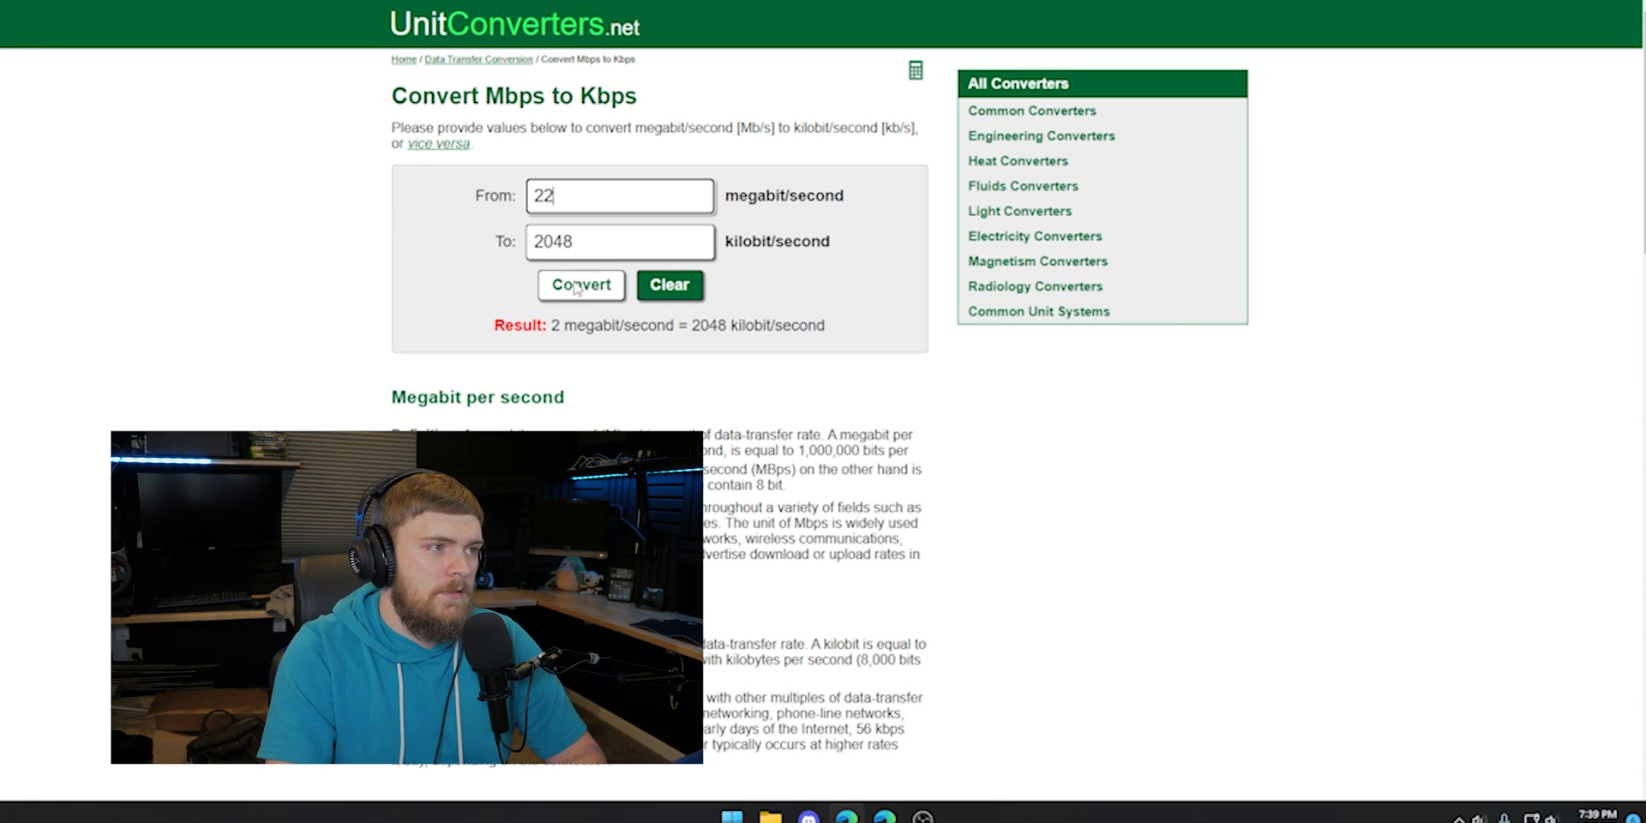
pyautogui.click(580, 285)
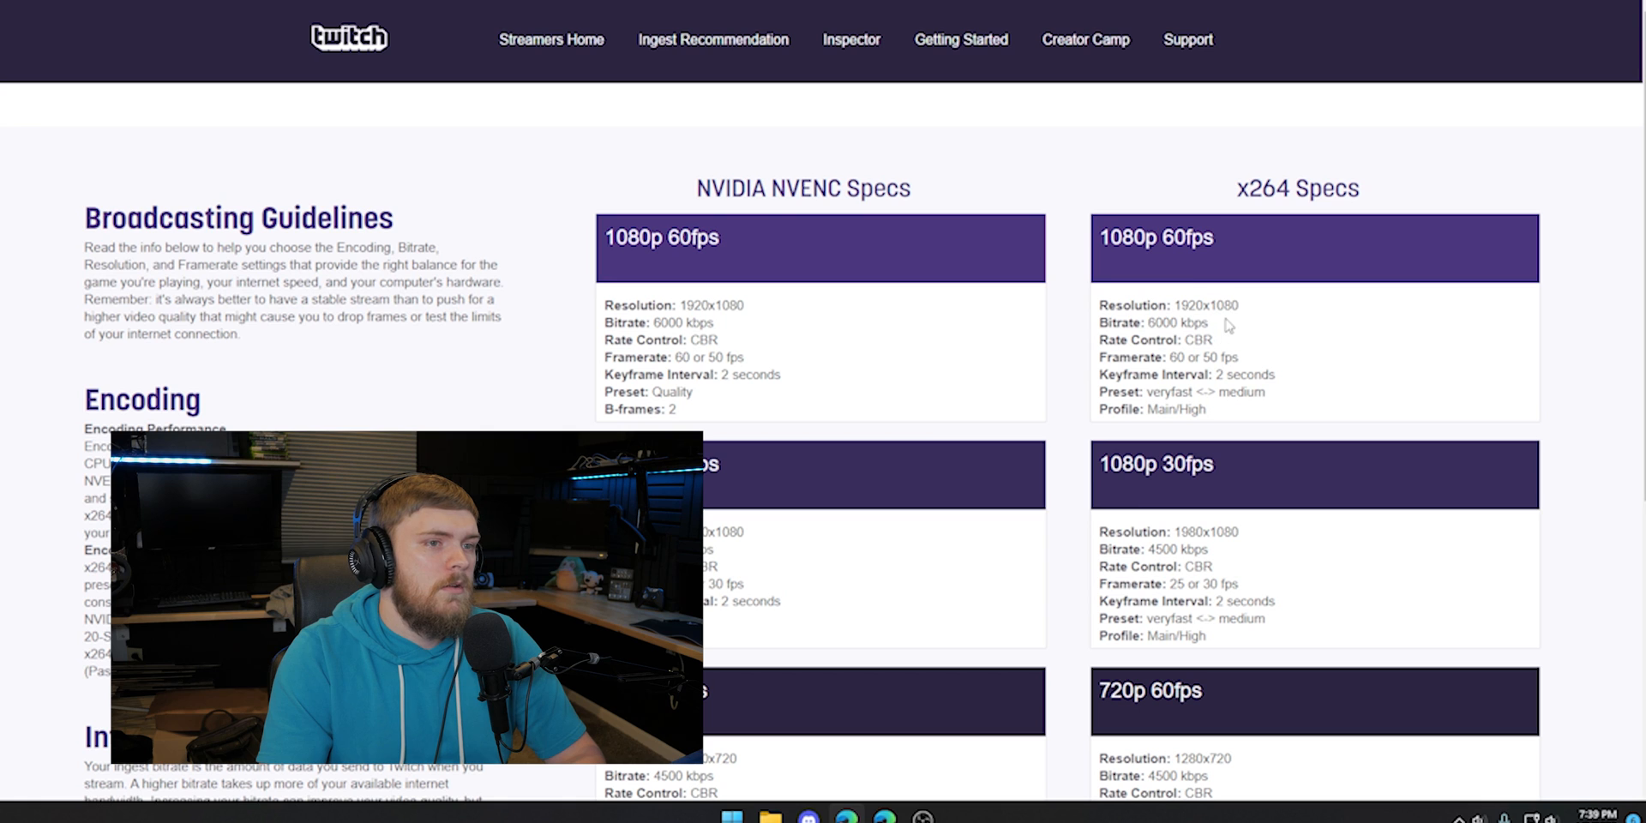
pyautogui.doubleClick(1149, 322)
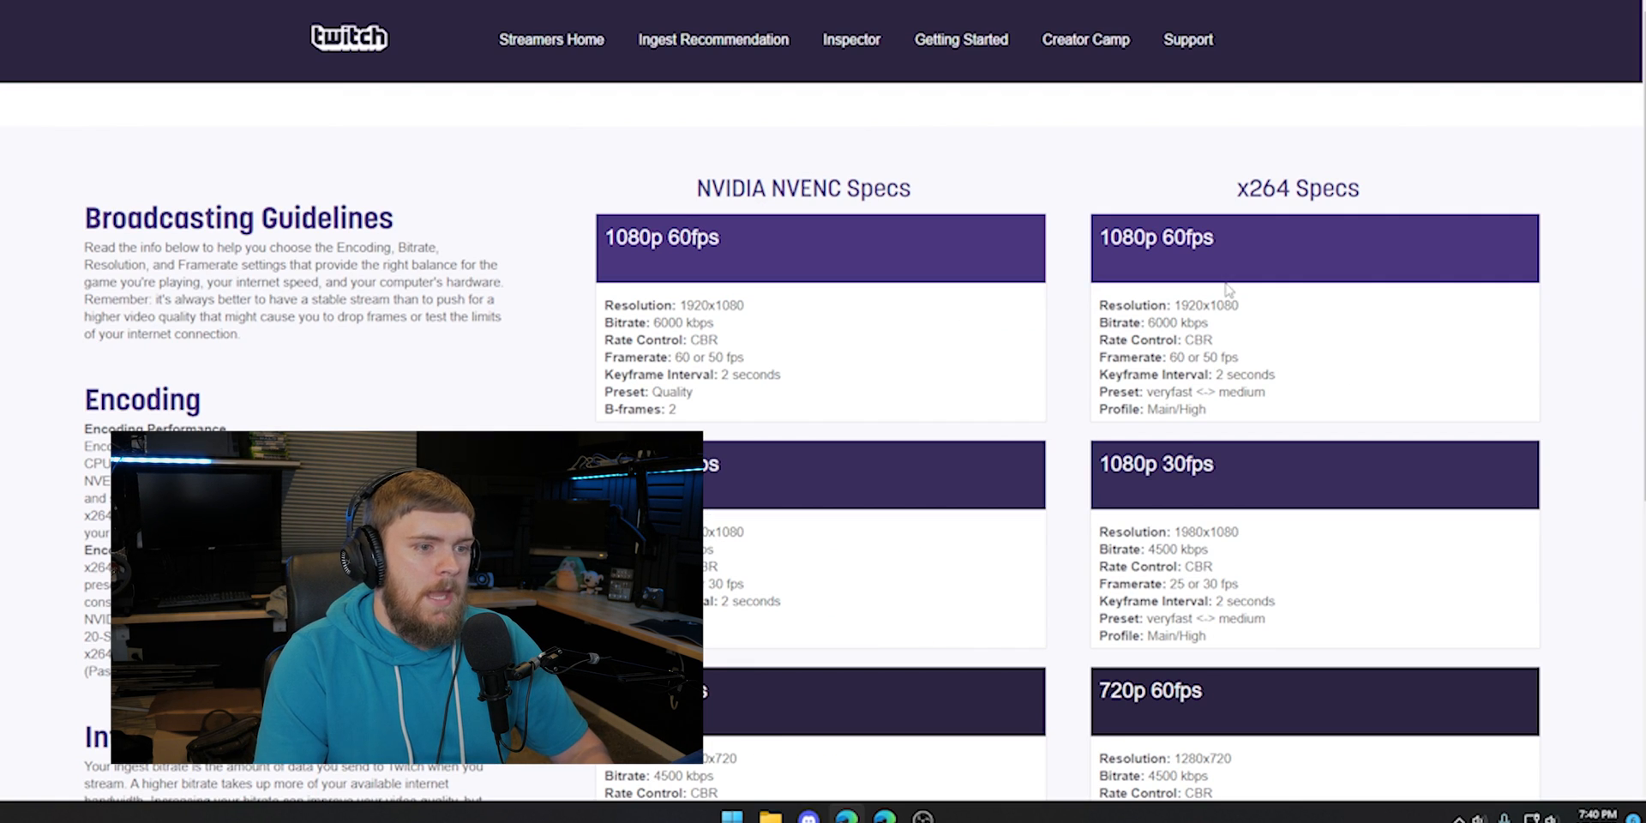
pyautogui.scroll(-3)
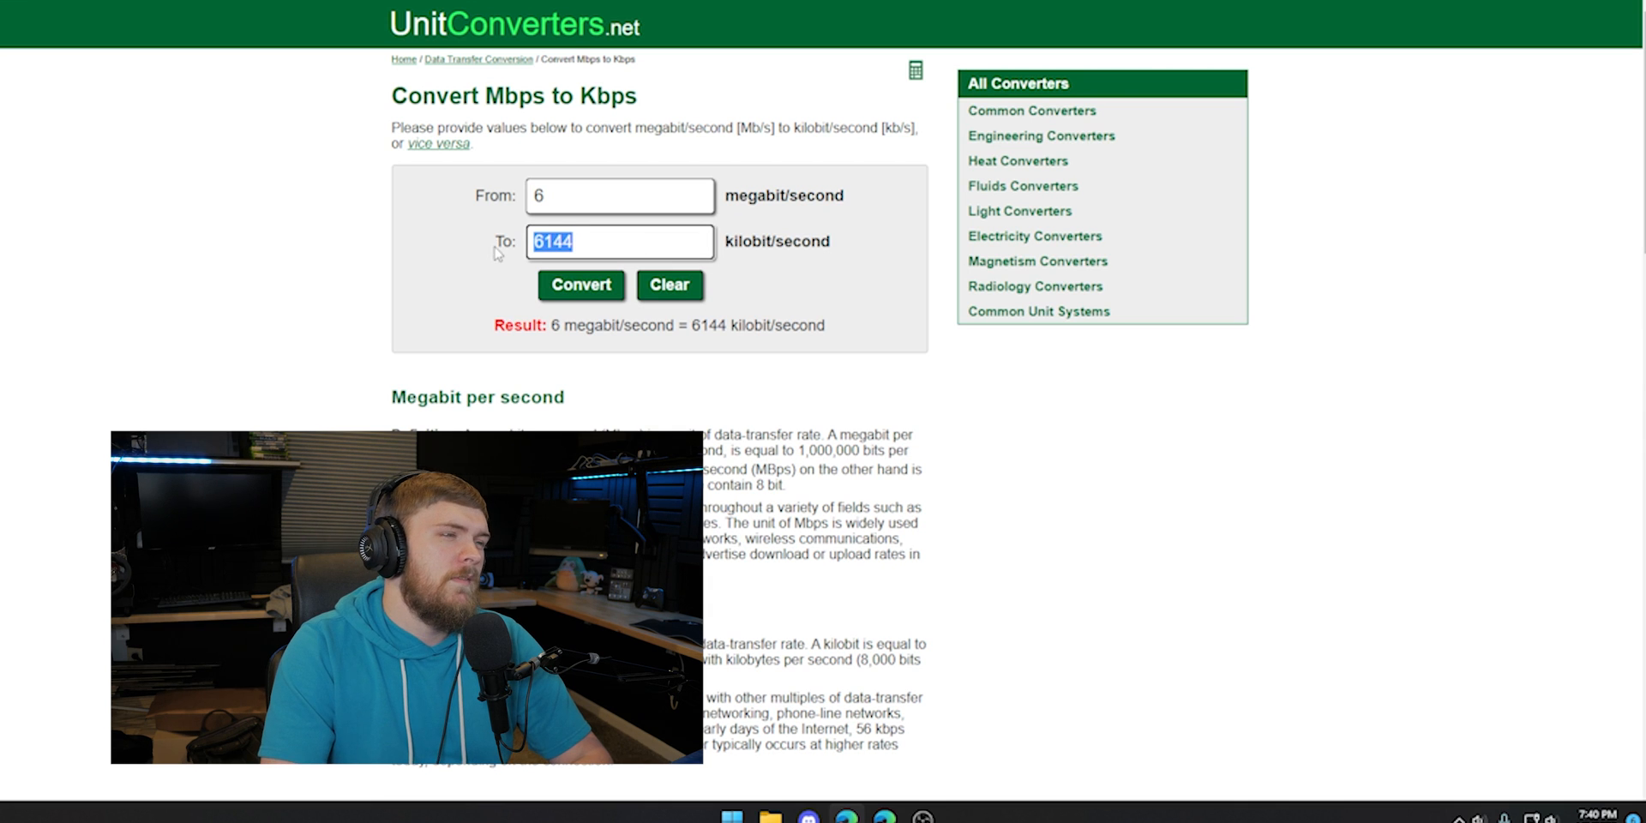
# Reverse the converter to Kbps-to-Mbps, showing 6000 Kbps equals 5.859375 Mbps.
pyautogui.click(439, 144)
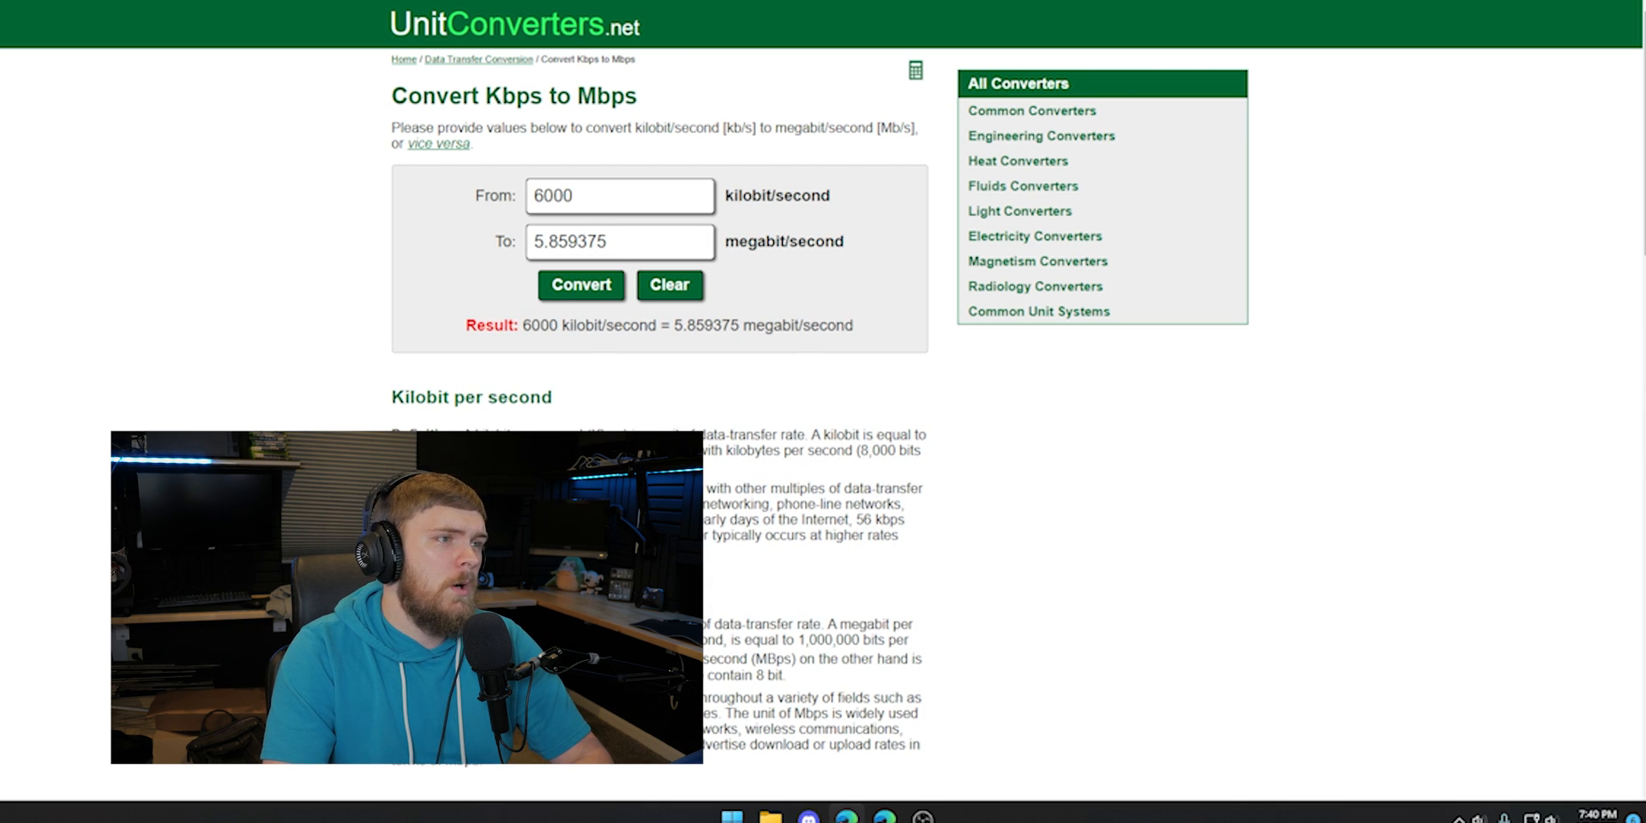
pyautogui.click(438, 144)
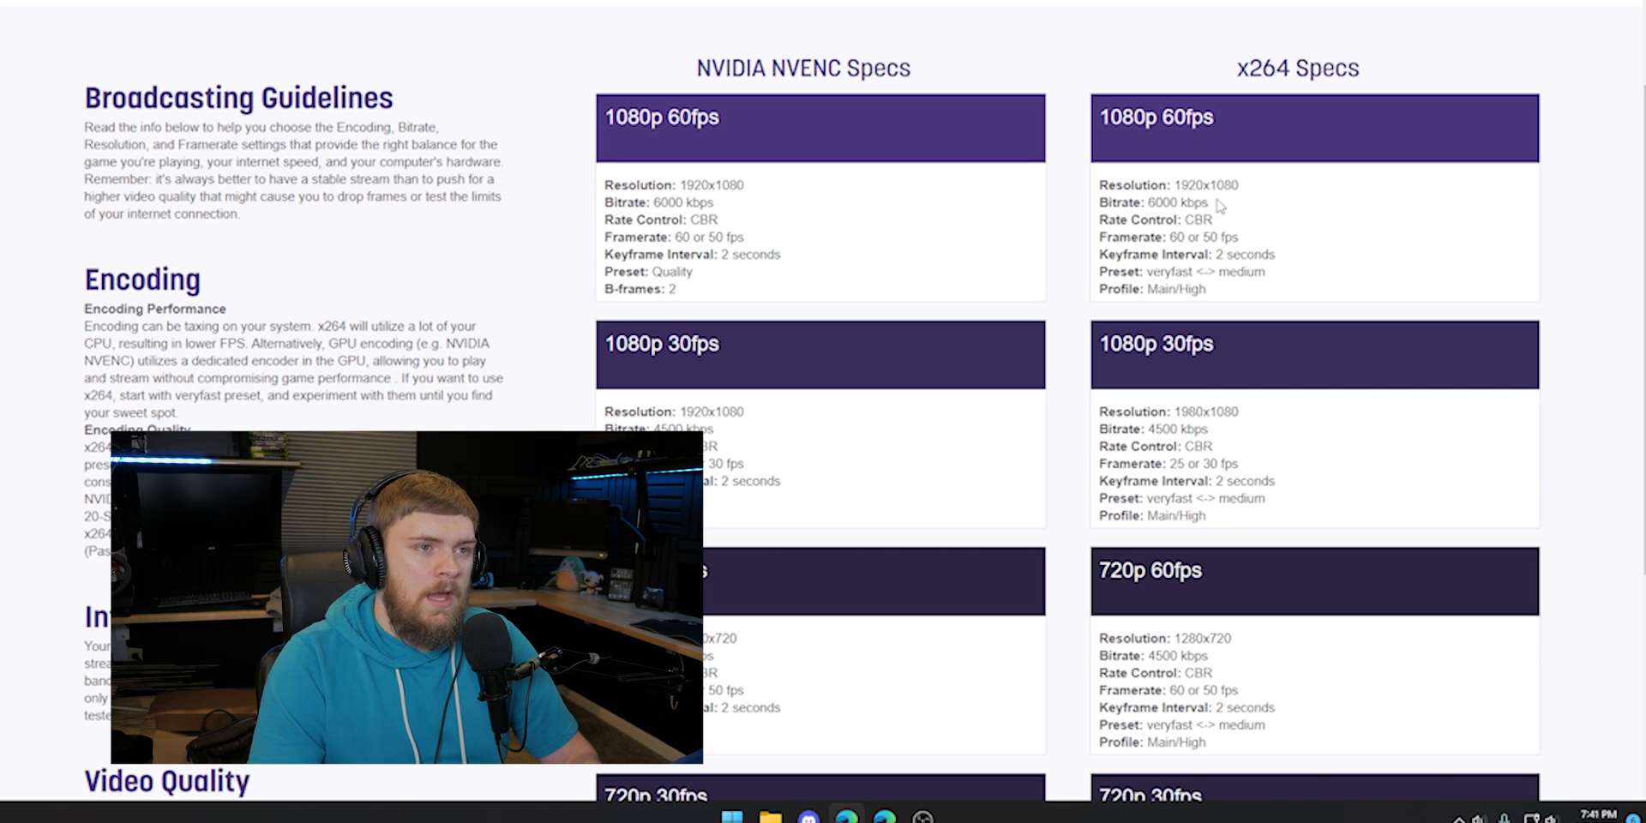
pyautogui.moveTo(1467, 309)
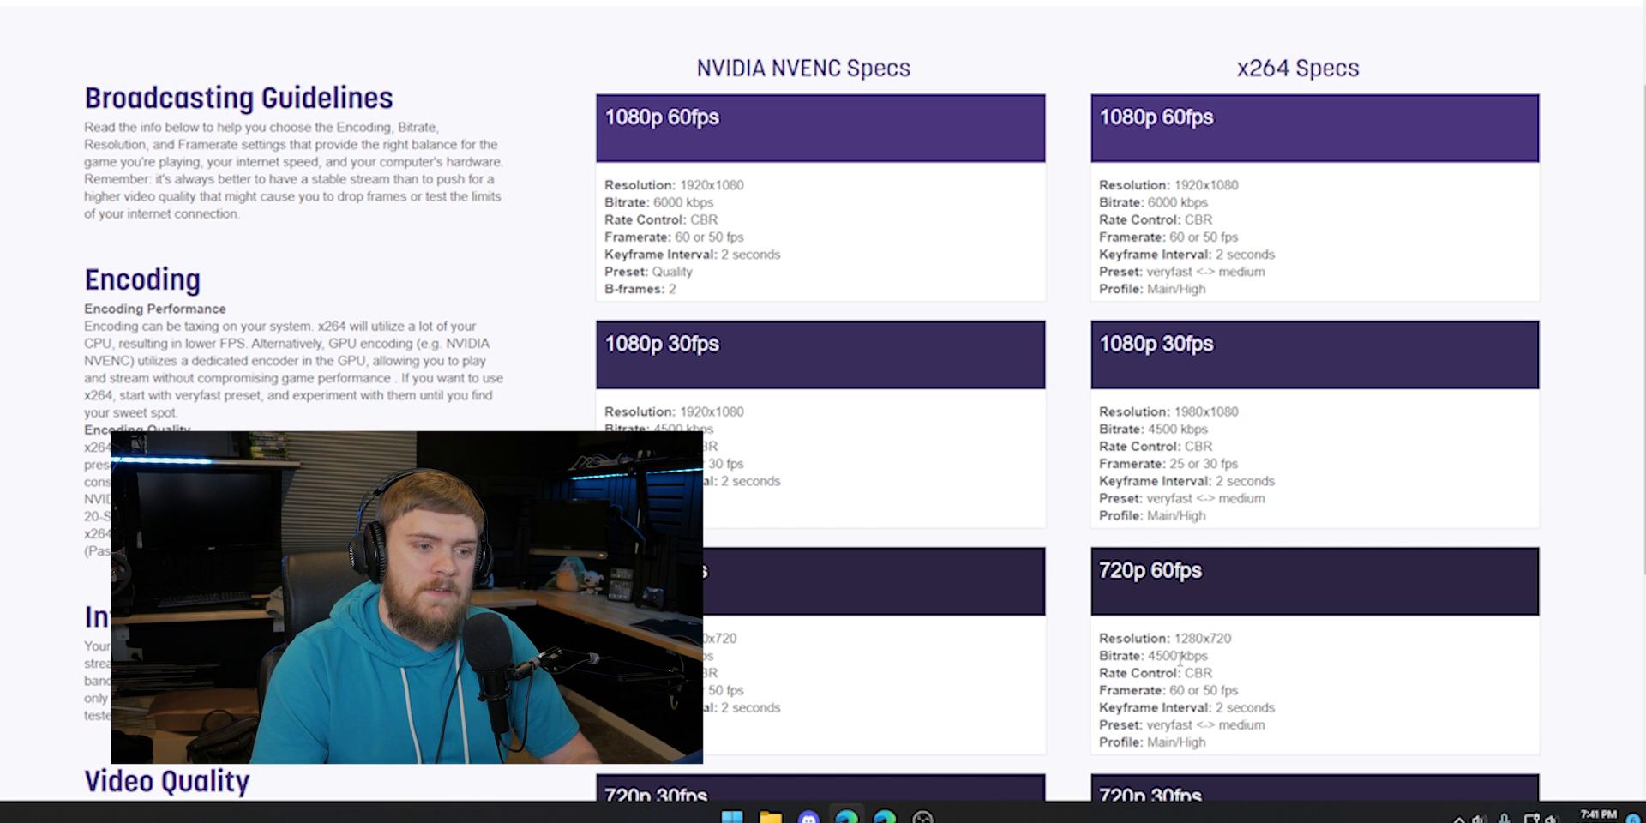
# Return to the Twitch guidelines tab and bring the NVENC and x264 spec cards into view.
pyautogui.doubleClick(1163, 656)
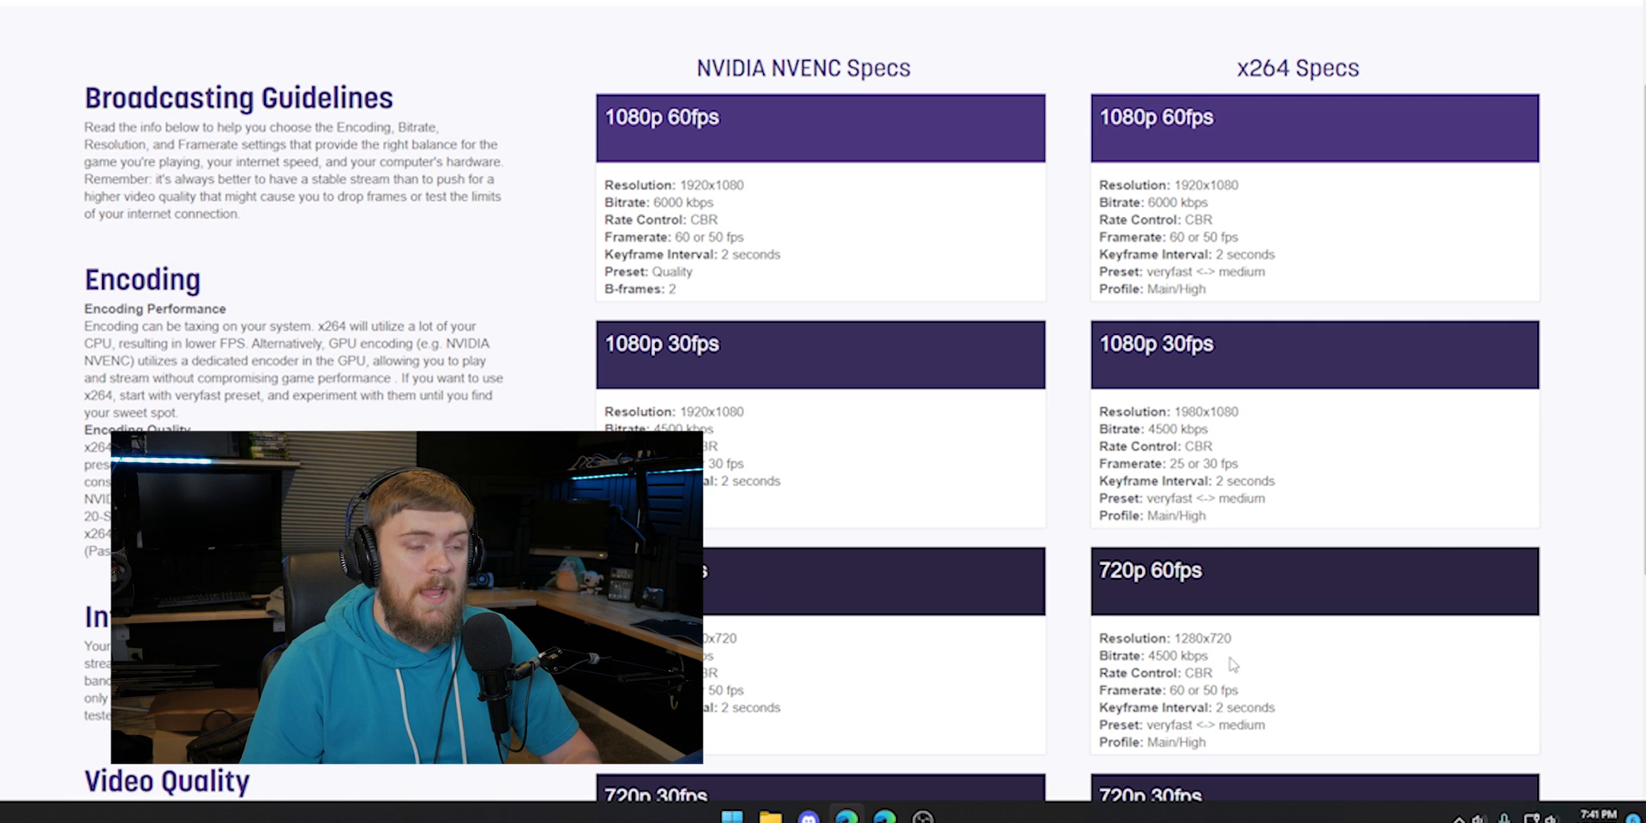
pyautogui.moveTo(1218, 664)
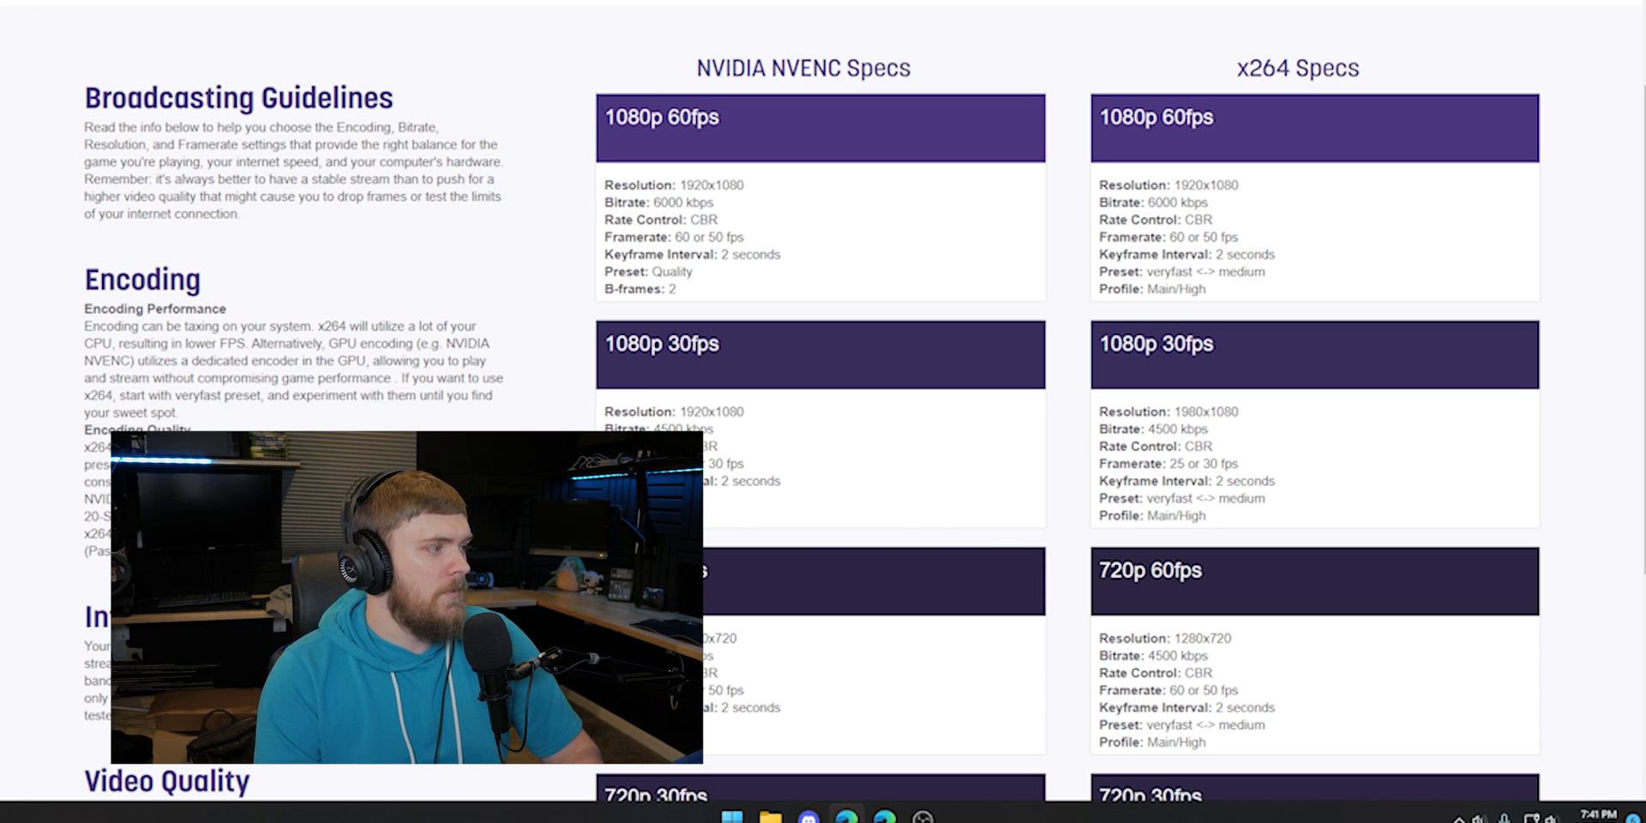
pyautogui.moveTo(821, 516)
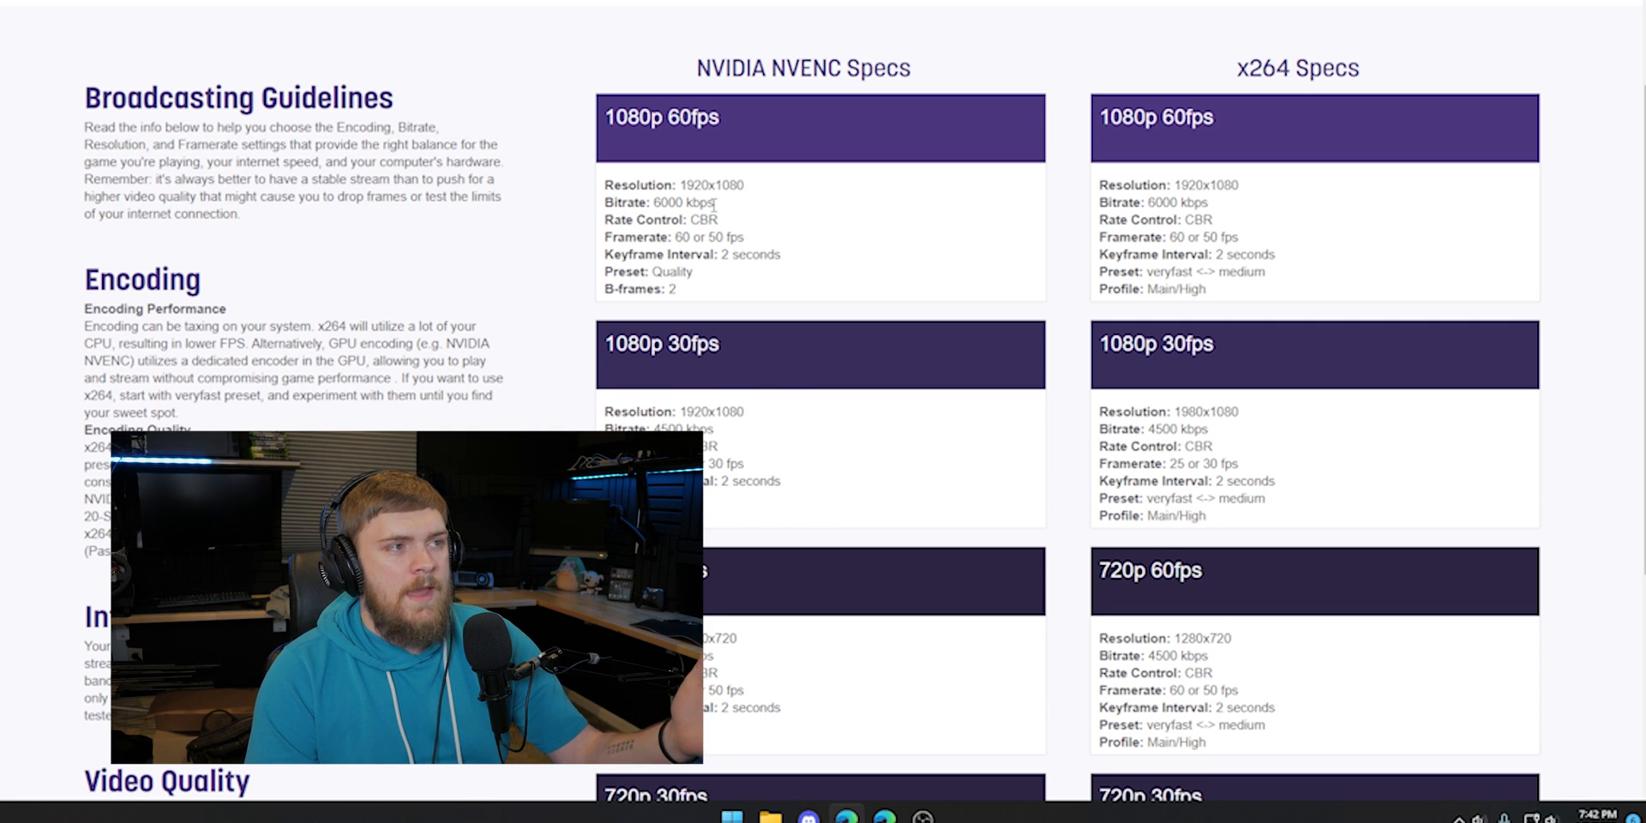
pyautogui.scroll(3)
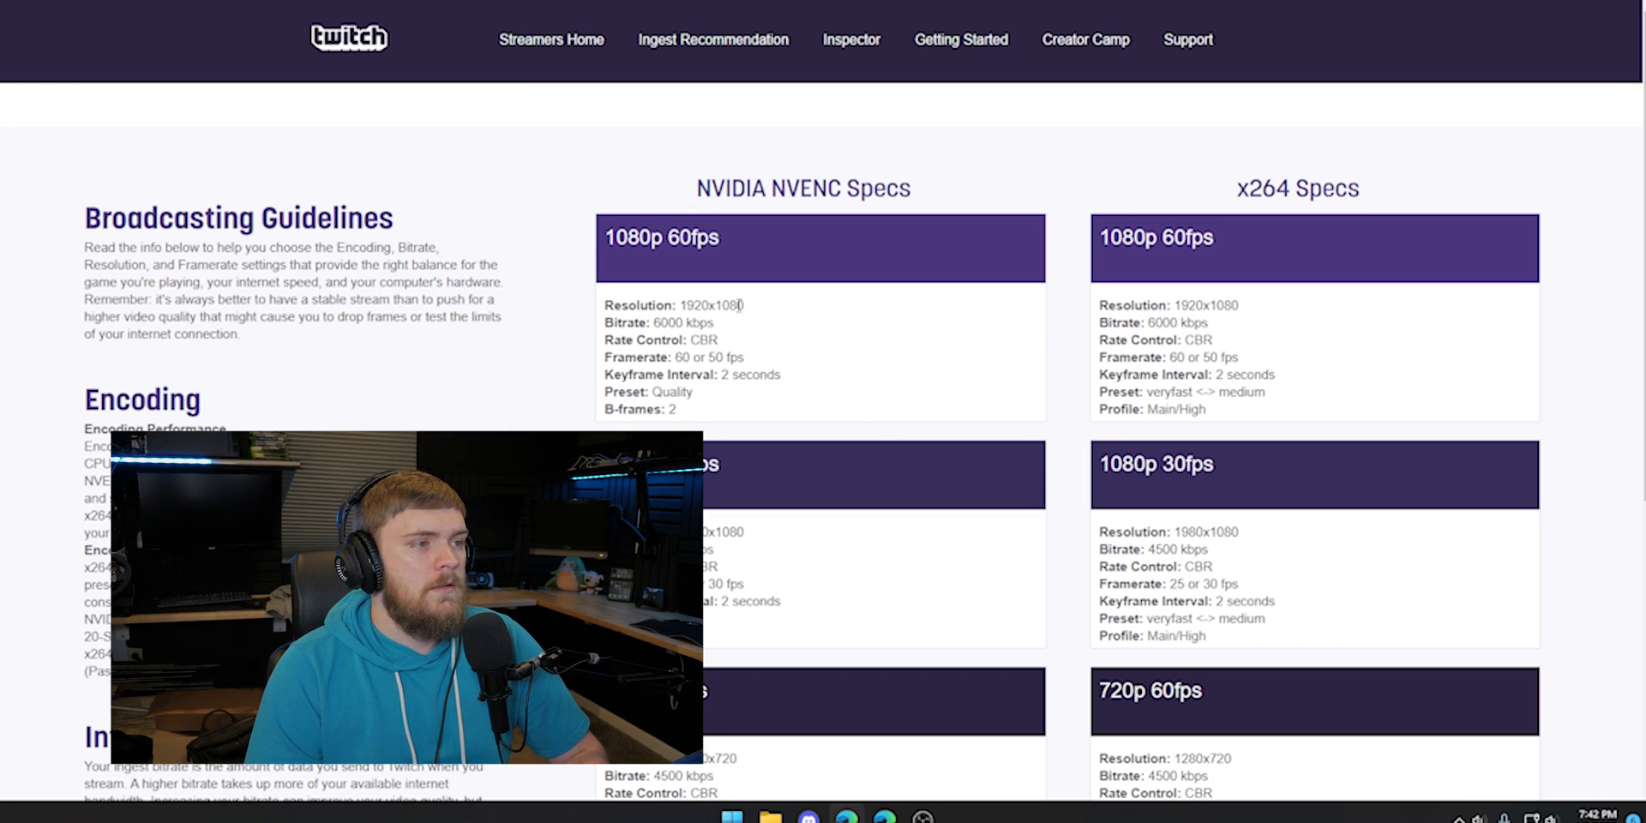
pyautogui.moveTo(860, 341)
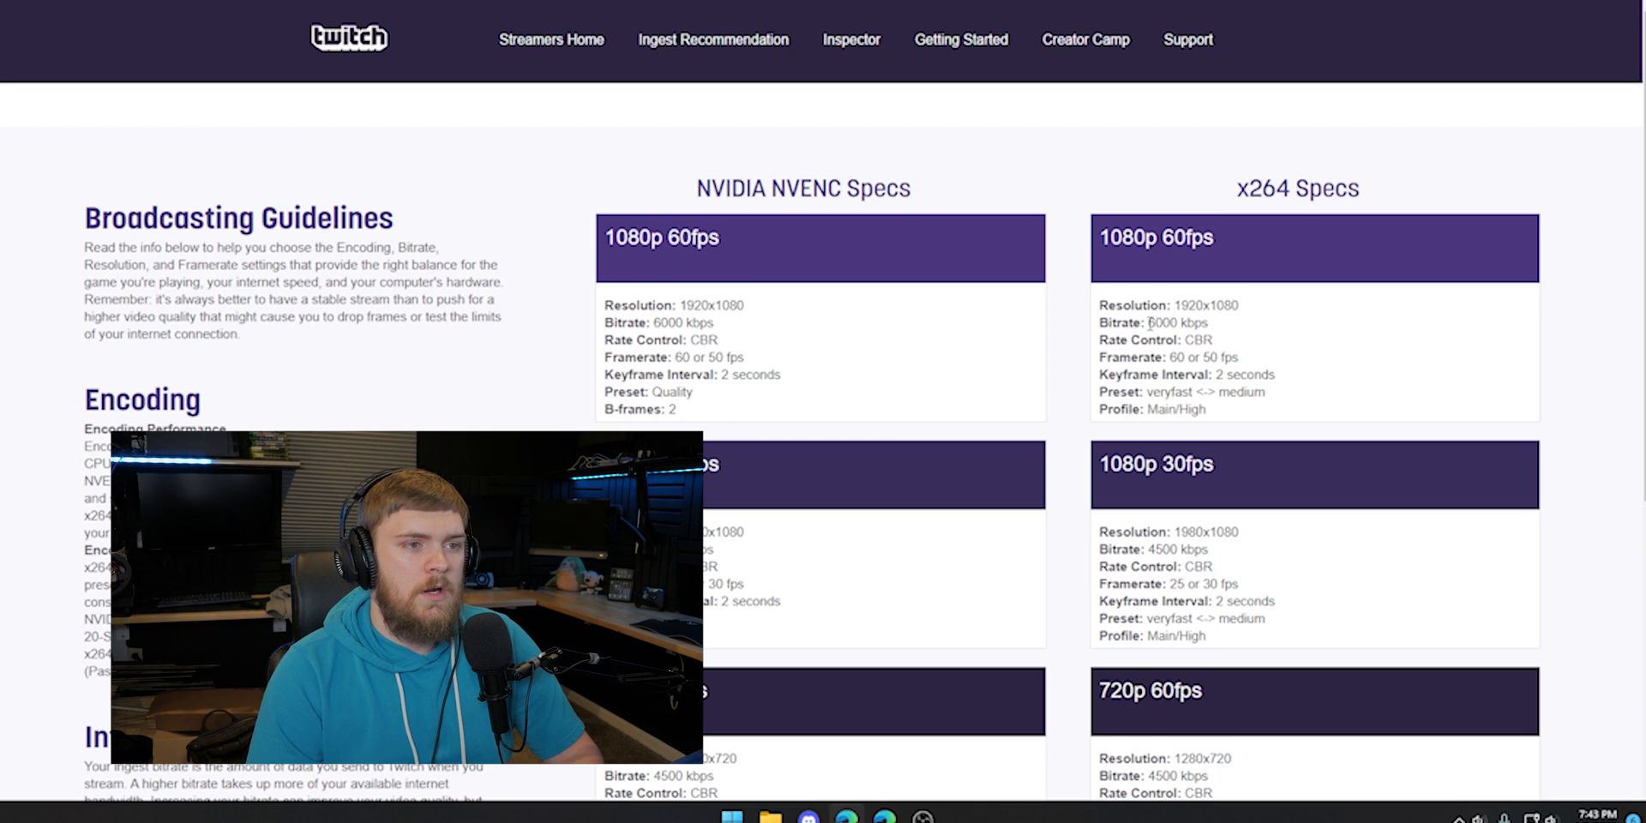
pyautogui.moveTo(913, 364)
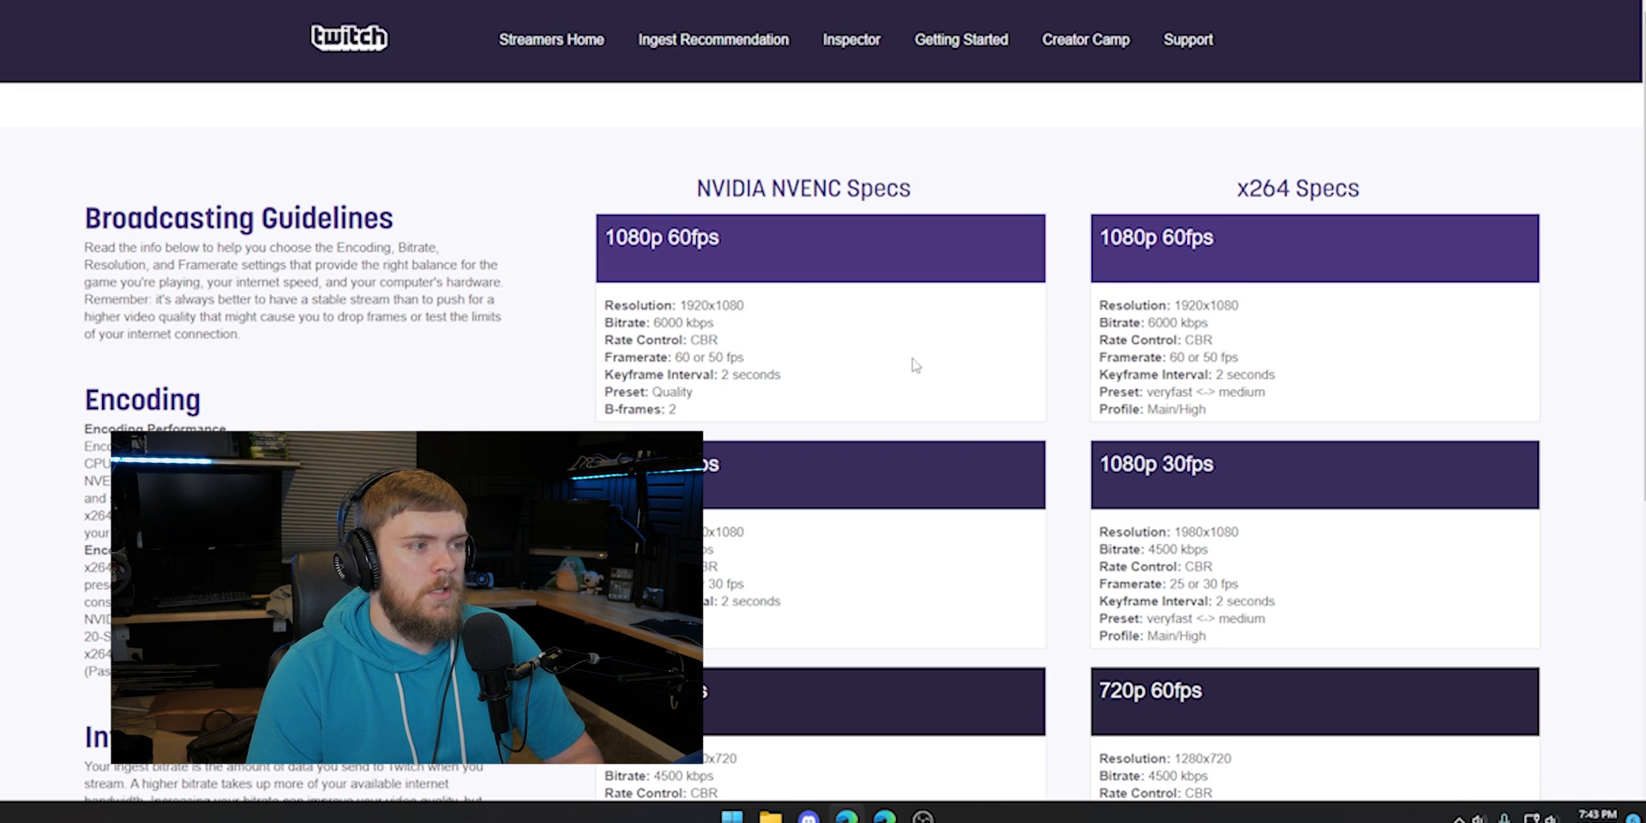
pyautogui.moveTo(771, 426)
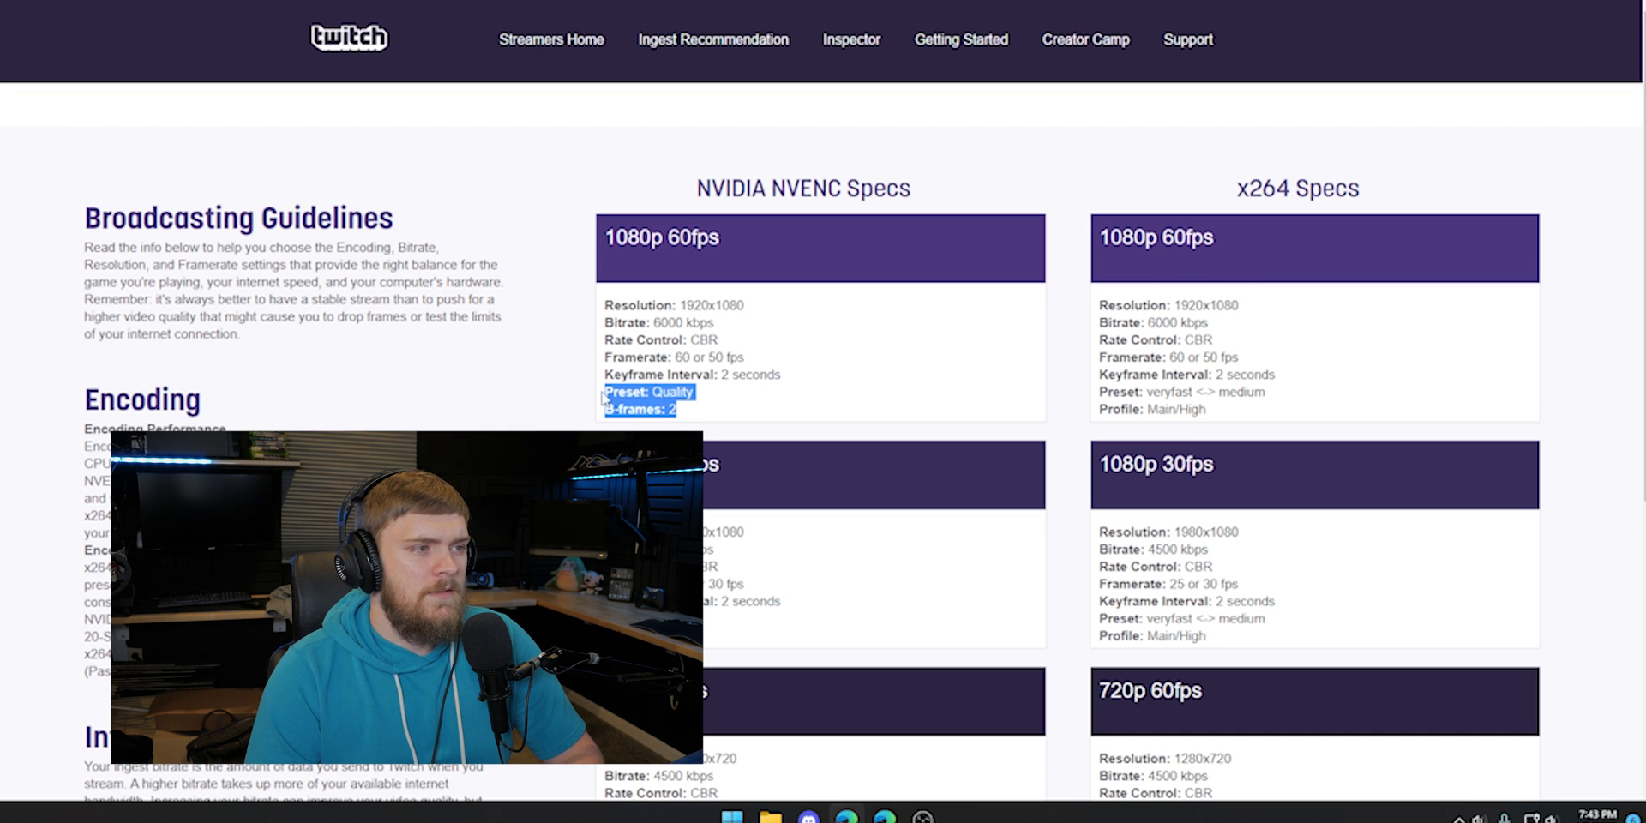
pyautogui.moveTo(1214, 412)
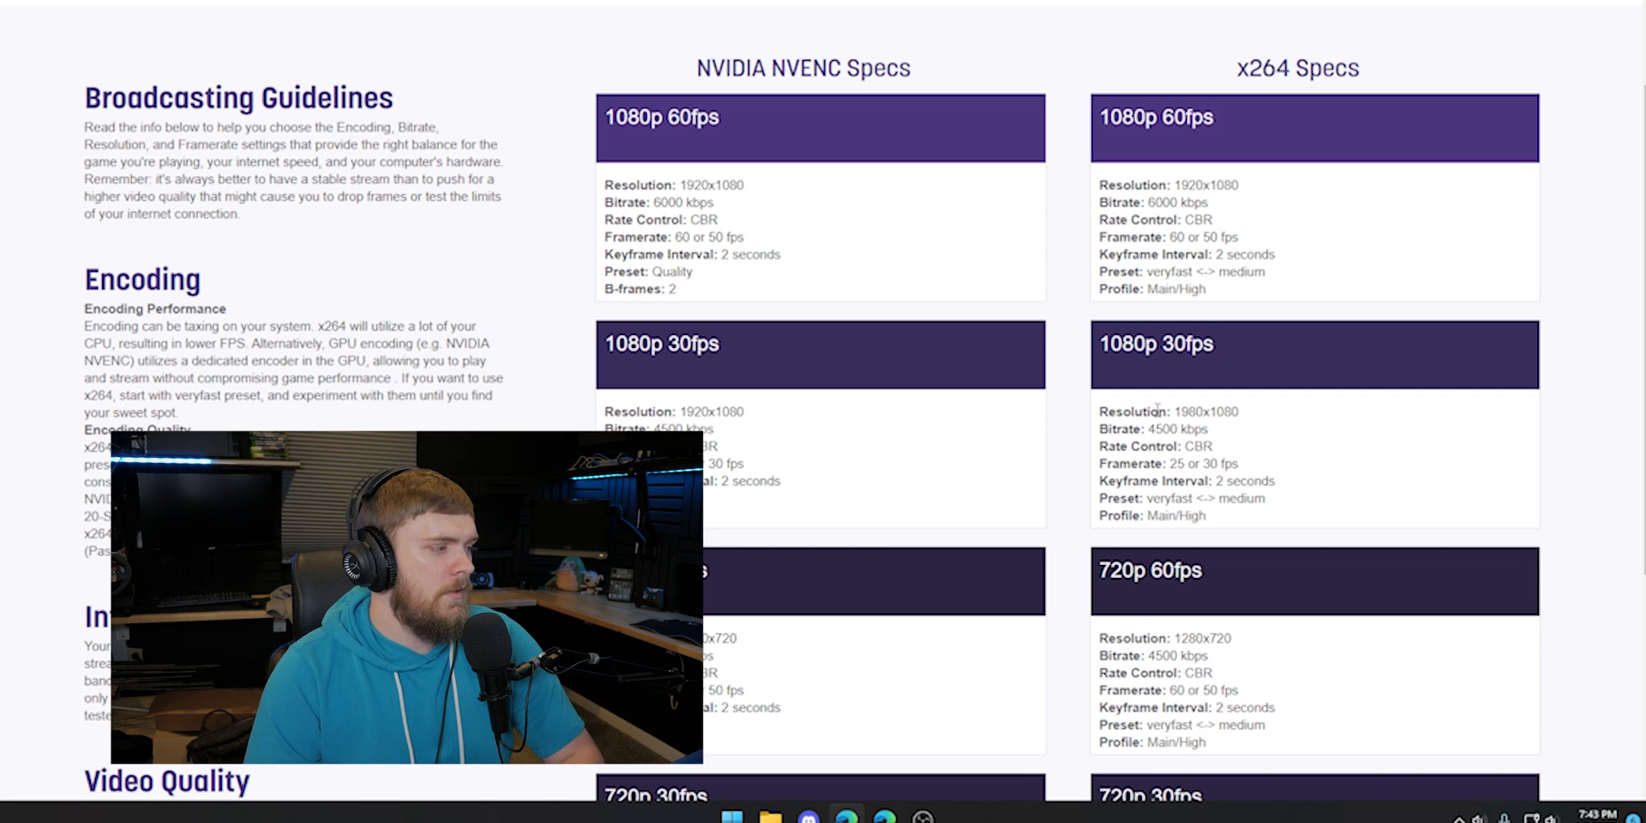
# Place the OBS Studio window on the left, beside the guidelines page on the right.
pyautogui.scroll(-3)
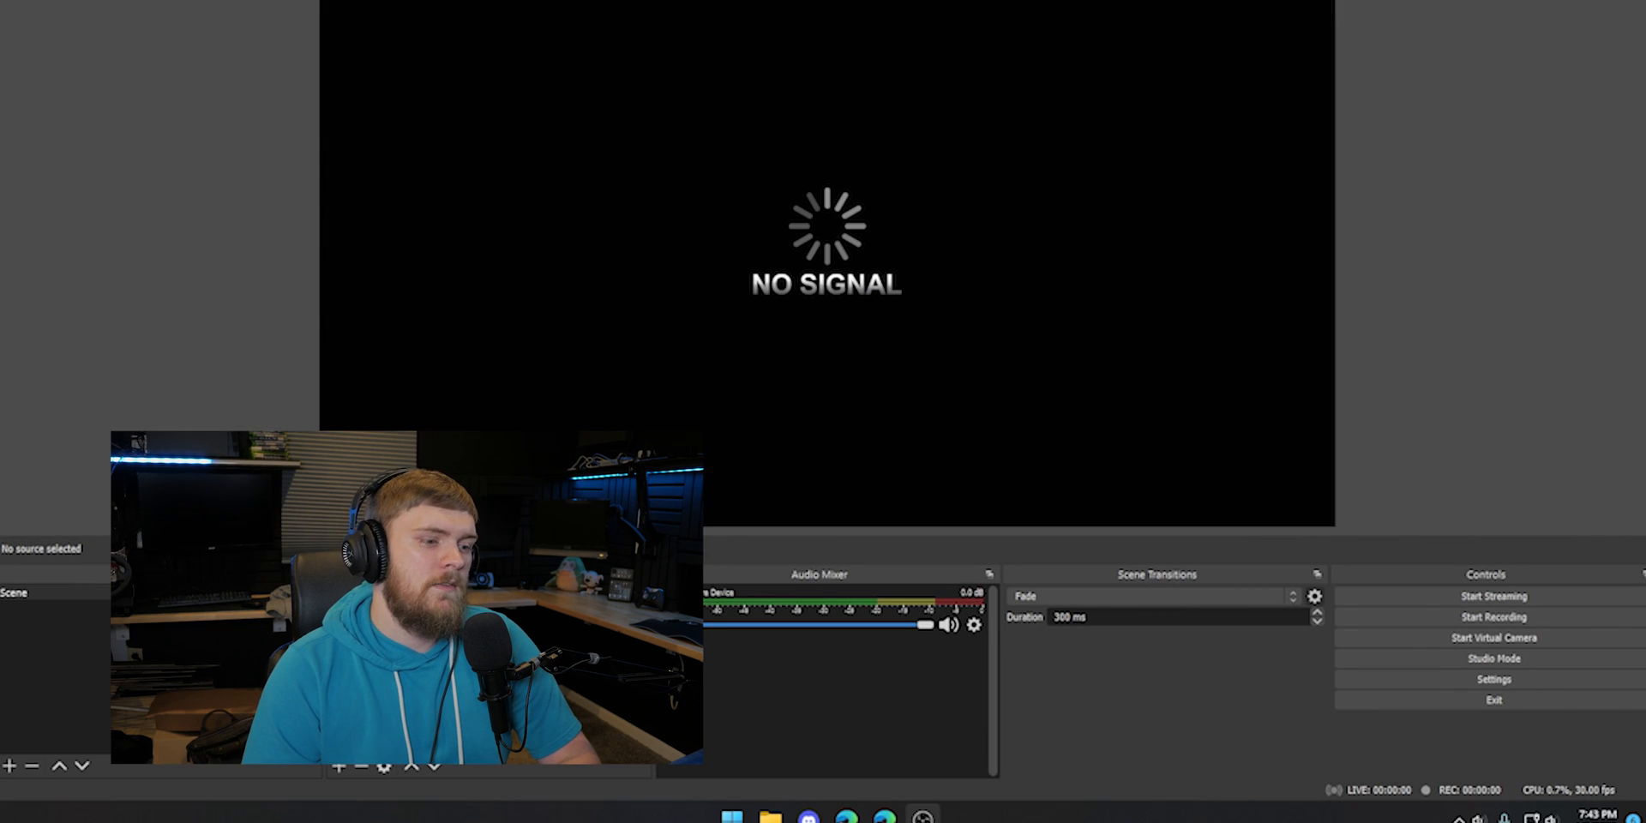
pyautogui.click(1089, 361)
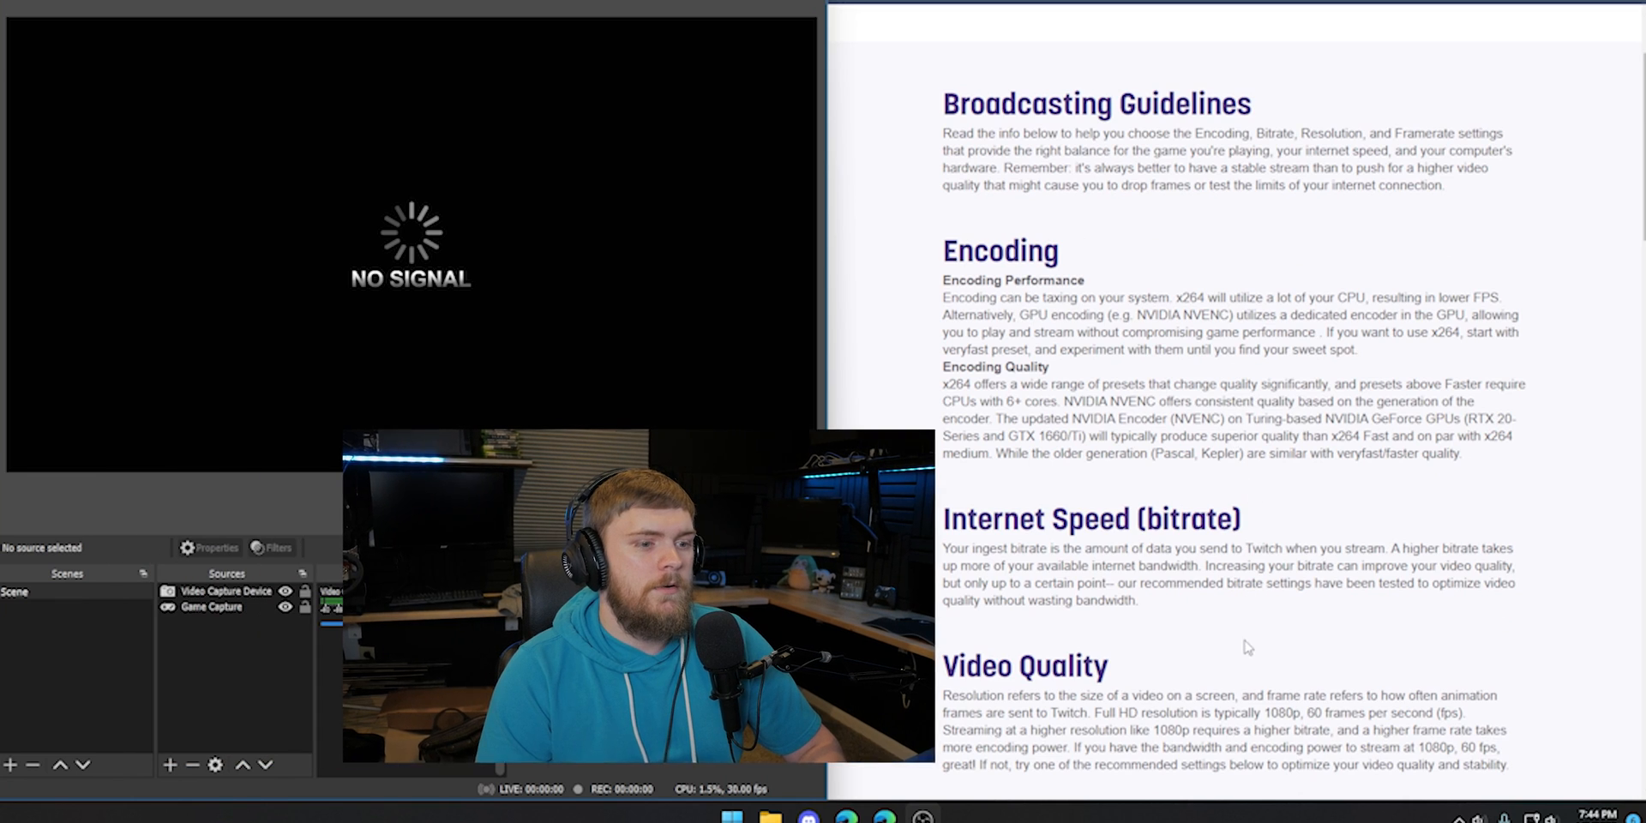
# Bring the NVENC 1080p 60fps card into view and open OBS Settings beside it.
pyautogui.scroll(-3)
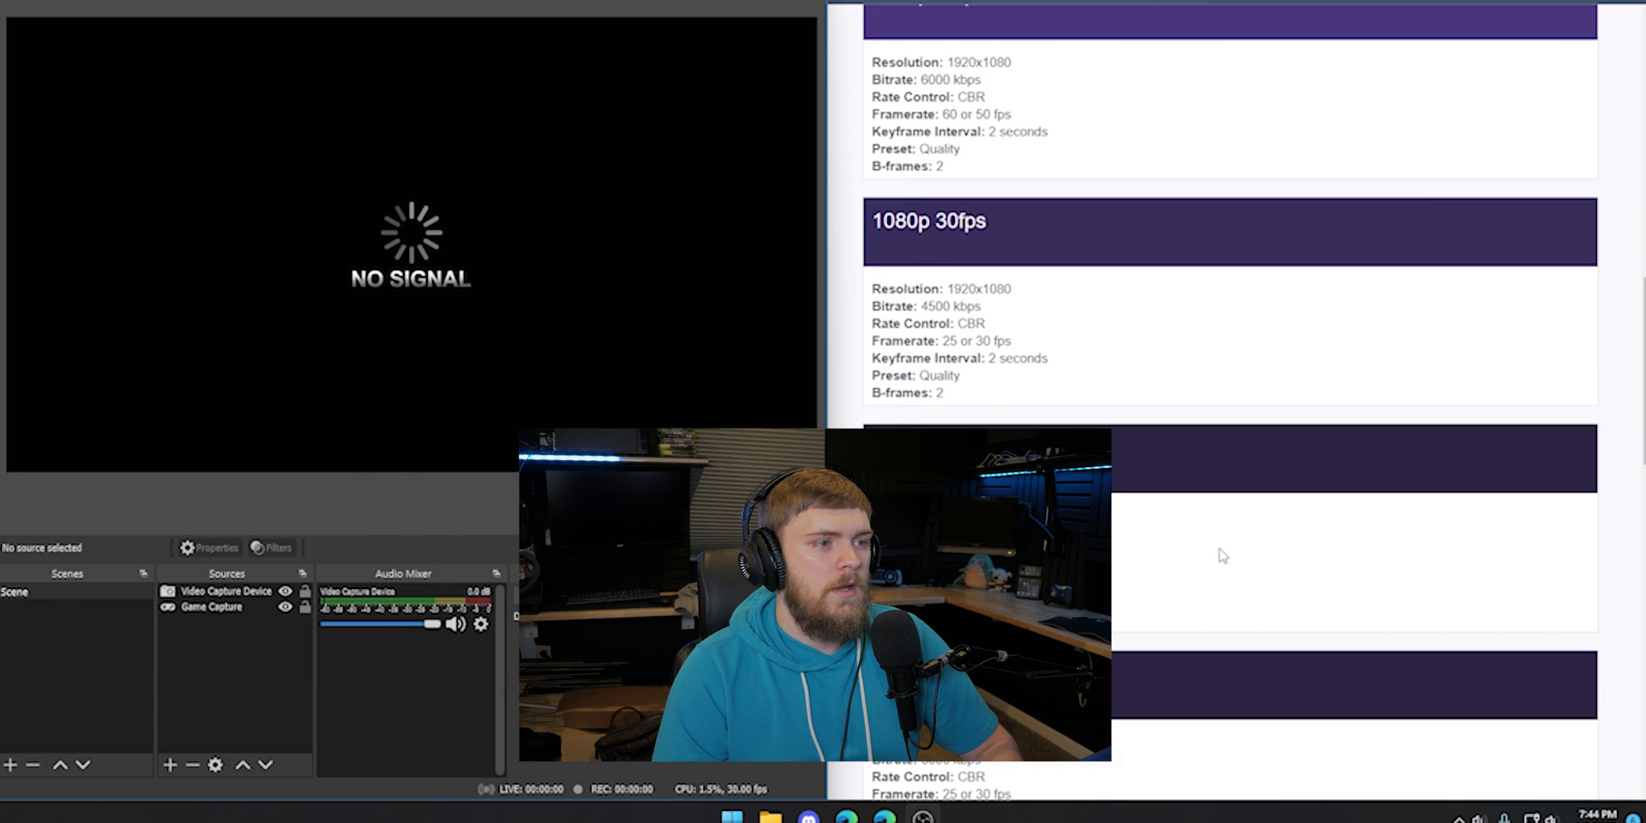
pyautogui.scroll(3)
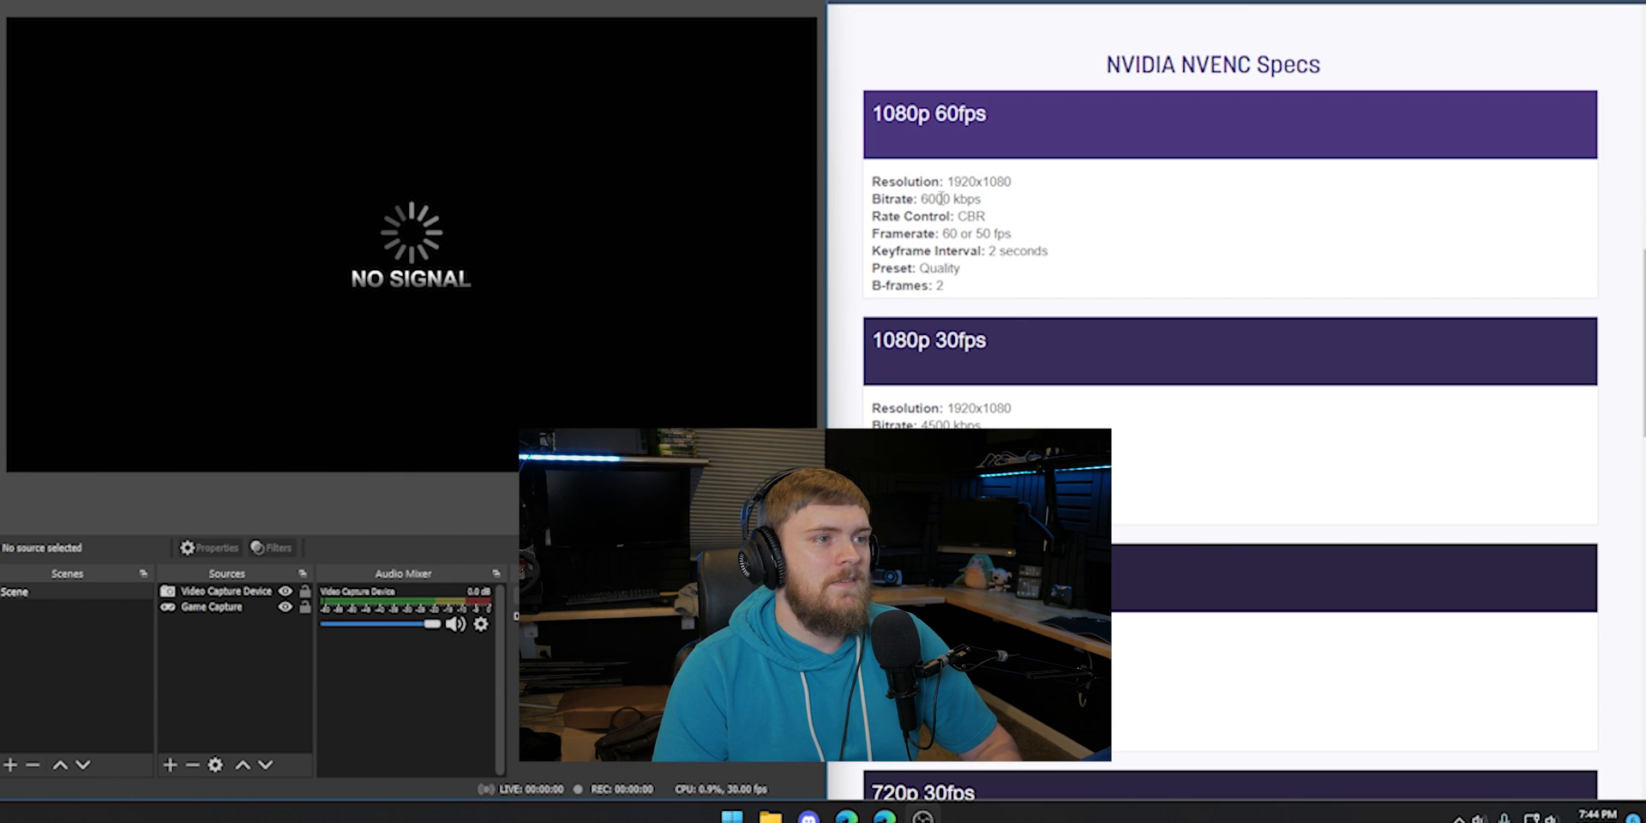
pyautogui.moveTo(873, 181); pyautogui.dragTo(944, 285)
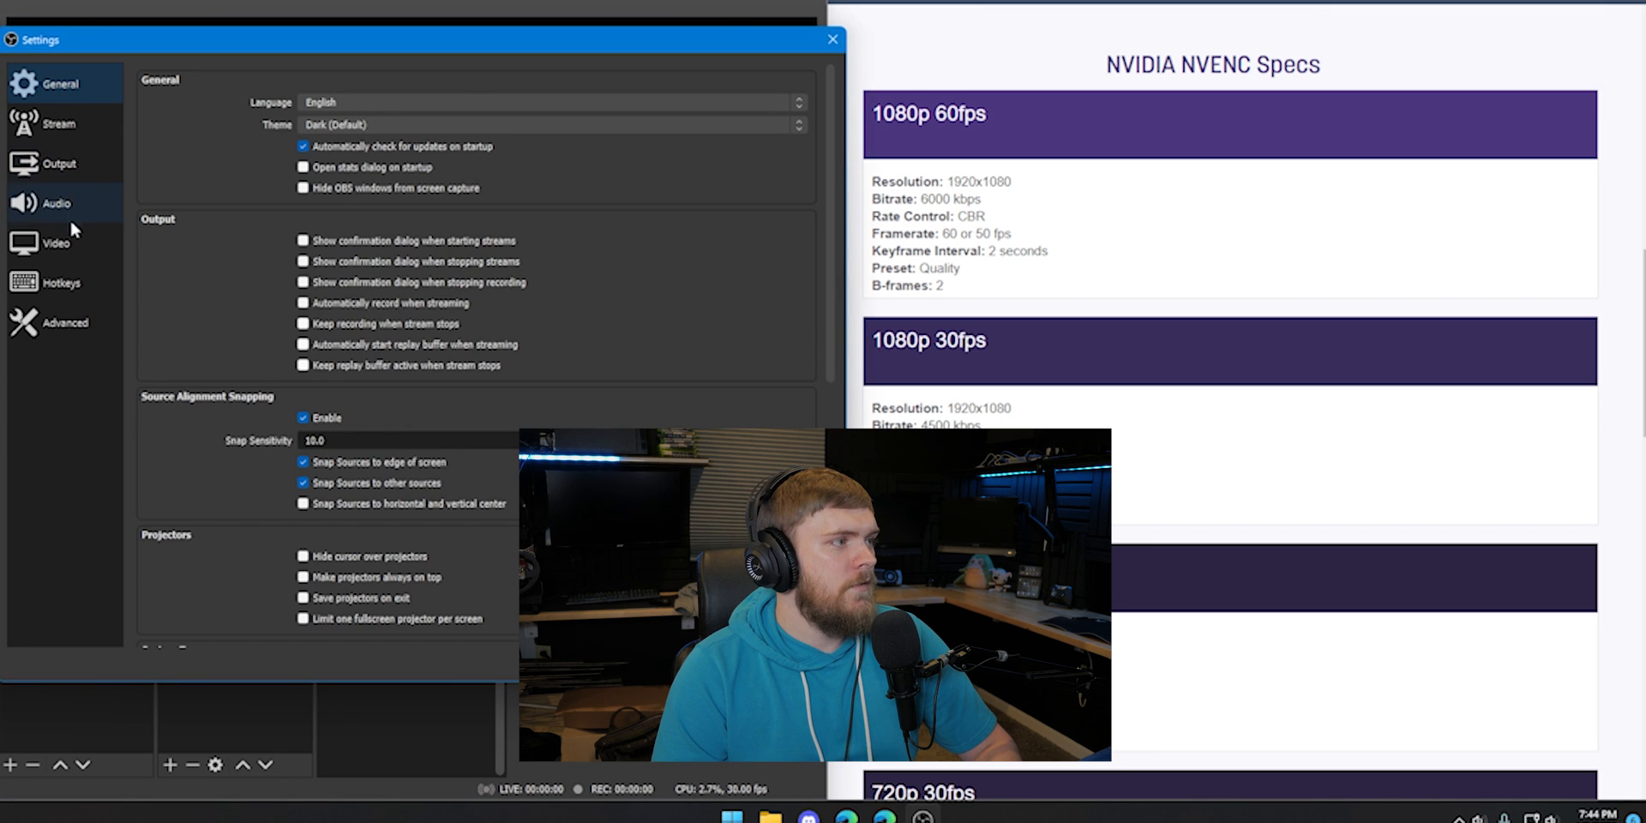
# Check the Video page's 1920x1080 base and output resolutions.
pyautogui.click(57, 242)
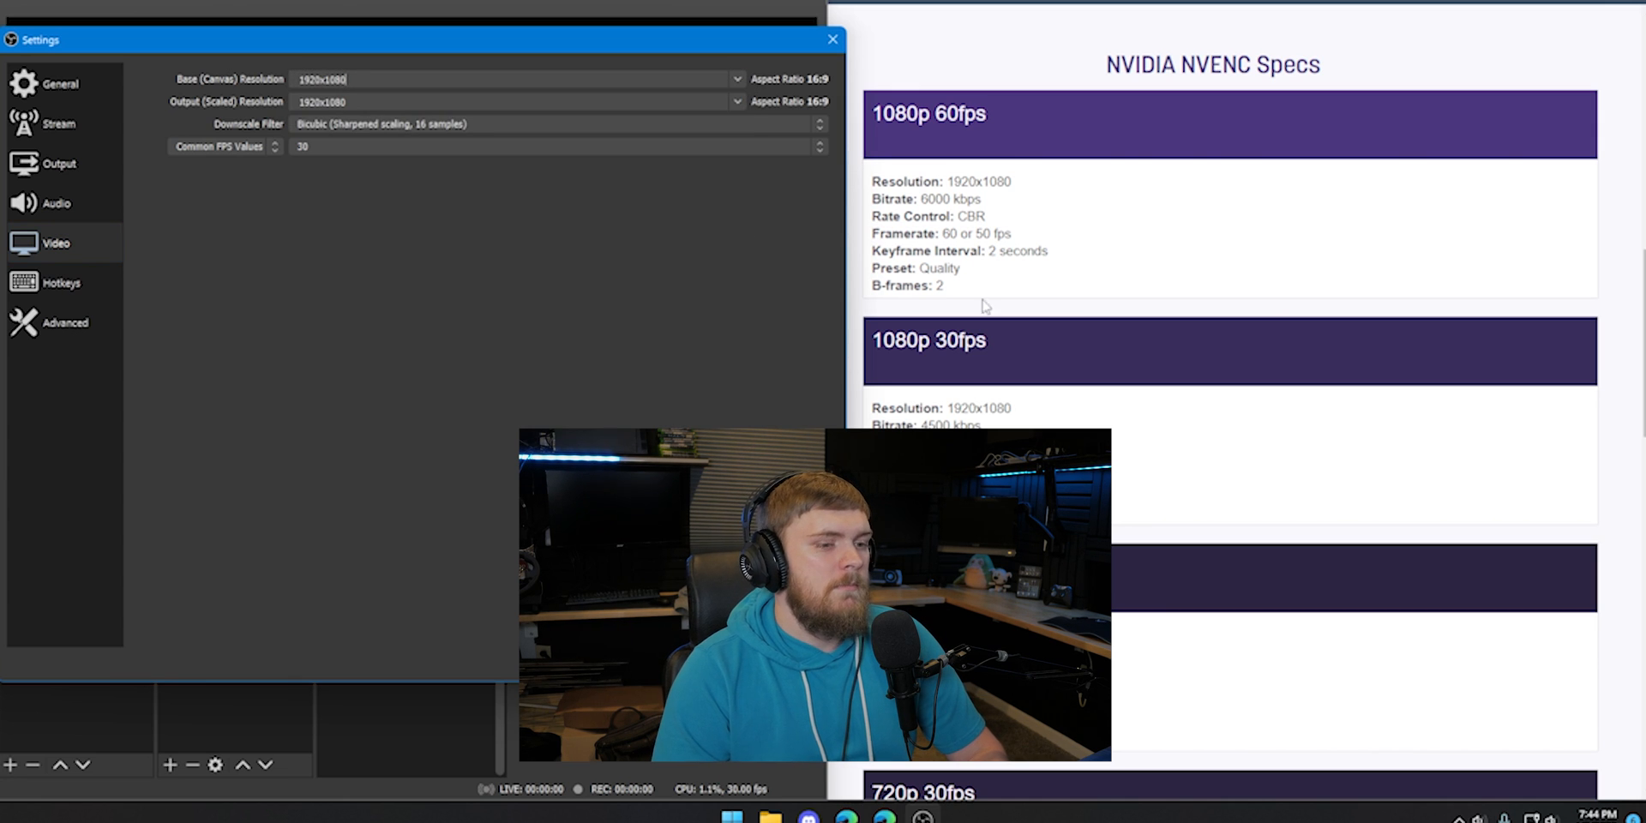
pyautogui.moveTo(692, 190)
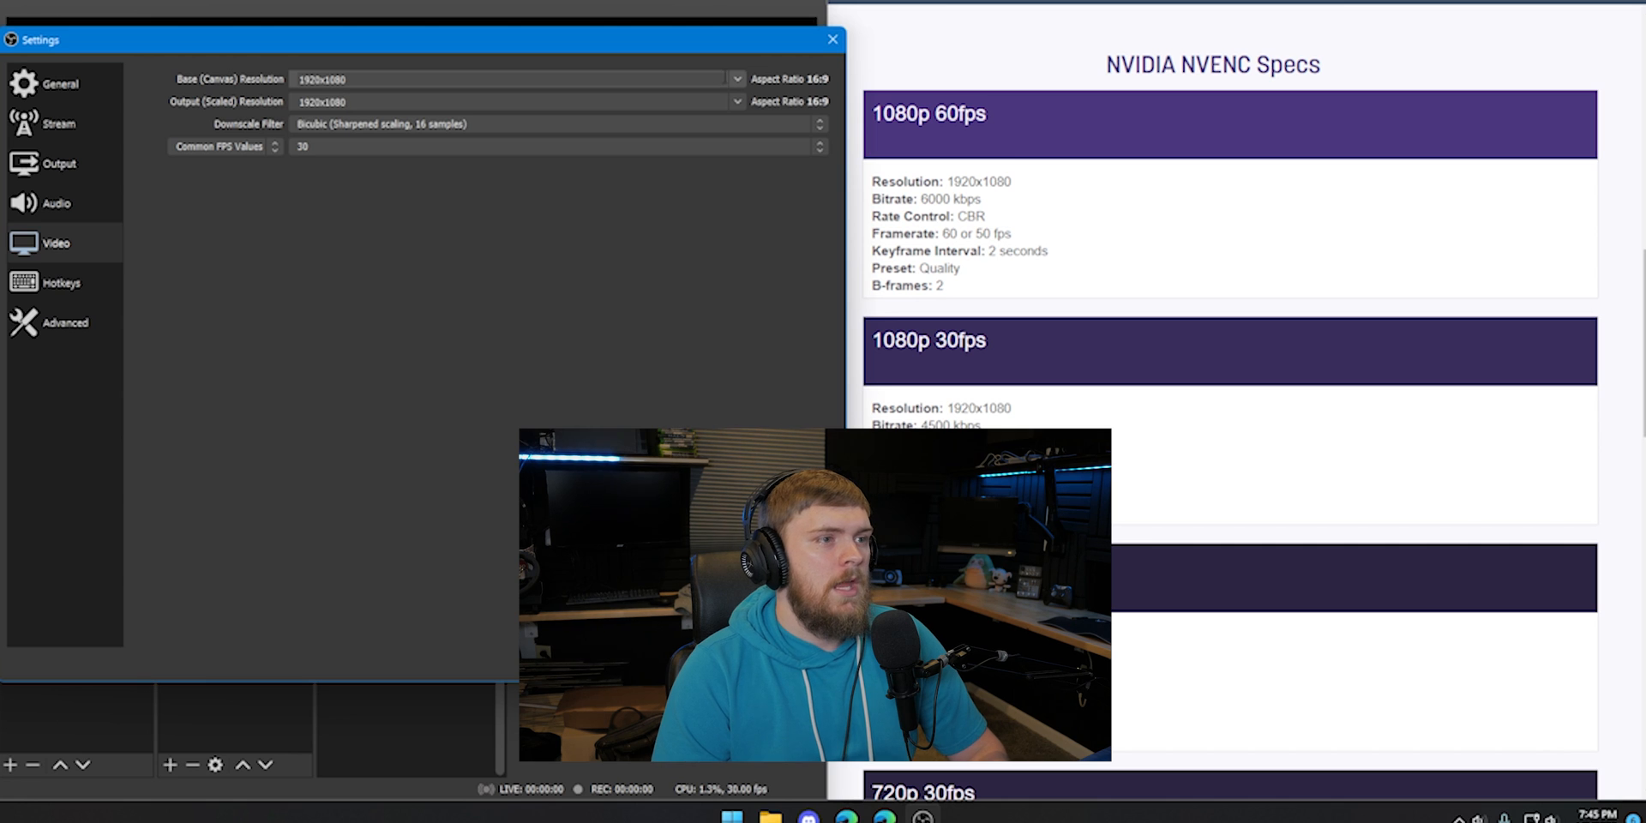
pyautogui.click(514, 102)
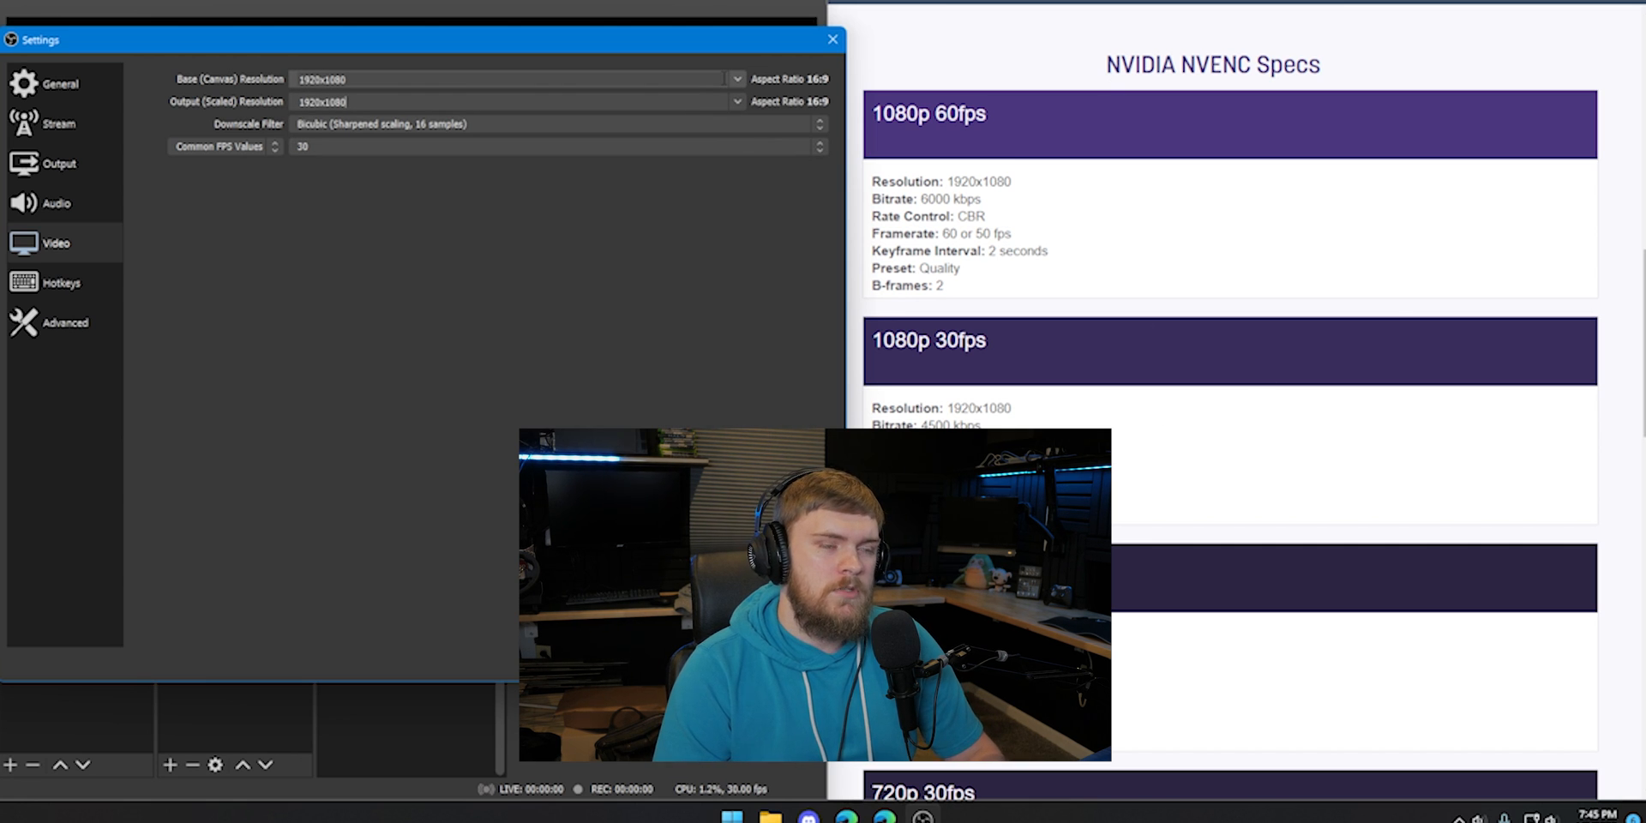
# Browse the Output Resolution and Downscale Filter lists, keeping 1920x1080 and Bicubic.
pyautogui.click(735, 102)
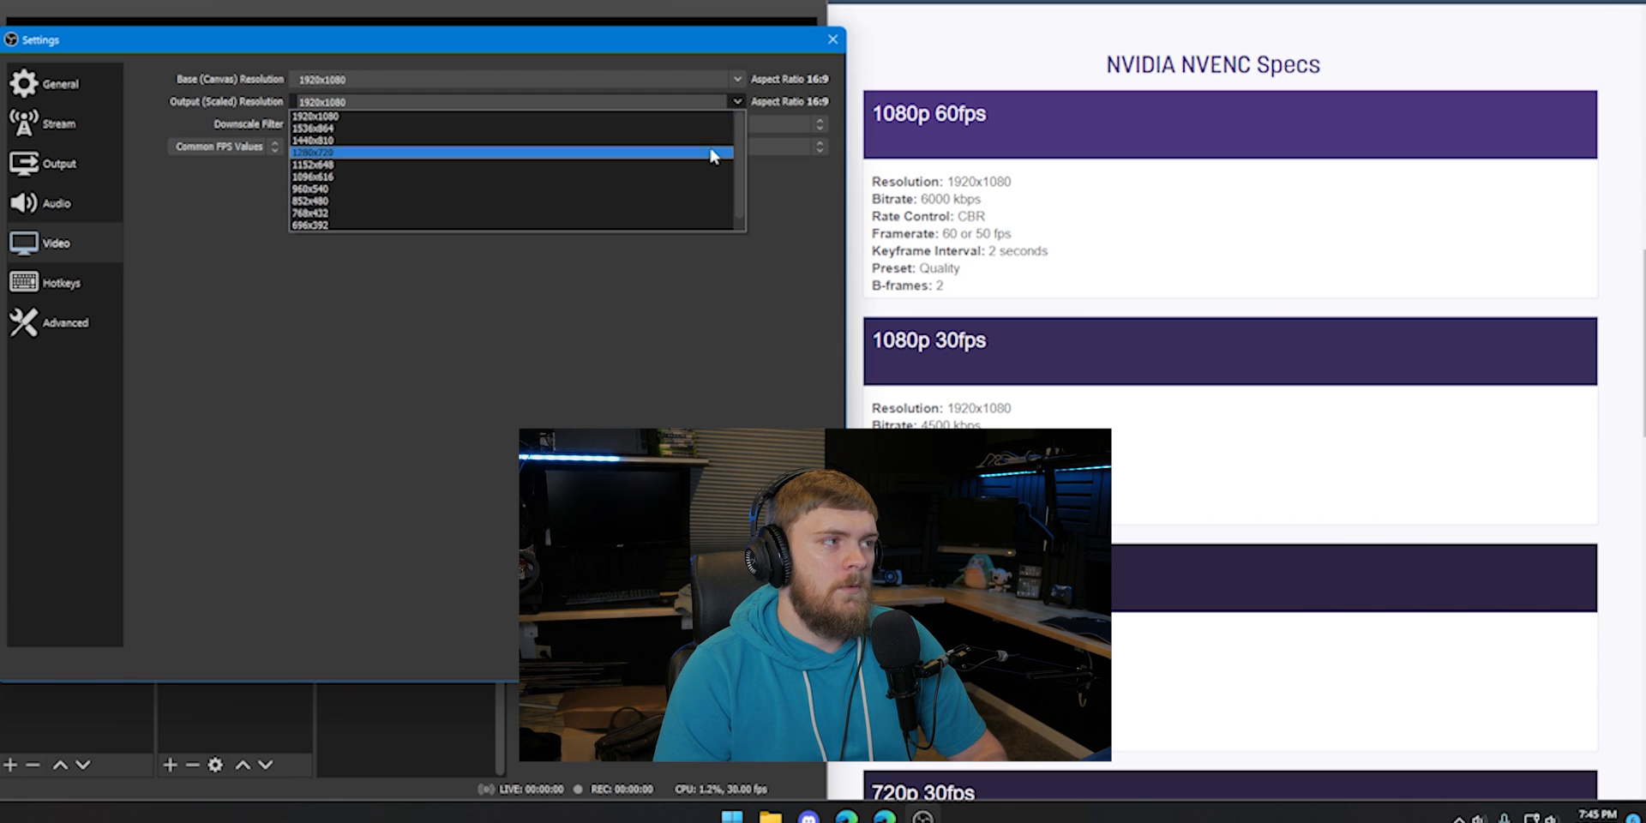
pyautogui.moveTo(664, 214)
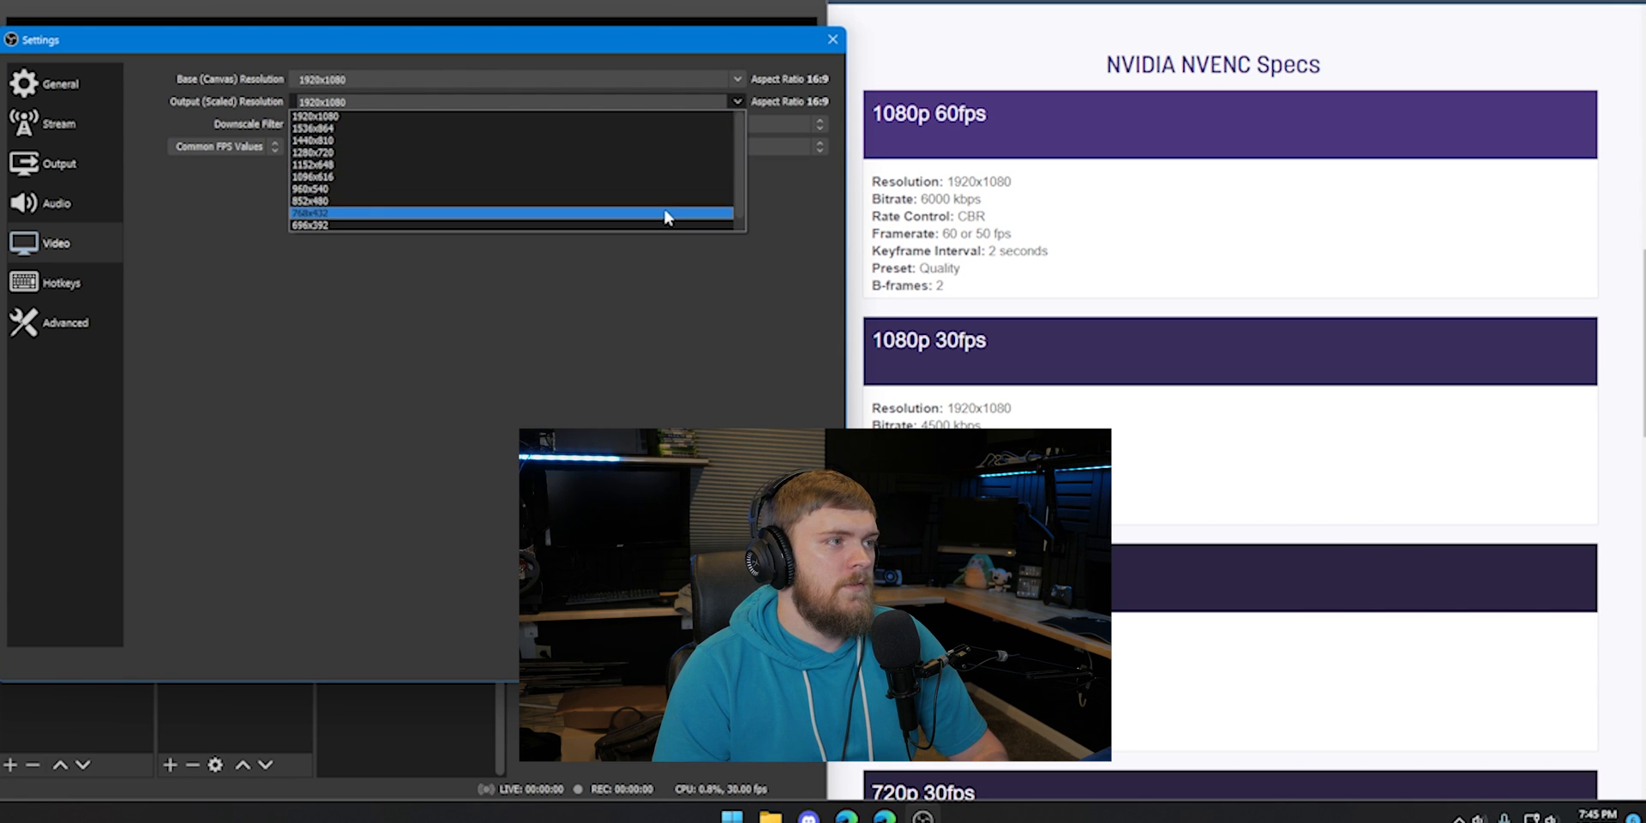
pyautogui.moveTo(661, 153)
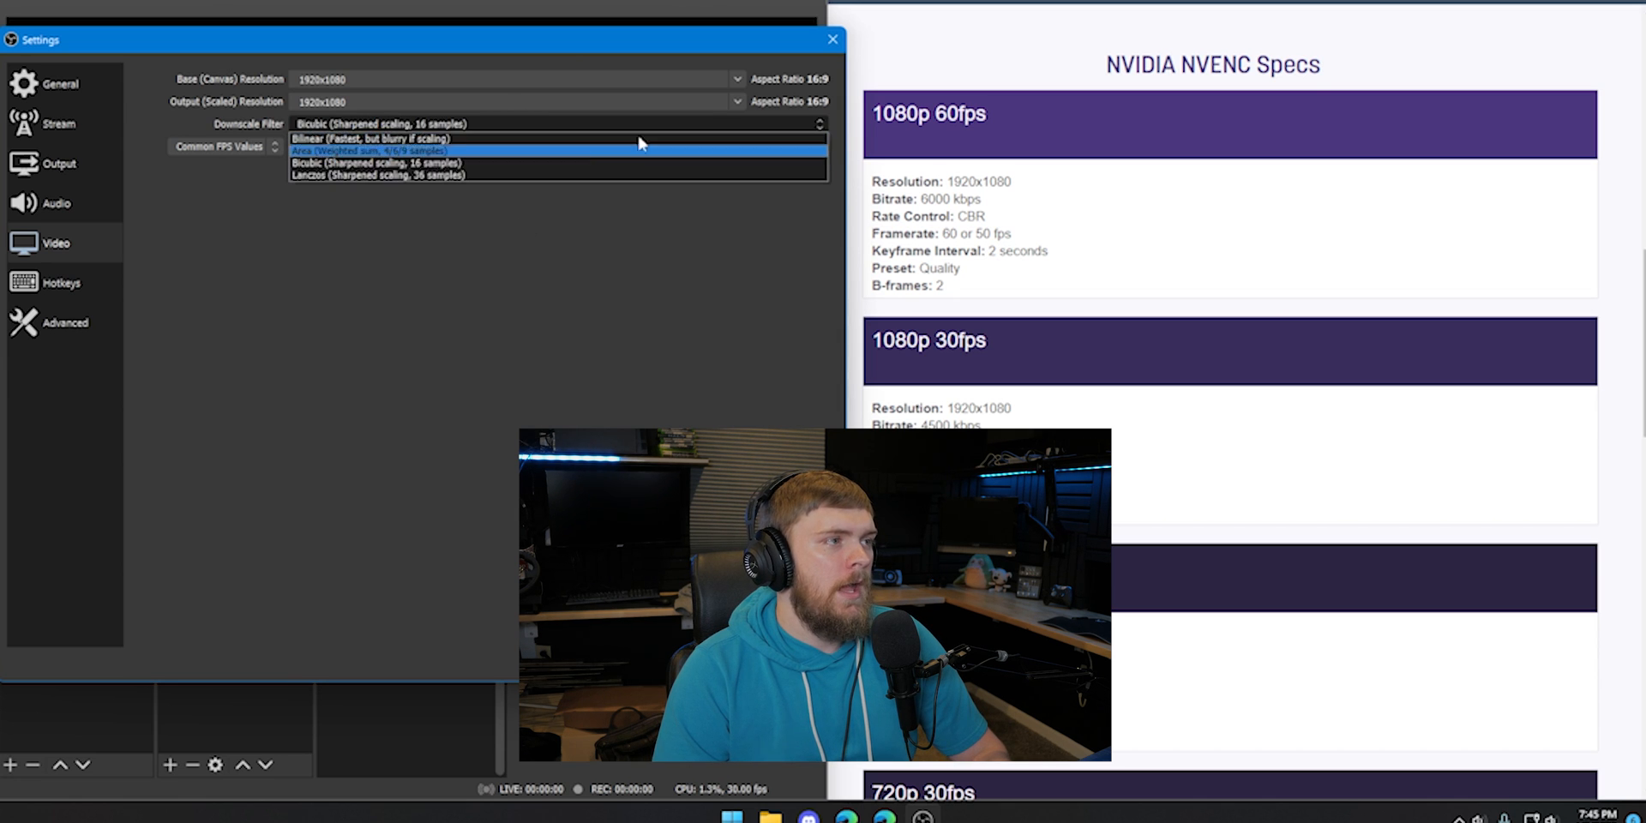
pyautogui.moveTo(544, 174)
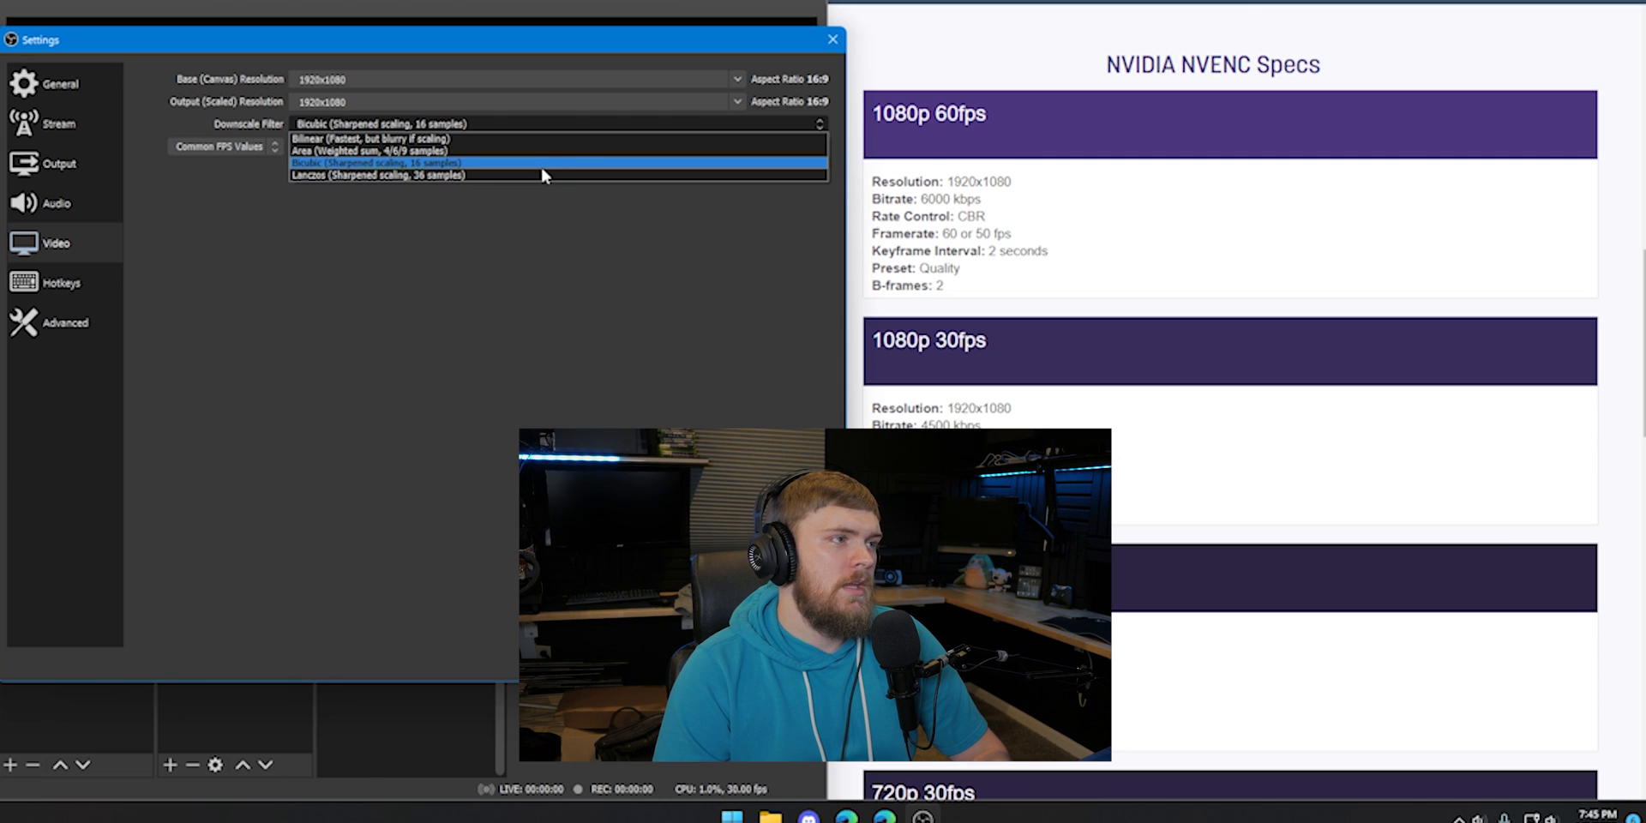
pyautogui.moveTo(534, 137)
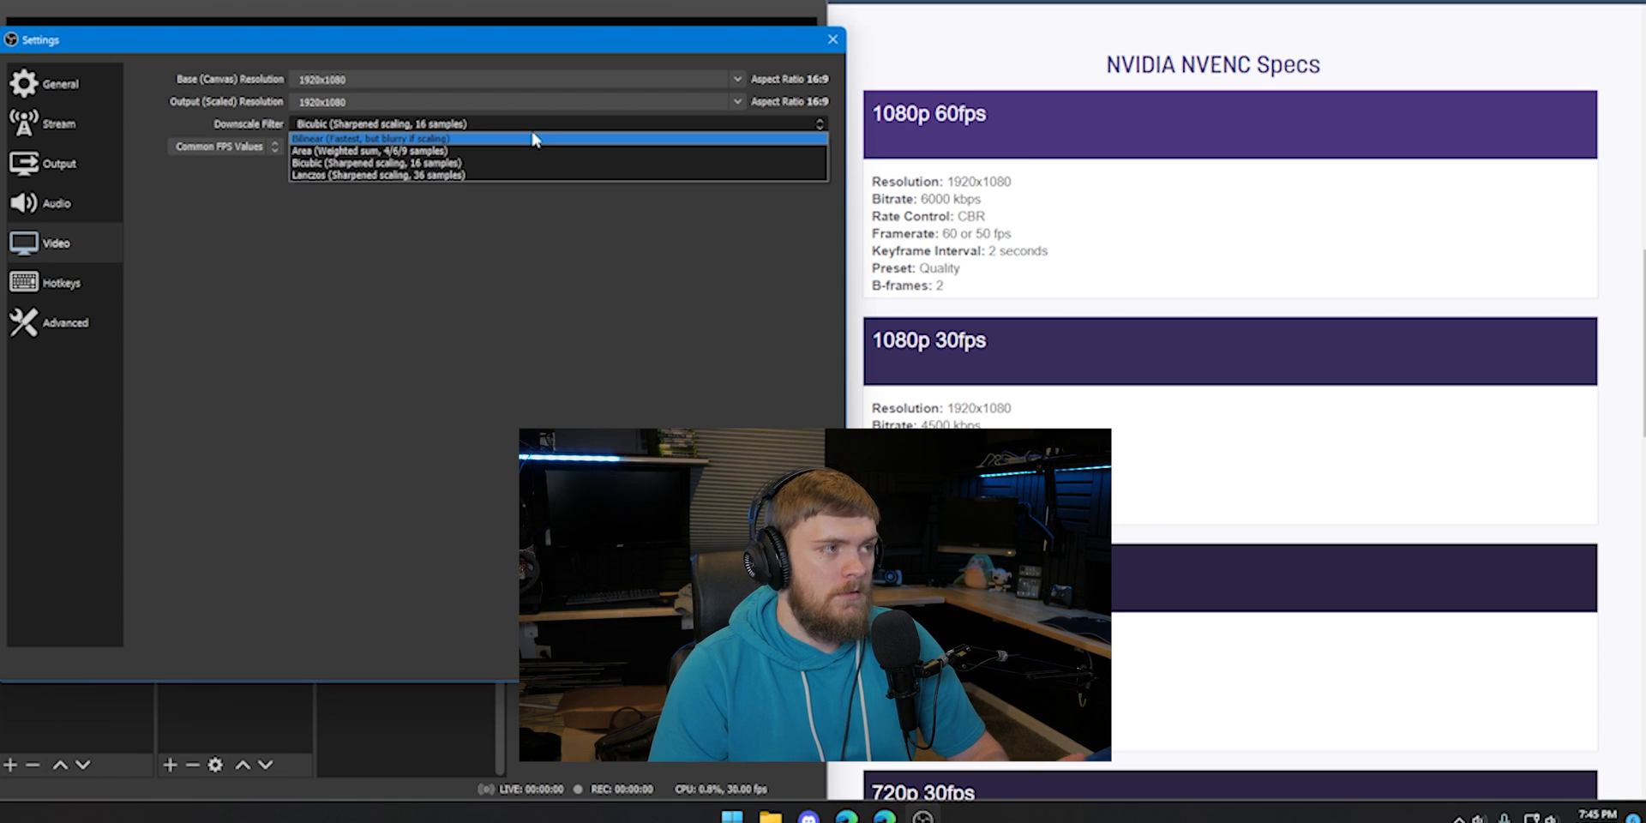
pyautogui.moveTo(486, 174)
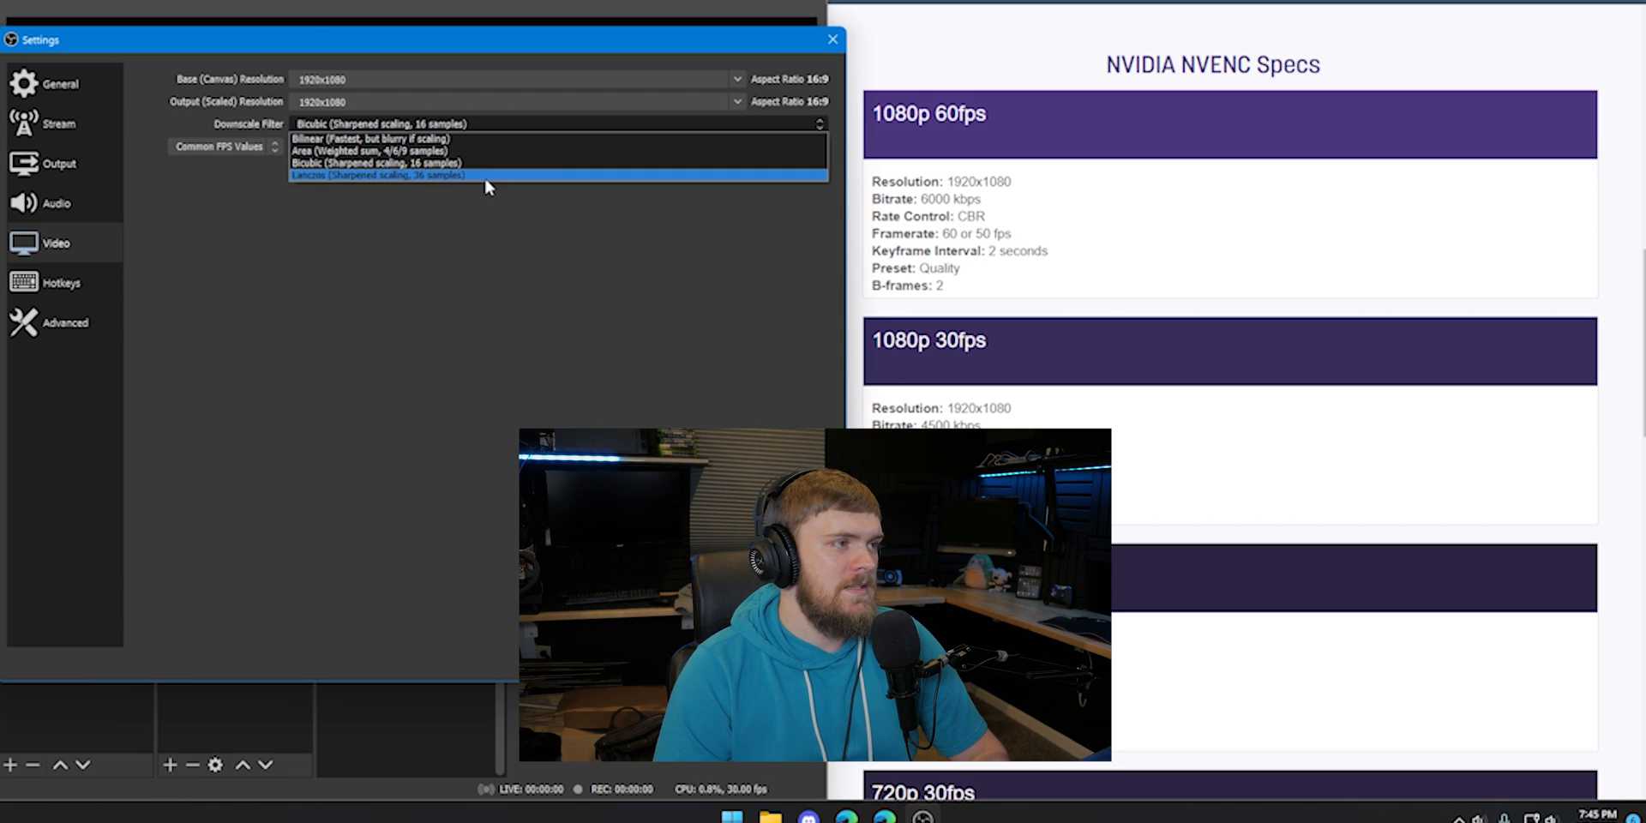
pyautogui.click(378, 163)
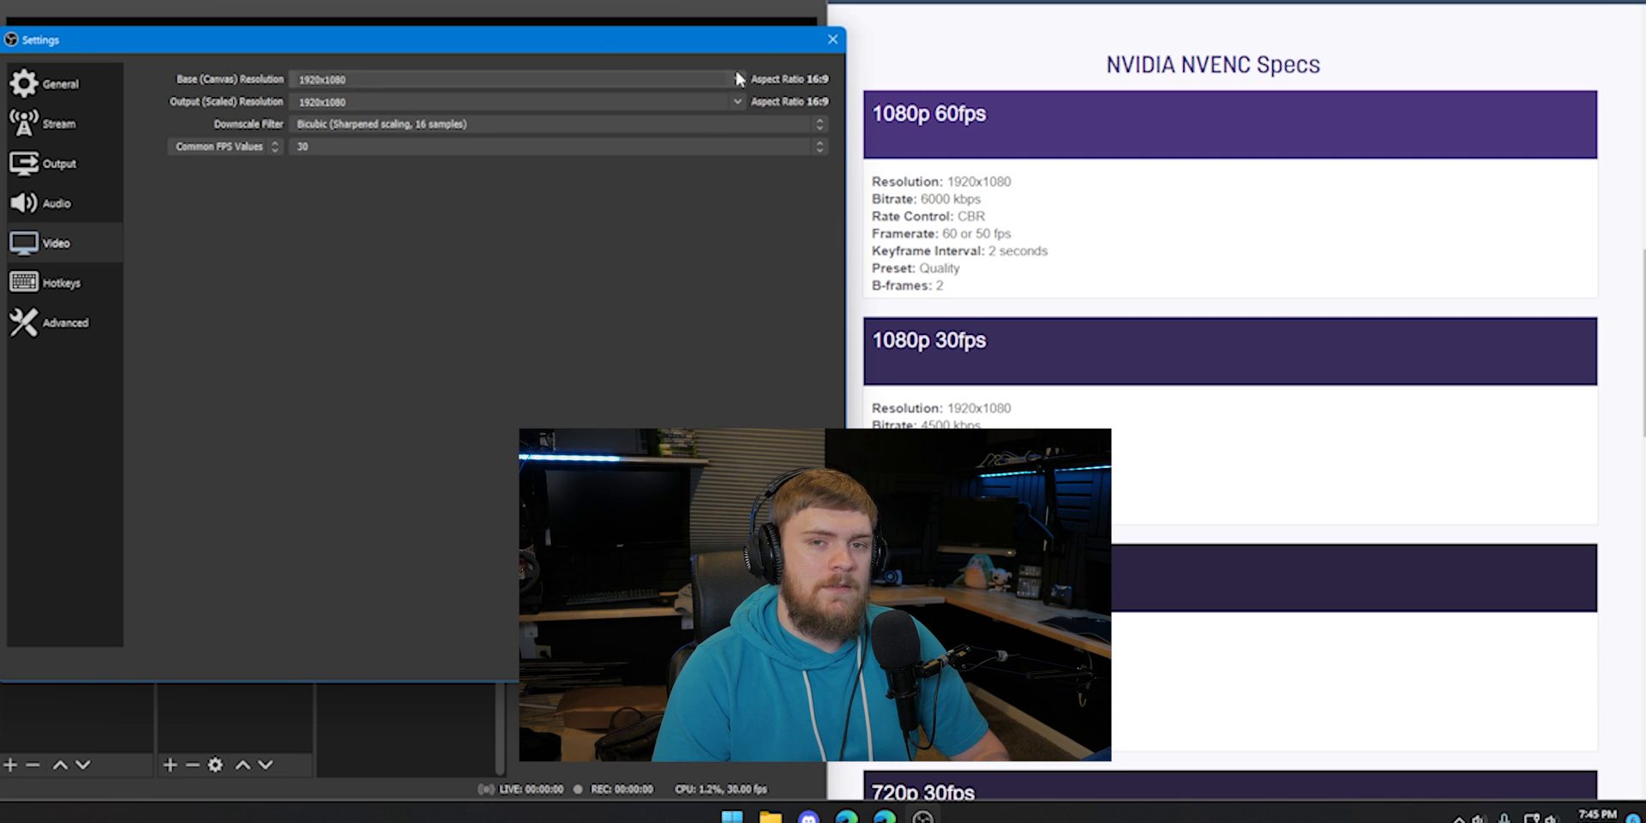
pyautogui.moveTo(543, 66)
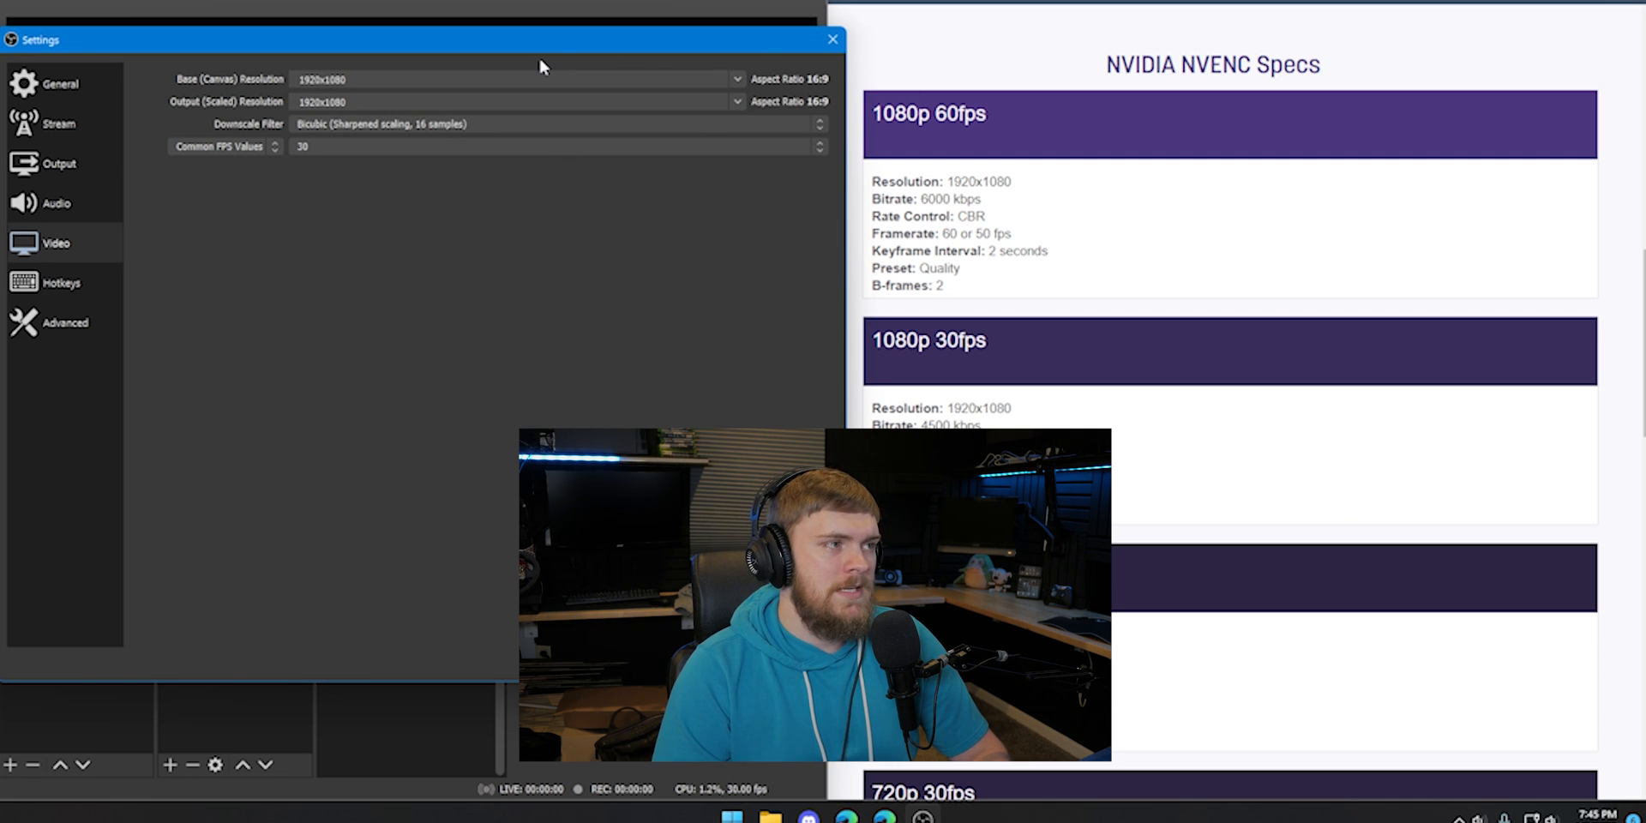
pyautogui.moveTo(567, 132)
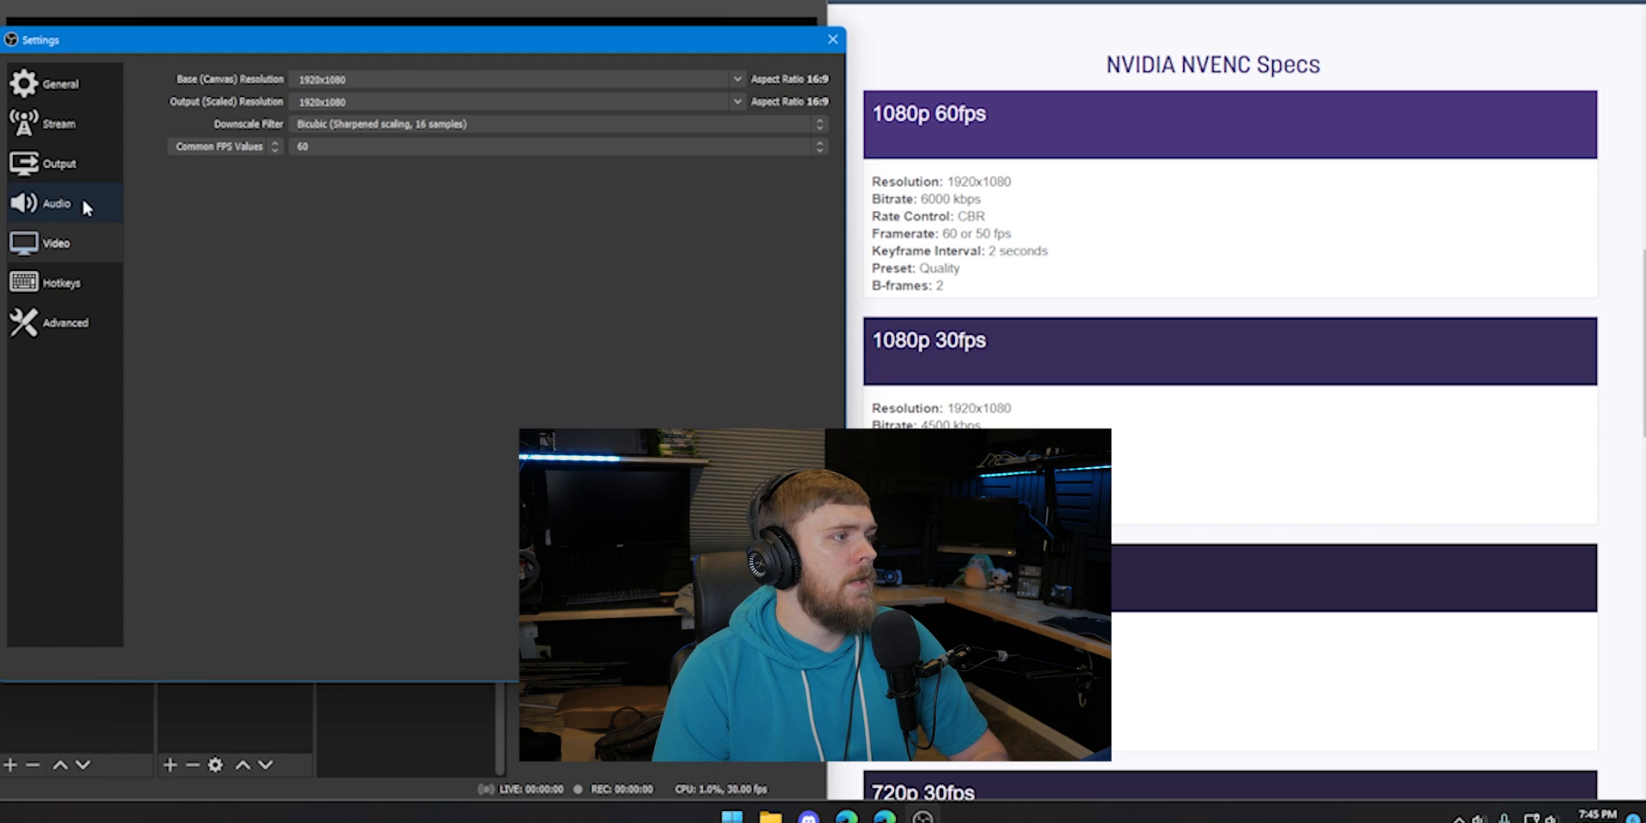
# Set the stream service to Twitch on the Auto server, using a stream key.
pyautogui.click(59, 123)
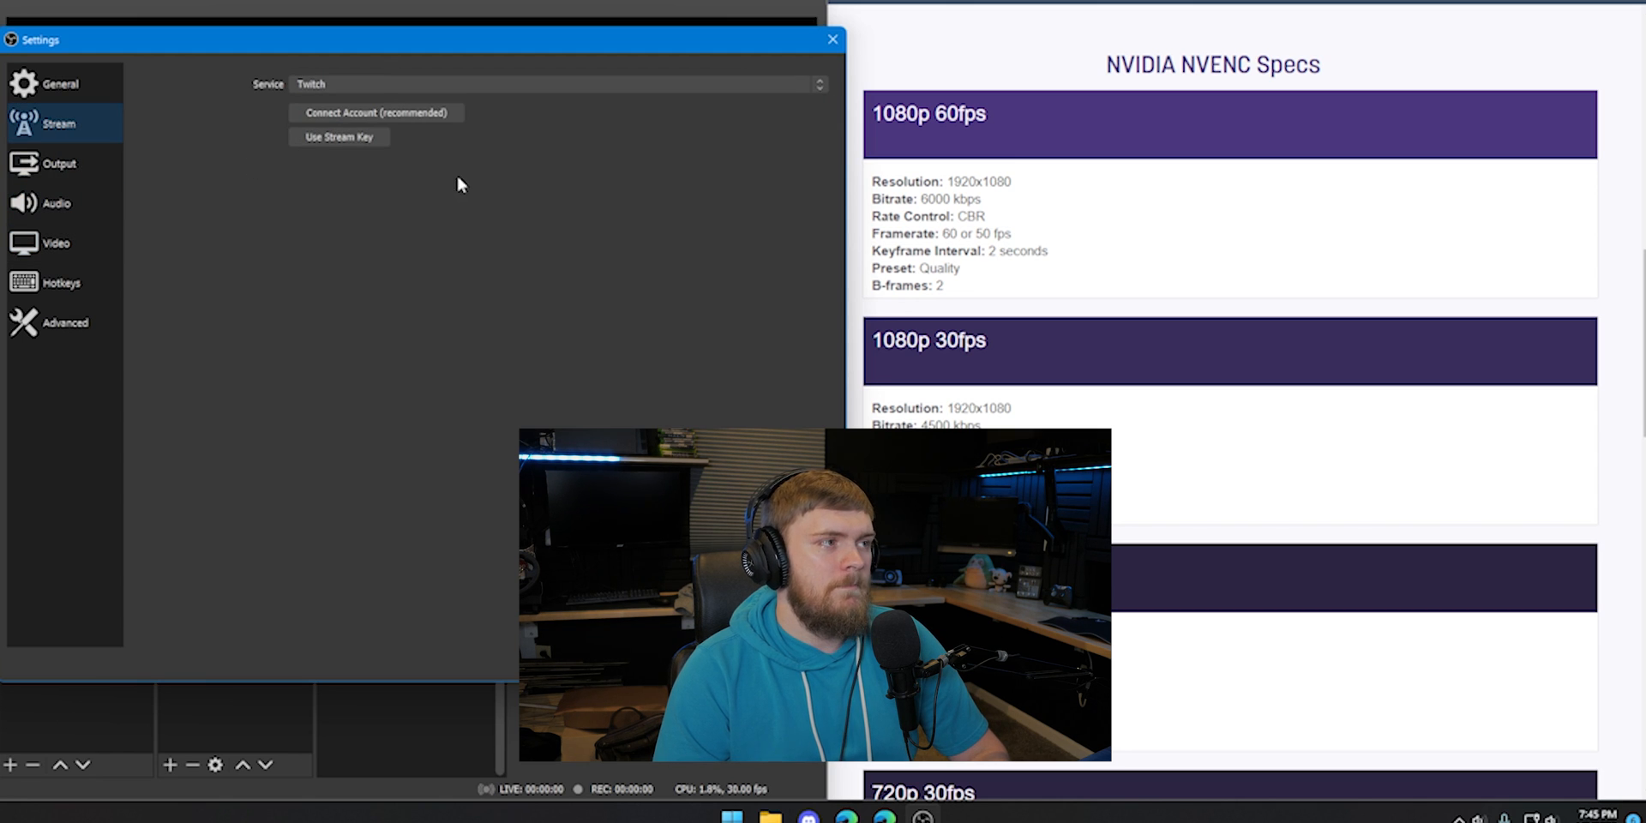
pyautogui.moveTo(506, 140)
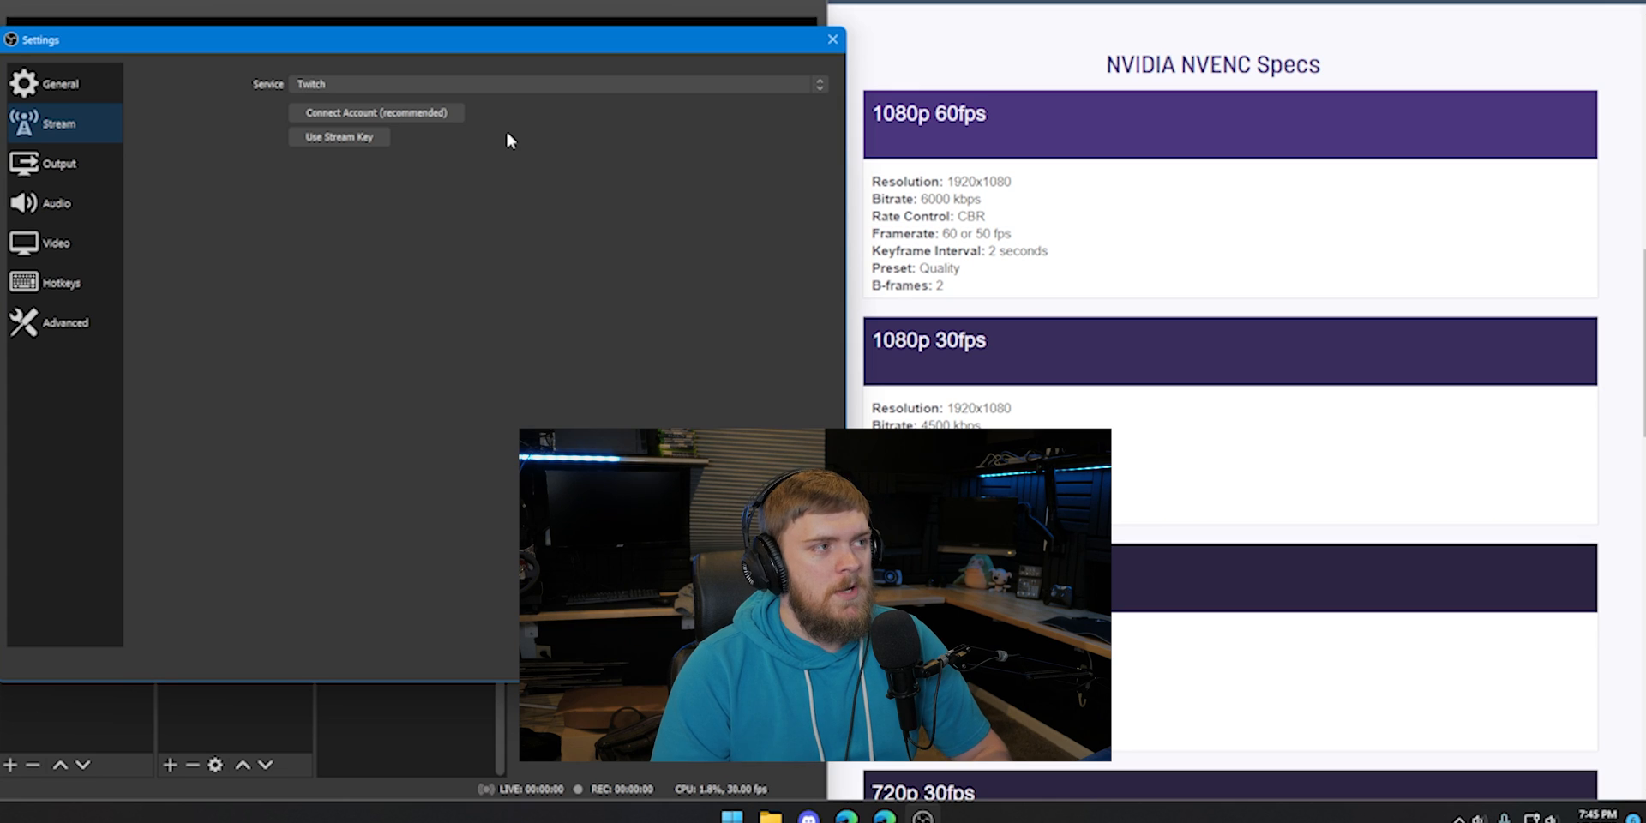
pyautogui.moveTo(730, 182)
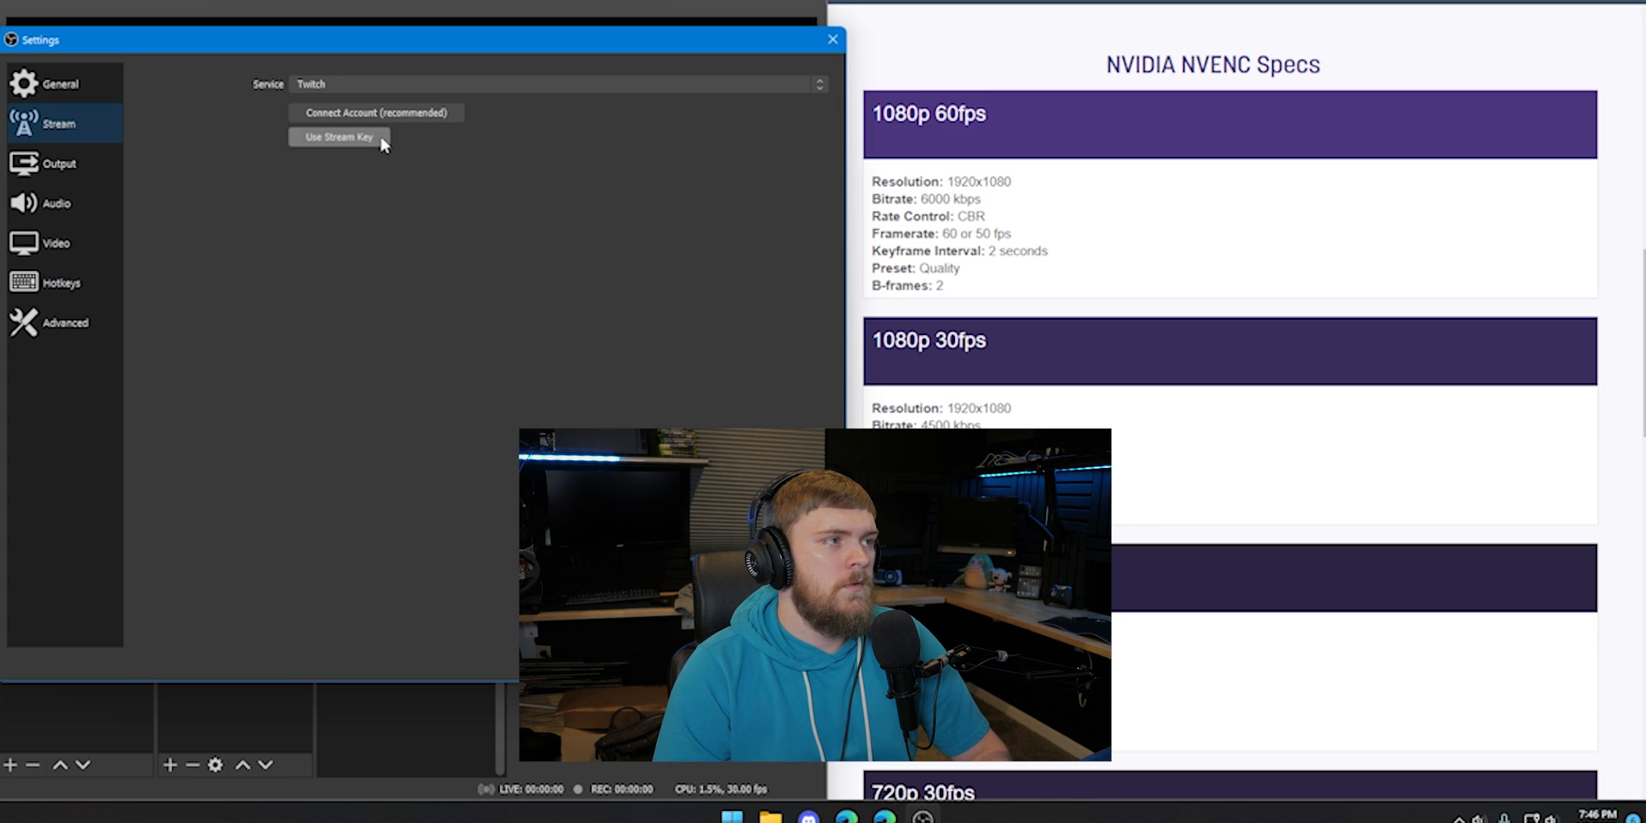
pyautogui.click(338, 136)
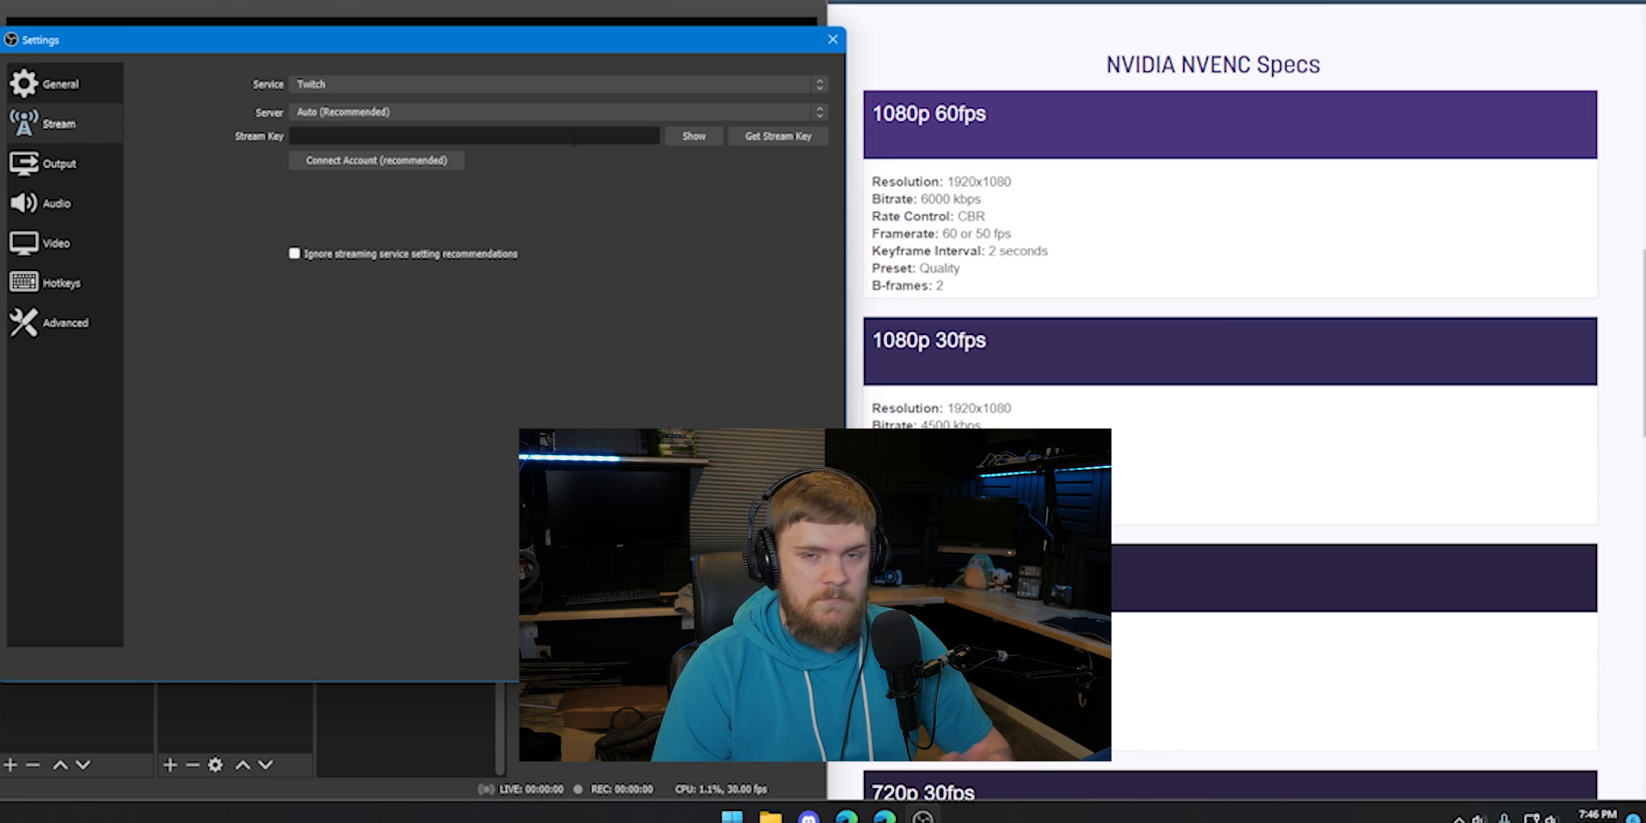
# Show Output settings (Simple mode, 2500 Kbps, NVENC), toggling Advanced Encoder Settings off again.
pyautogui.click(59, 163)
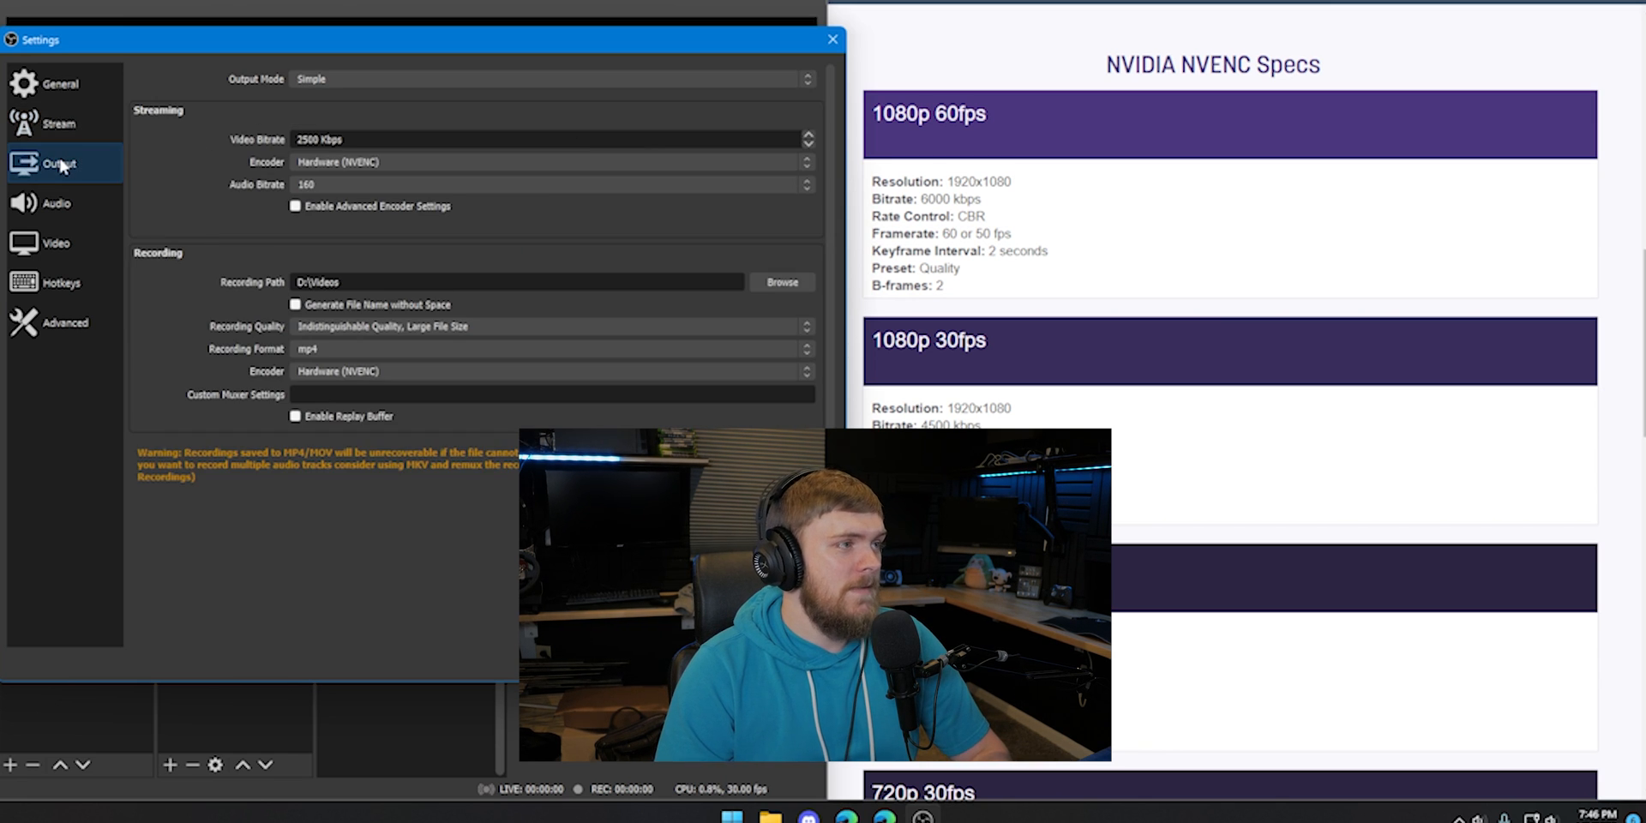
pyautogui.moveTo(152, 159)
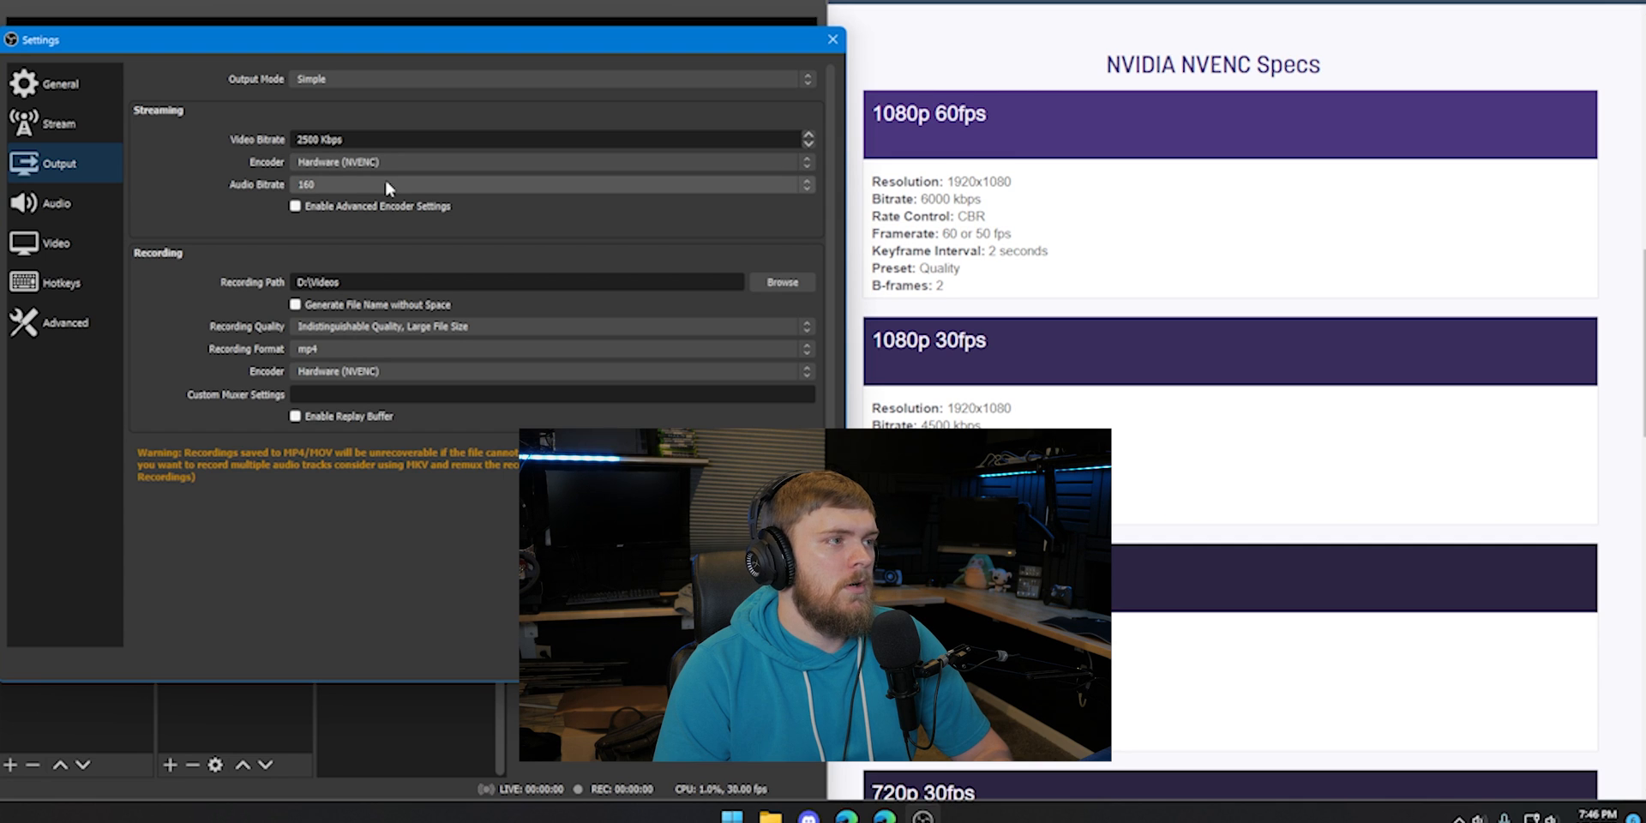
pyautogui.click(294, 206)
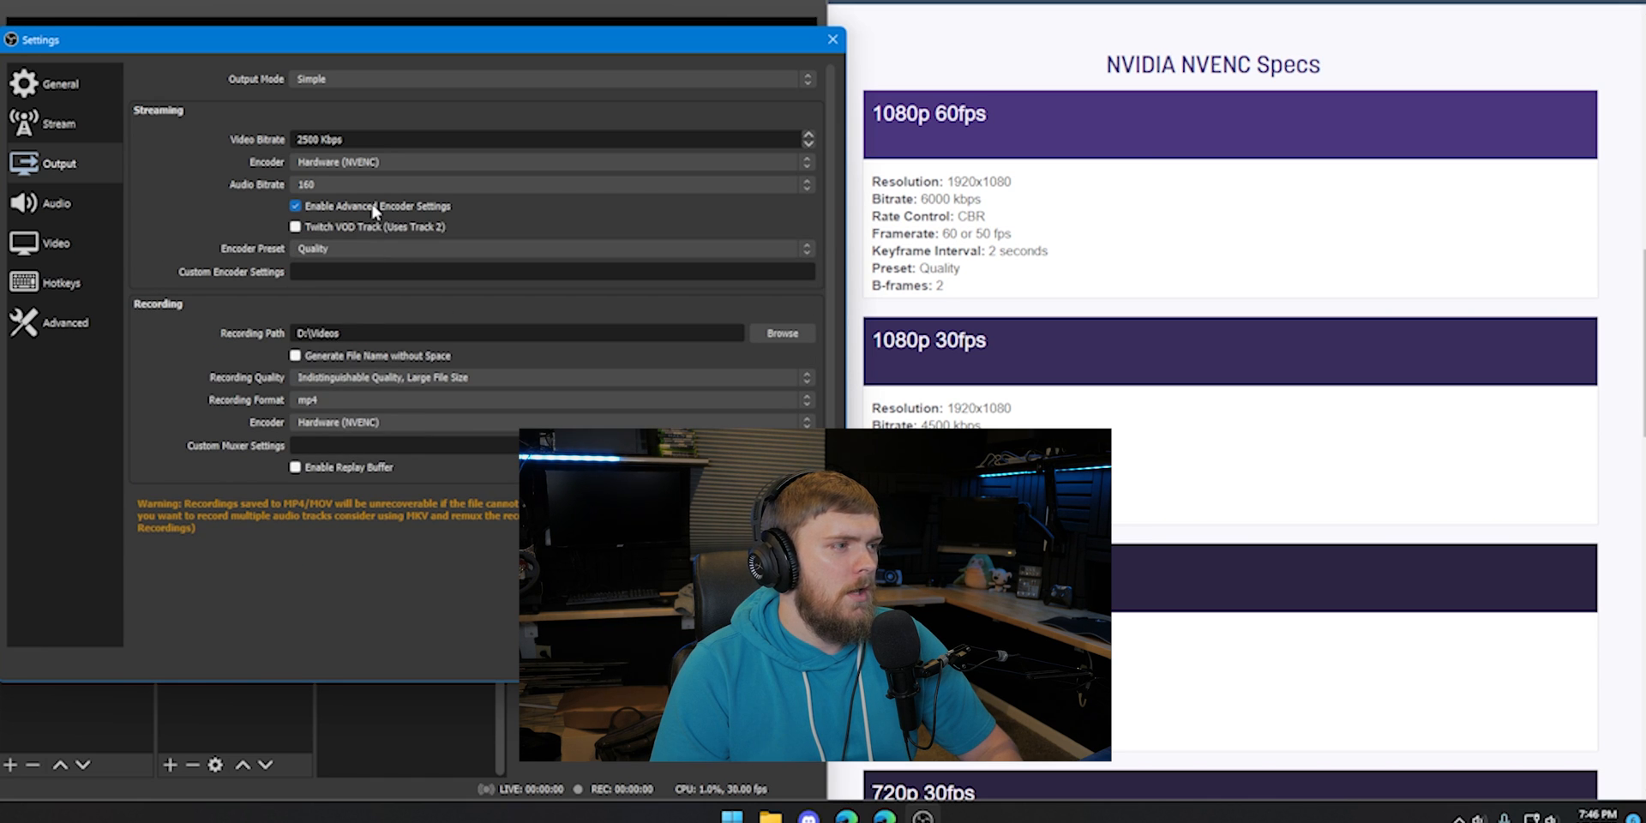
pyautogui.click(295, 206)
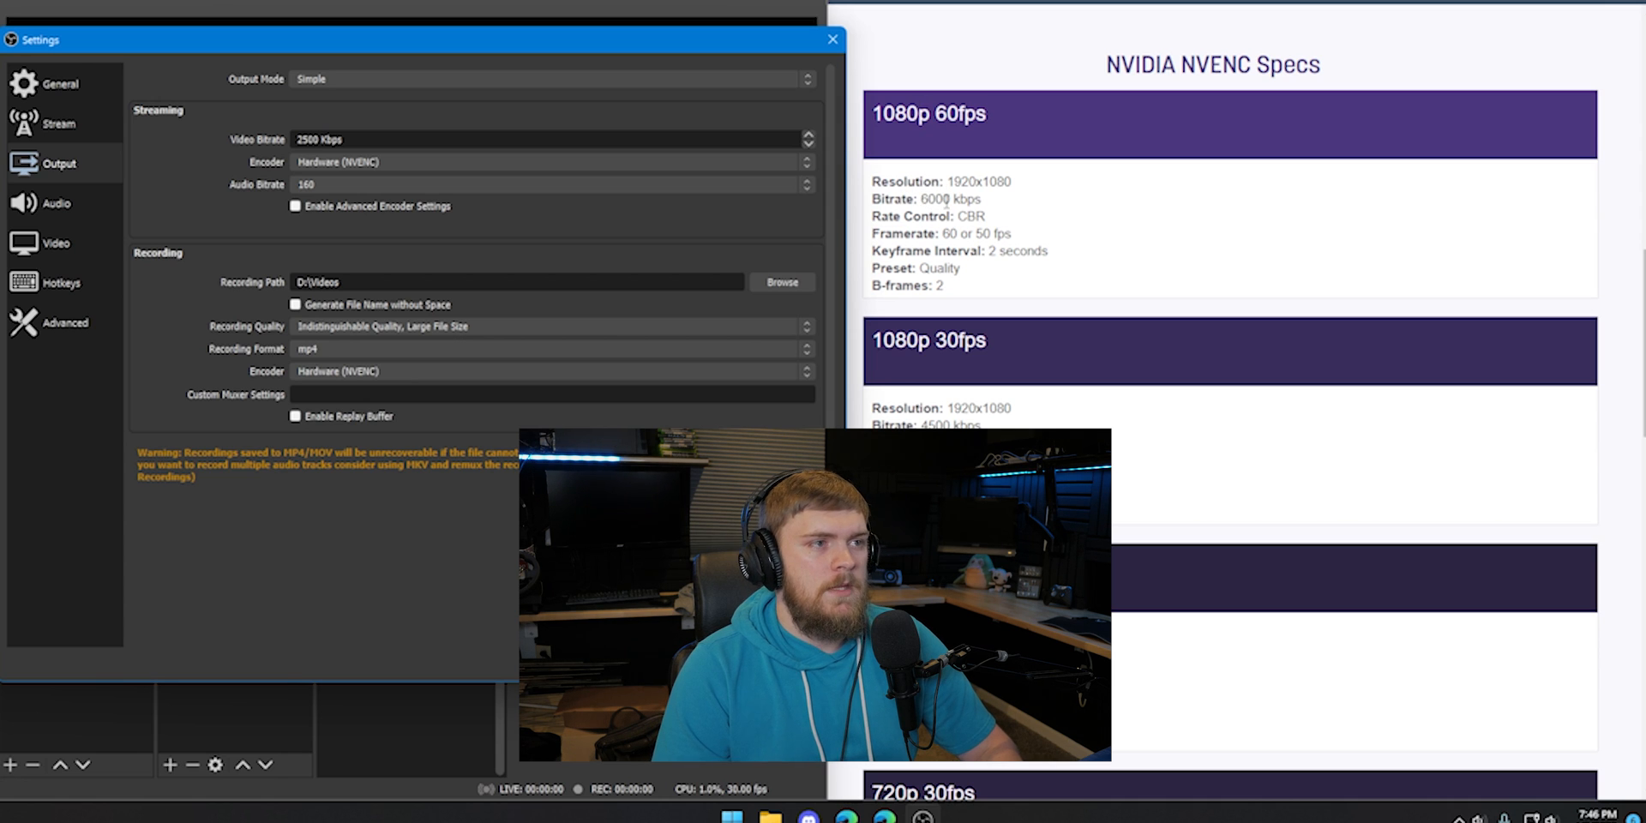
# Set the Simple-mode video bitrate to 6000 Kbps, keeping Hardware (NVENC) encoder.
pyautogui.doubleClick(935, 200)
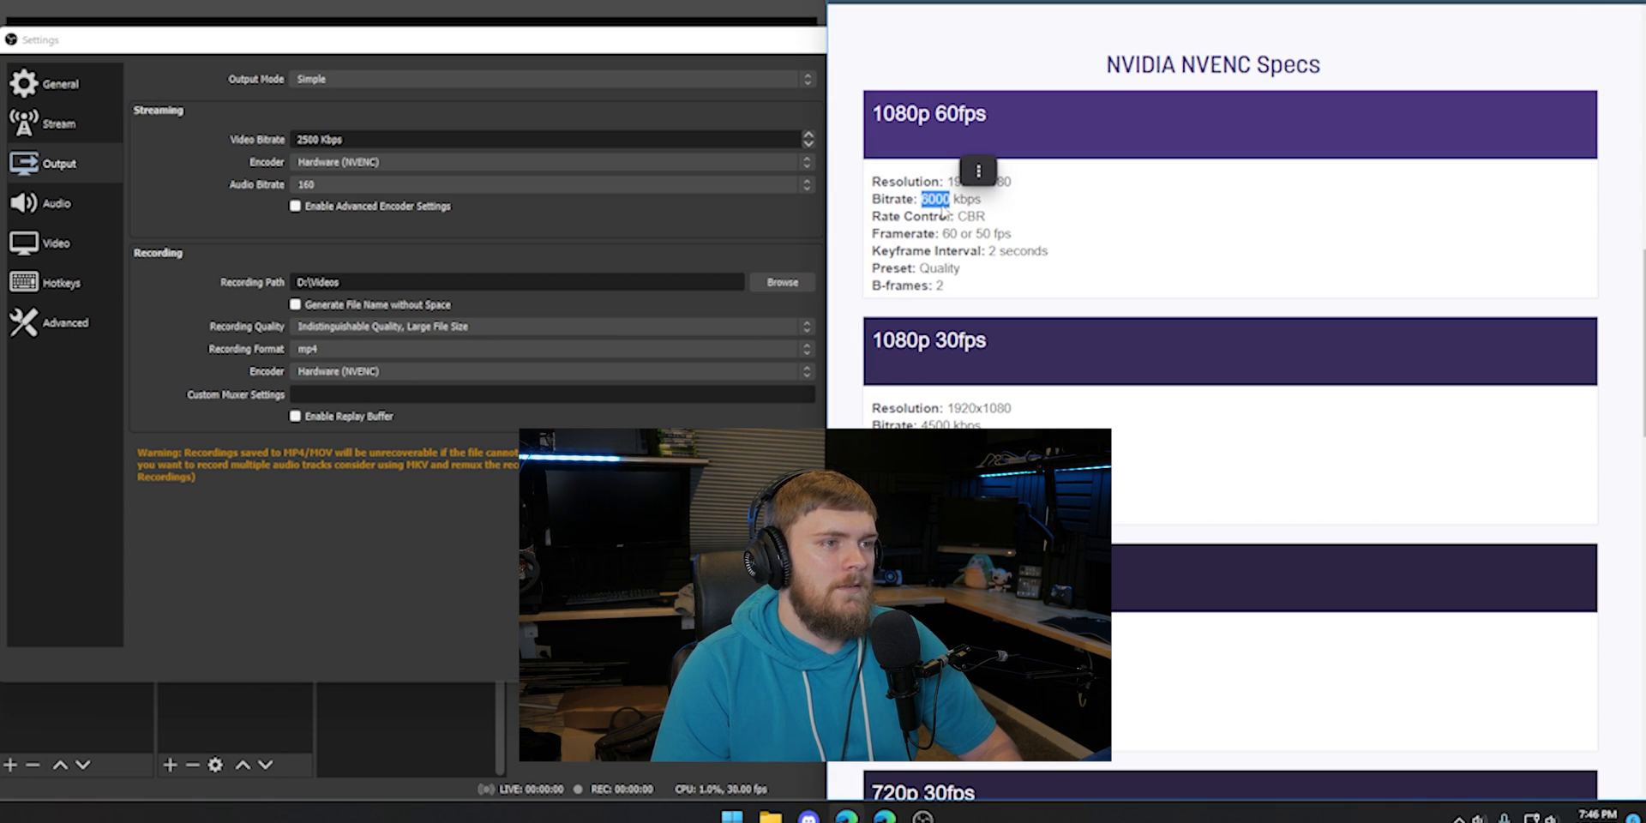
pyautogui.moveTo(426, 162)
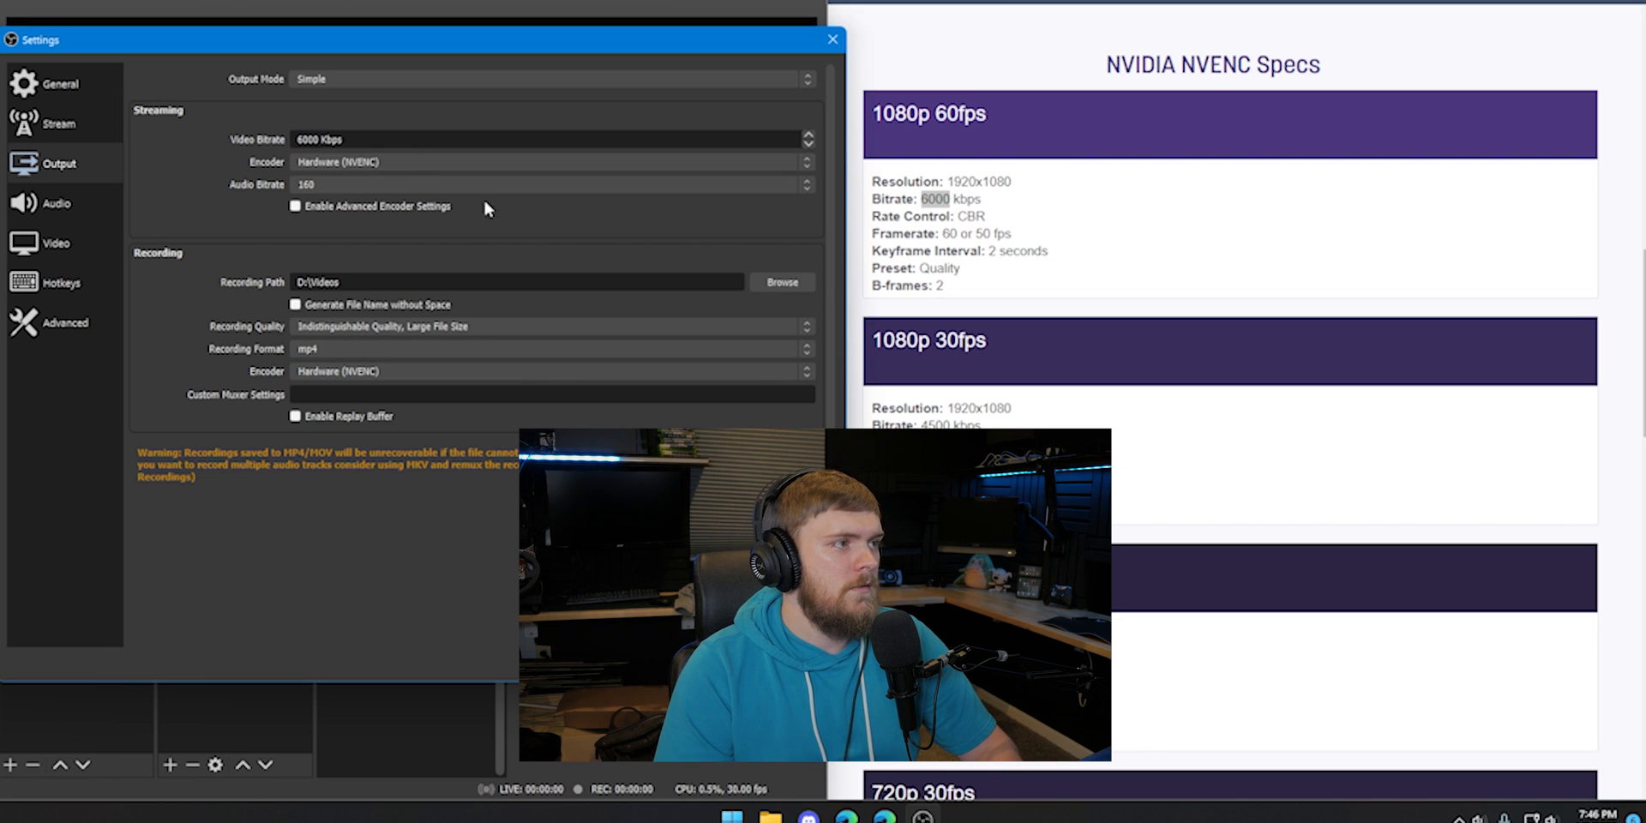
pyautogui.moveTo(435, 164)
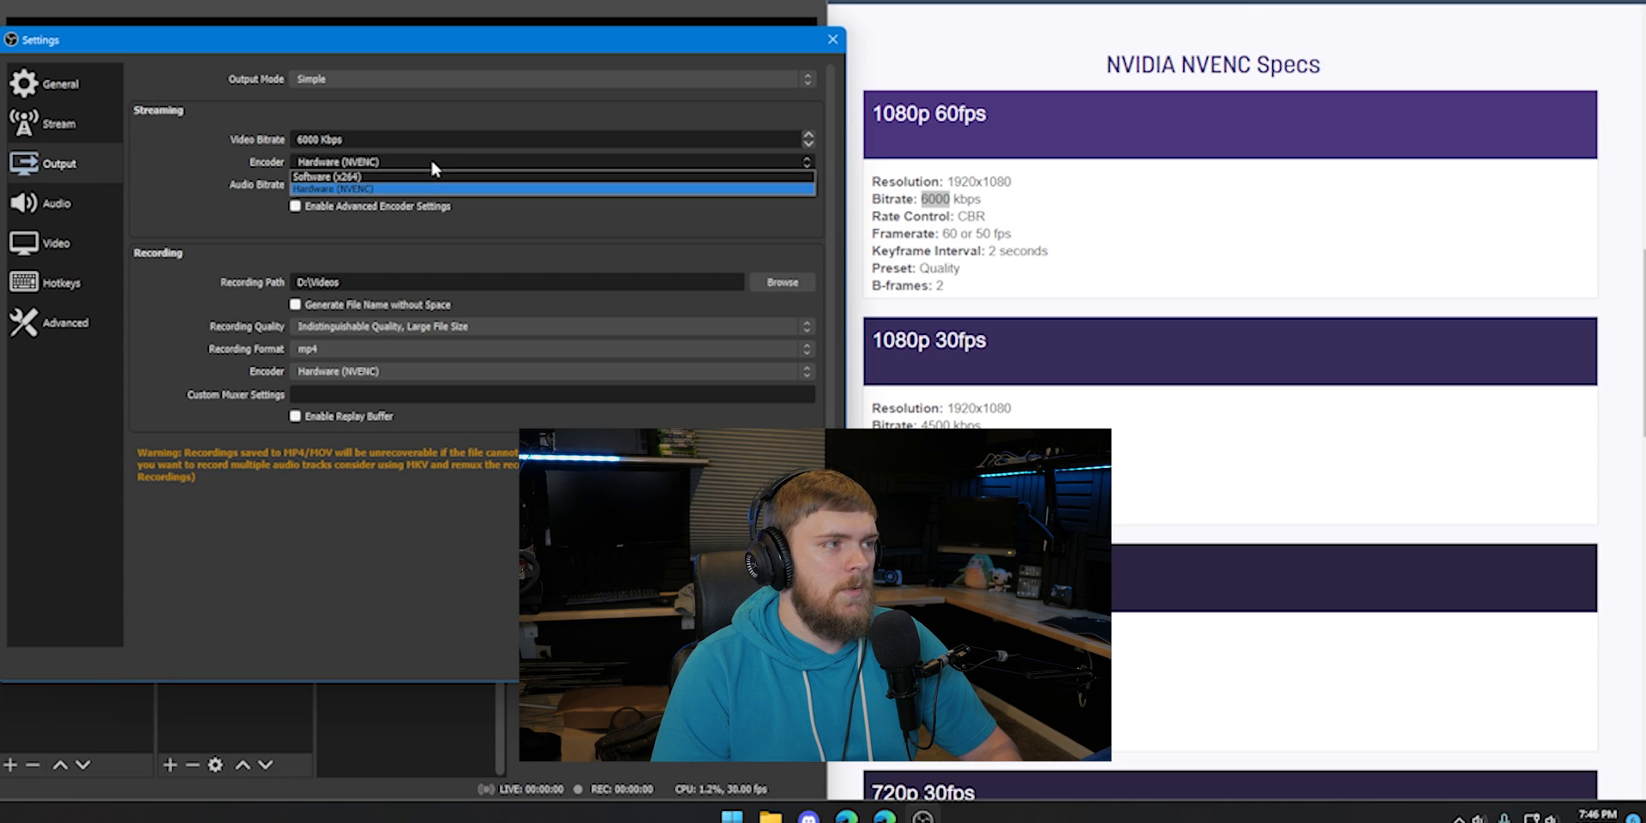
pyautogui.moveTo(398, 175)
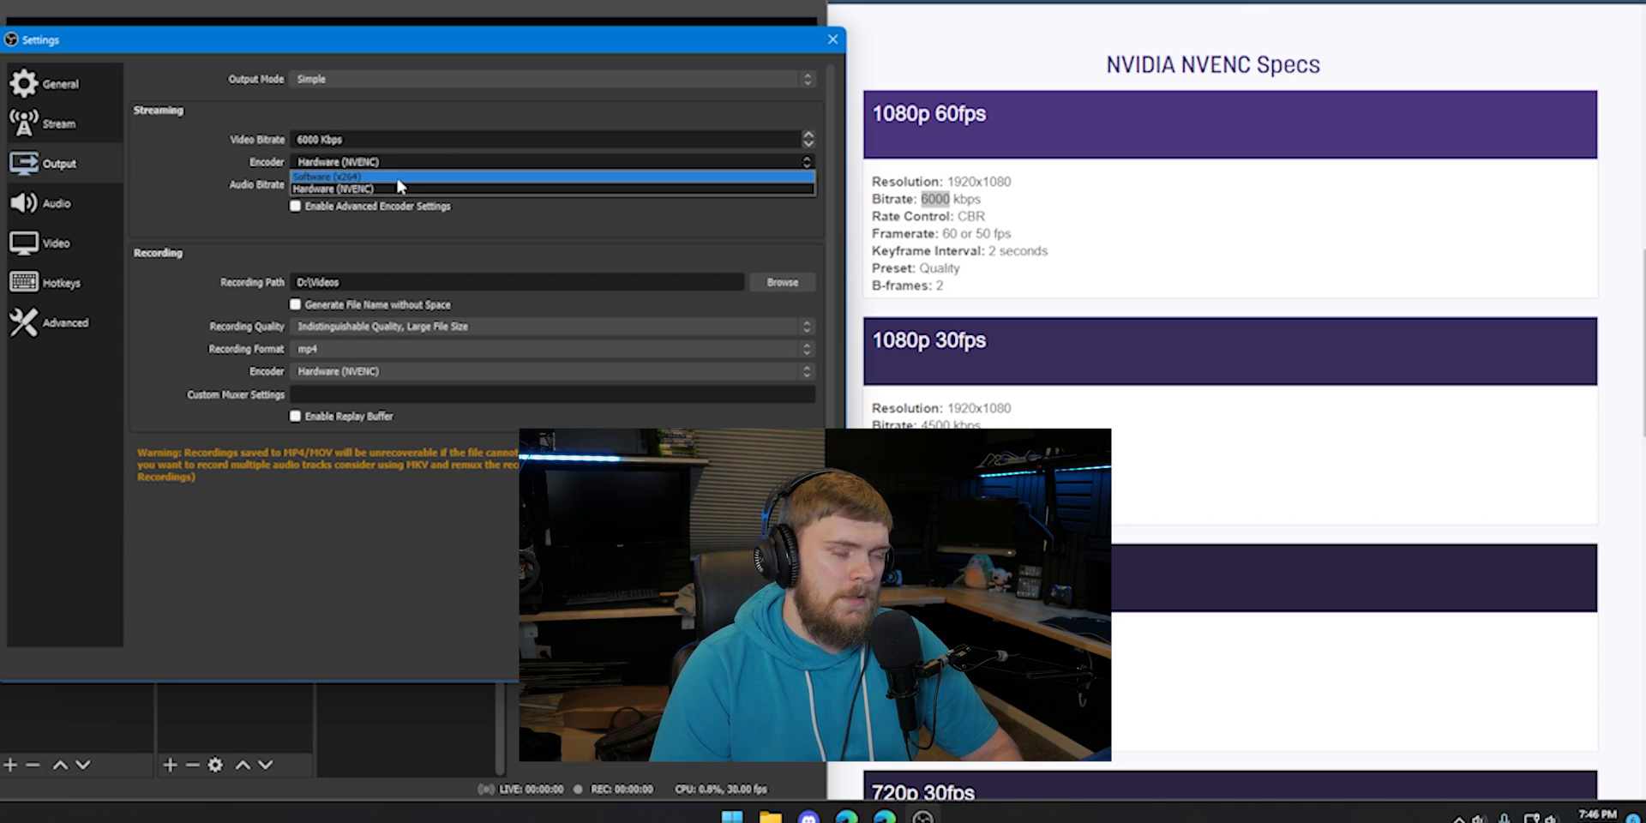
pyautogui.moveTo(420, 189)
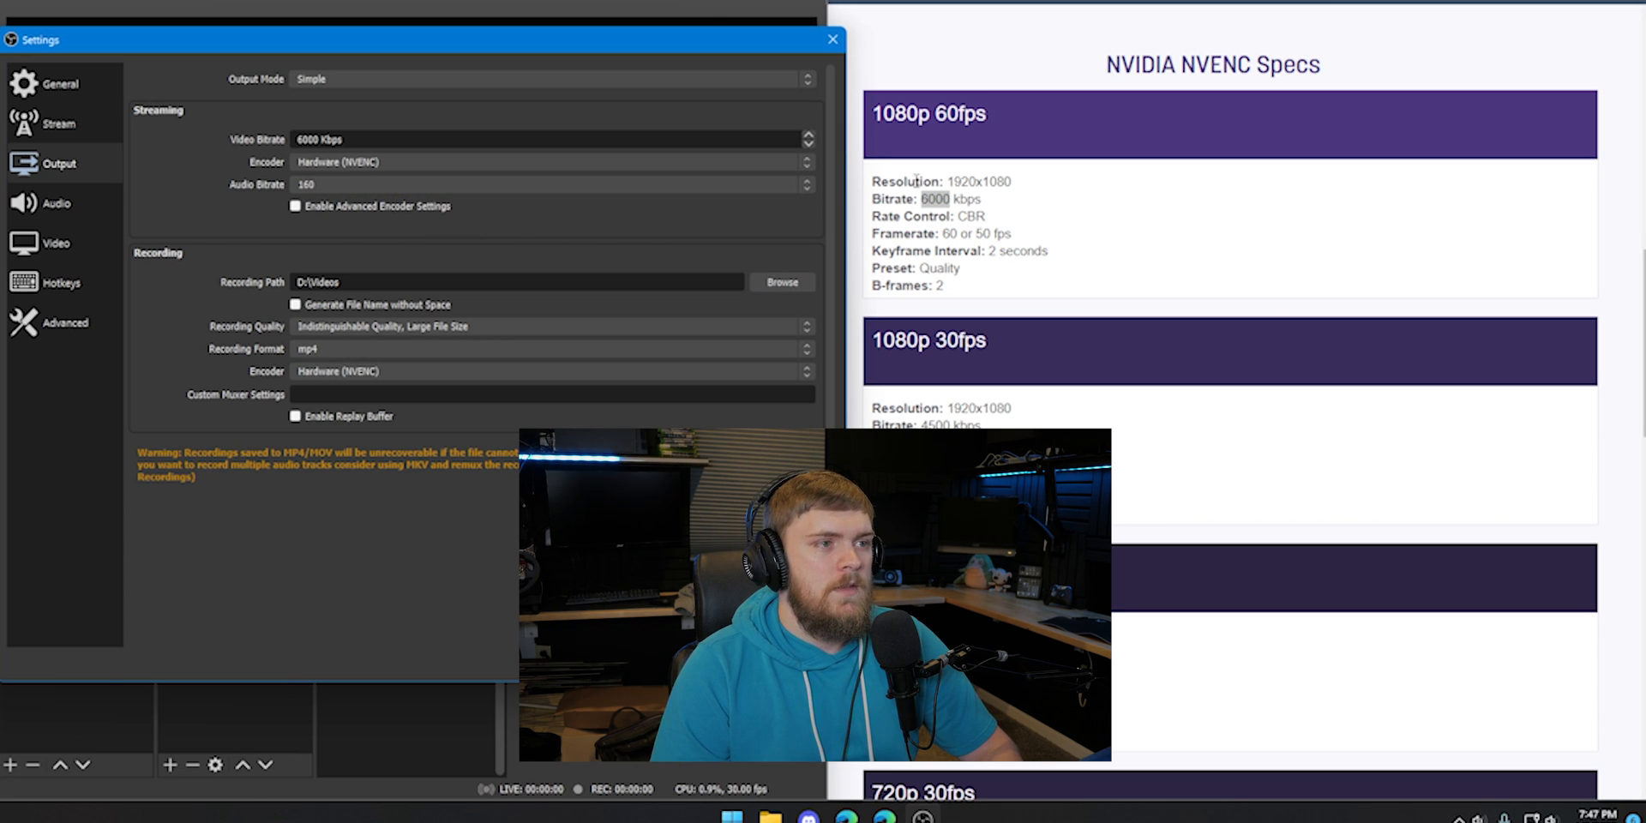
pyautogui.moveTo(1139, 174)
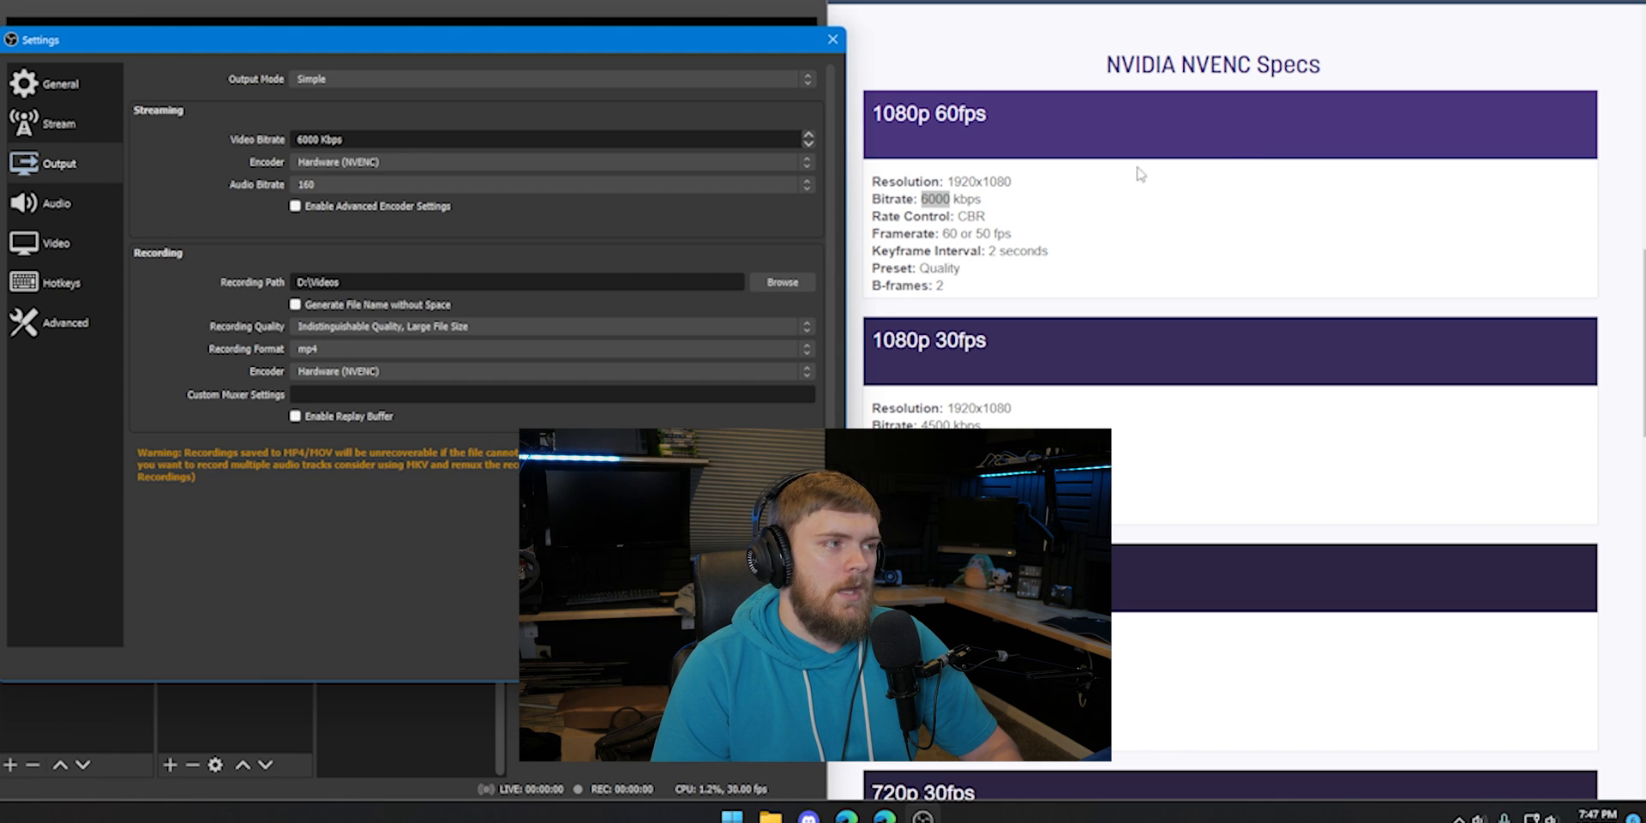
pyautogui.moveTo(771, 184)
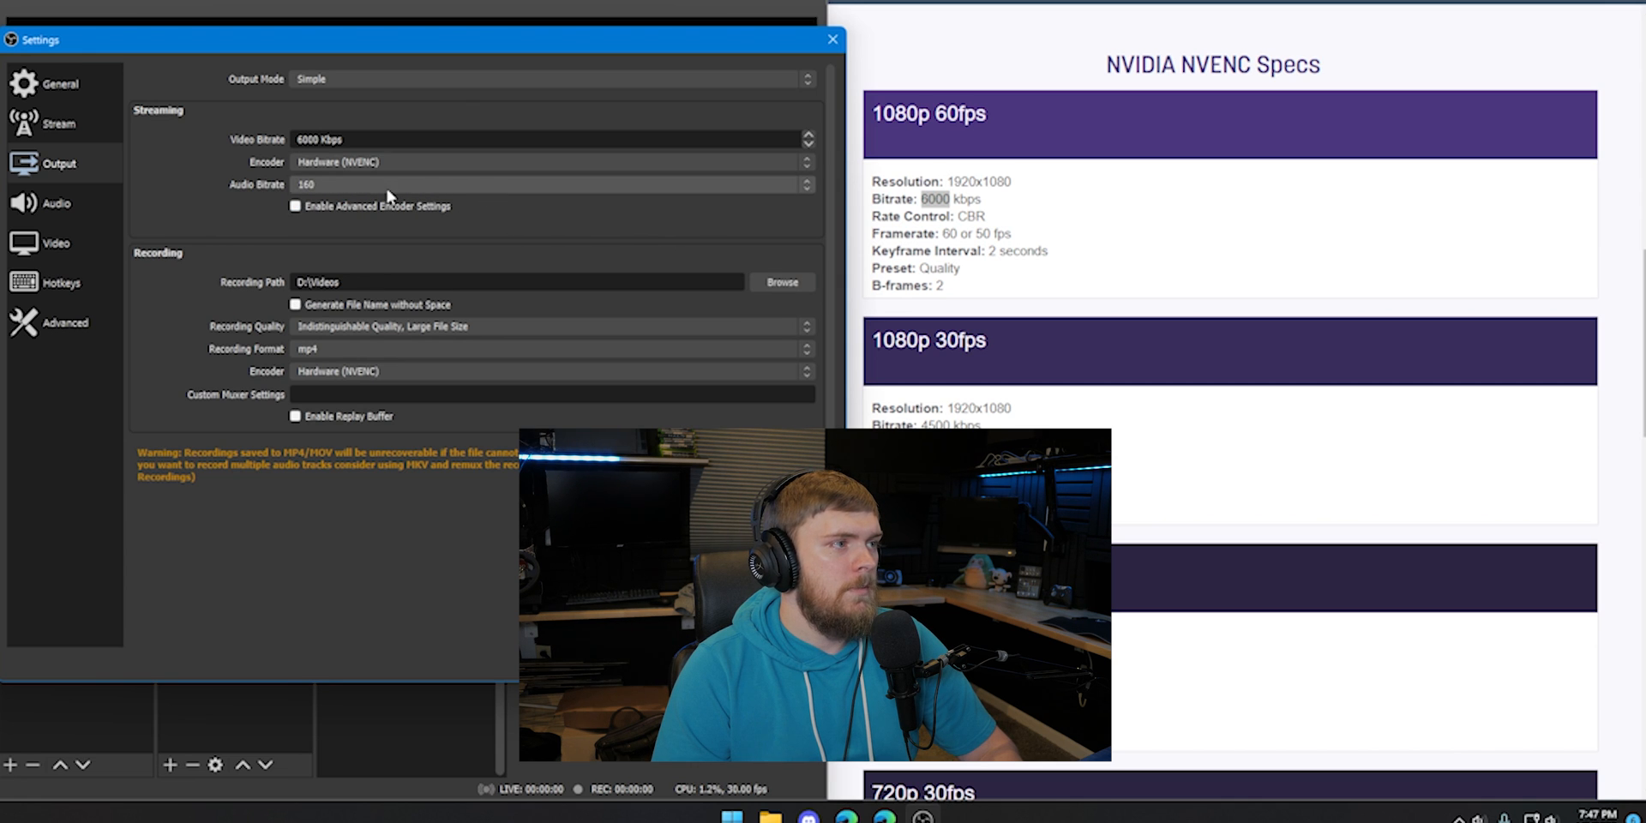
pyautogui.click(295, 206)
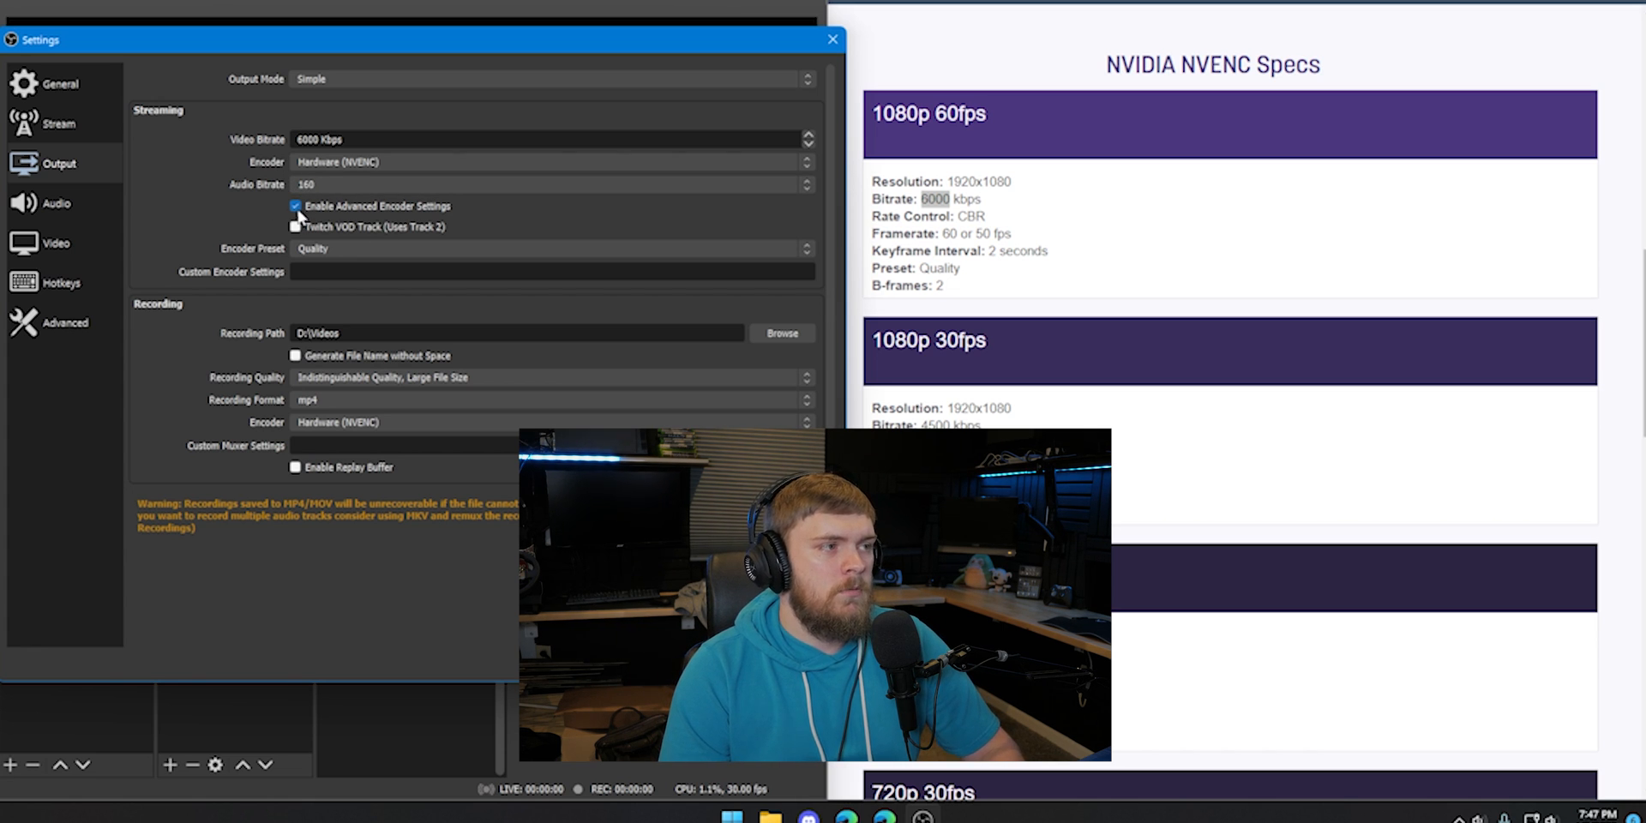
pyautogui.click(295, 206)
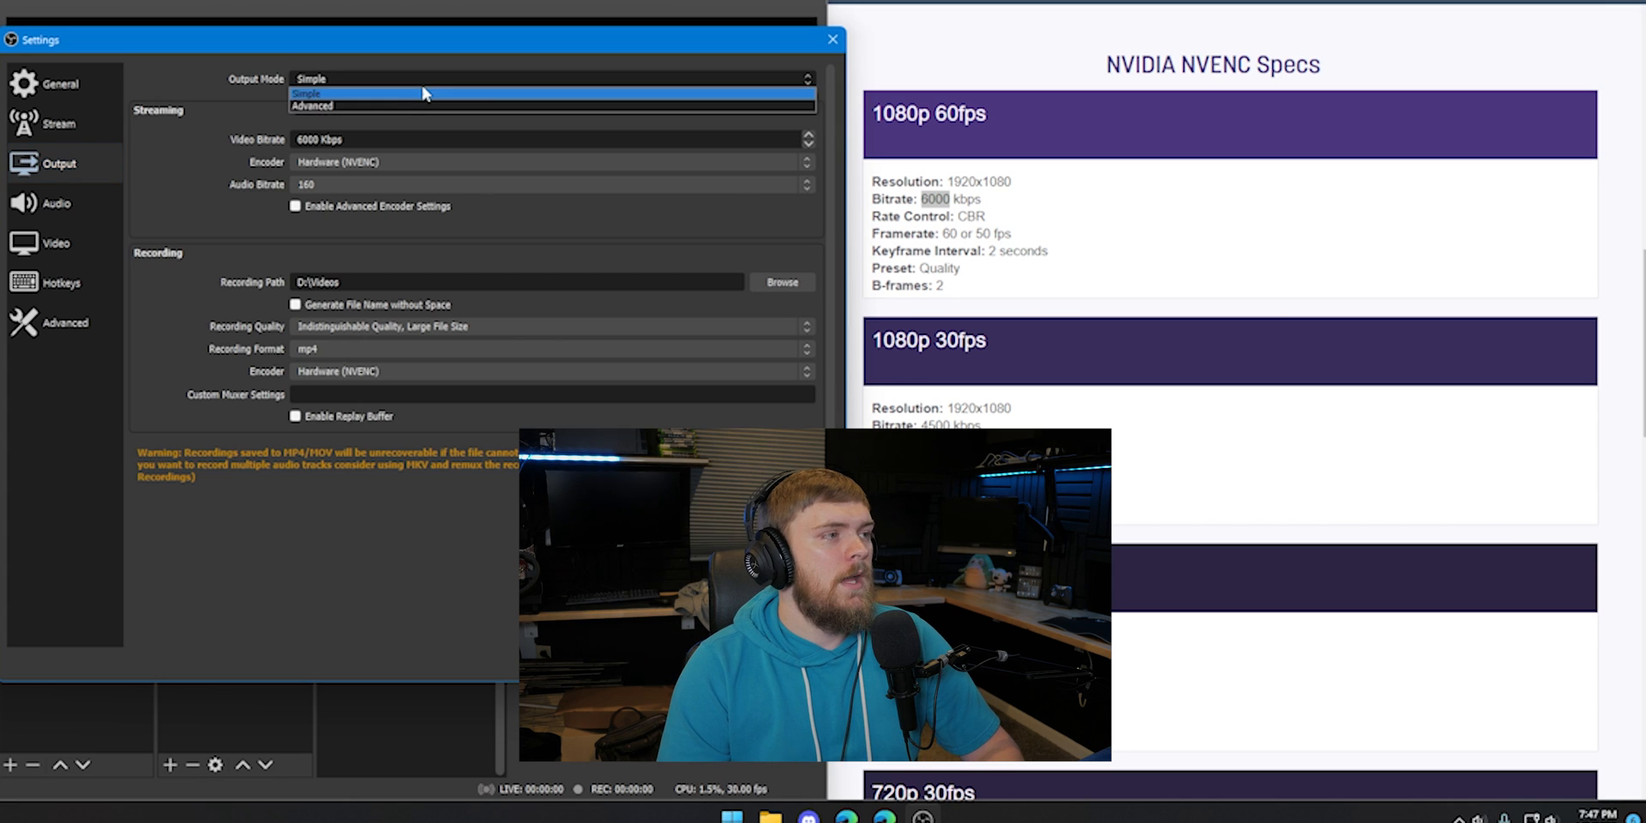
# Use Advanced mode with NVIDIA NVENC H.264 (new), CBR 6000 Kbps, keyframe interval 2.
pyautogui.click(312, 106)
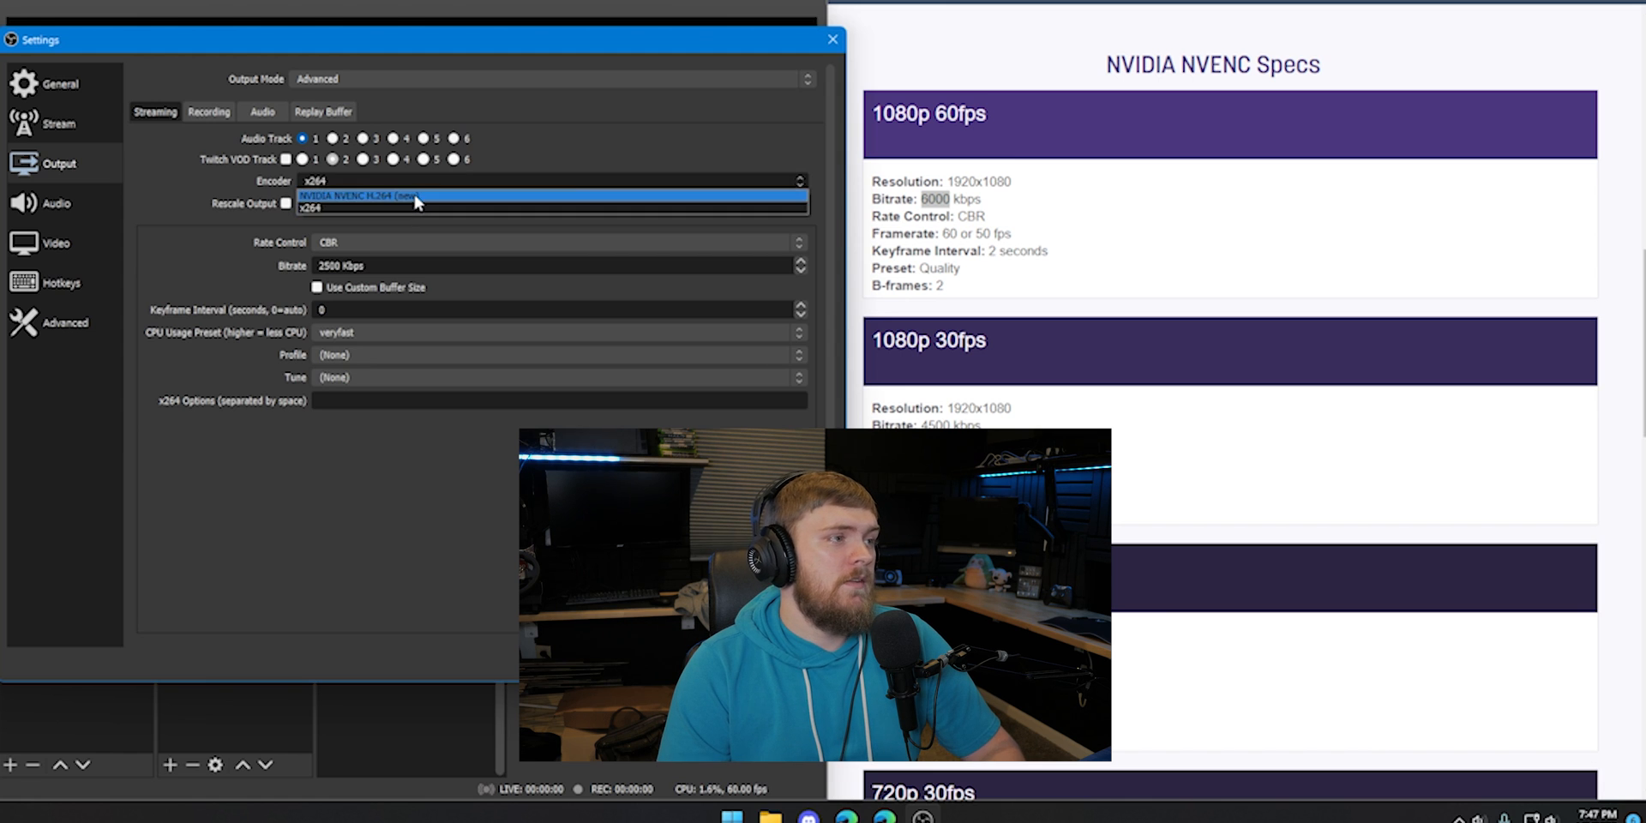
pyautogui.click(368, 196)
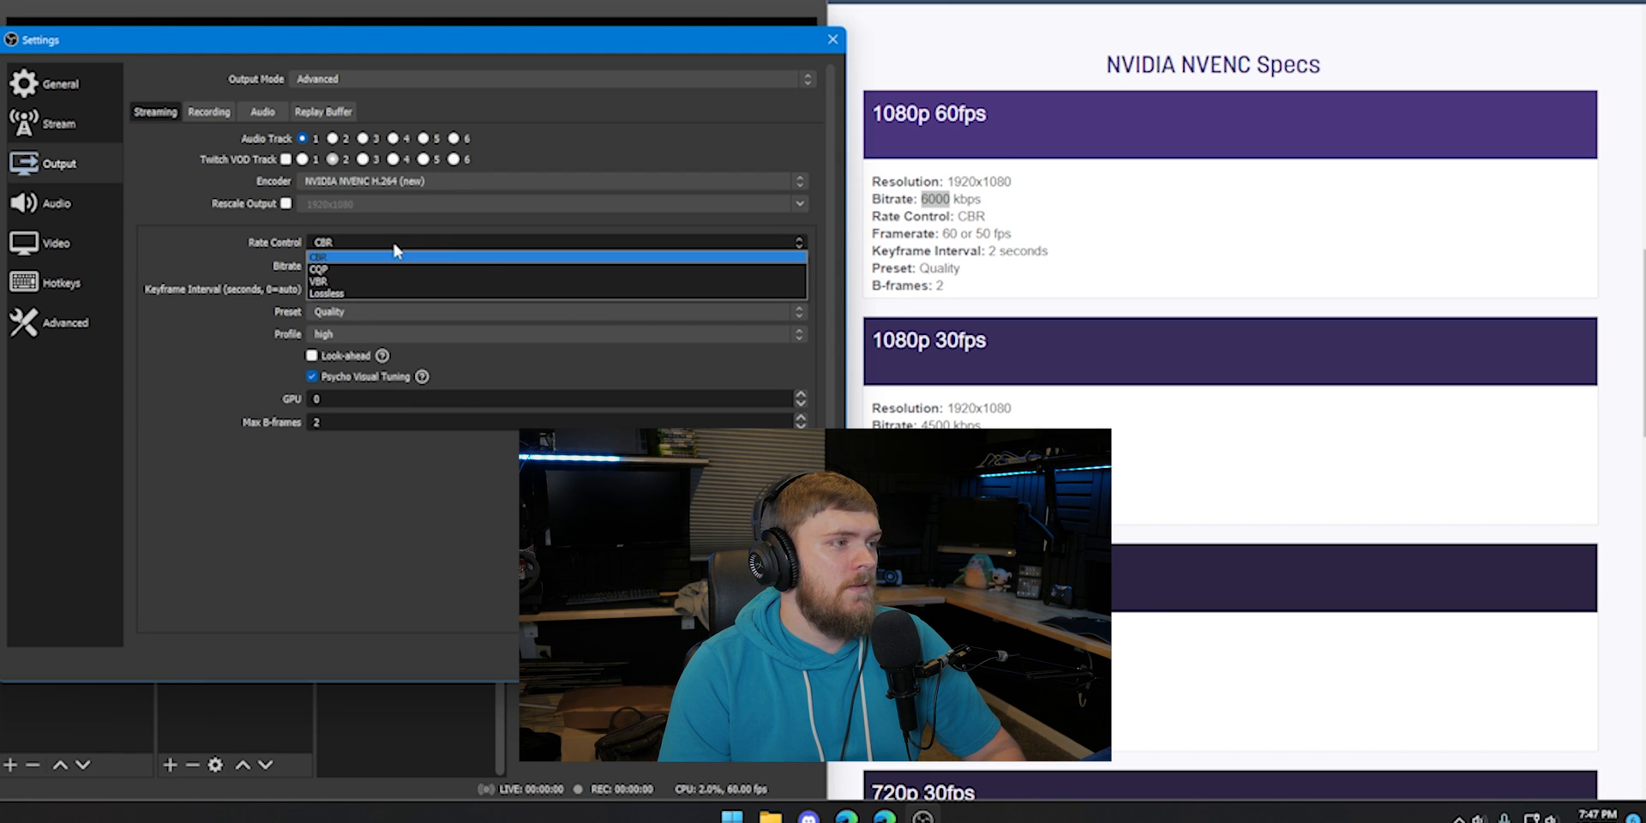
pyautogui.click(320, 255)
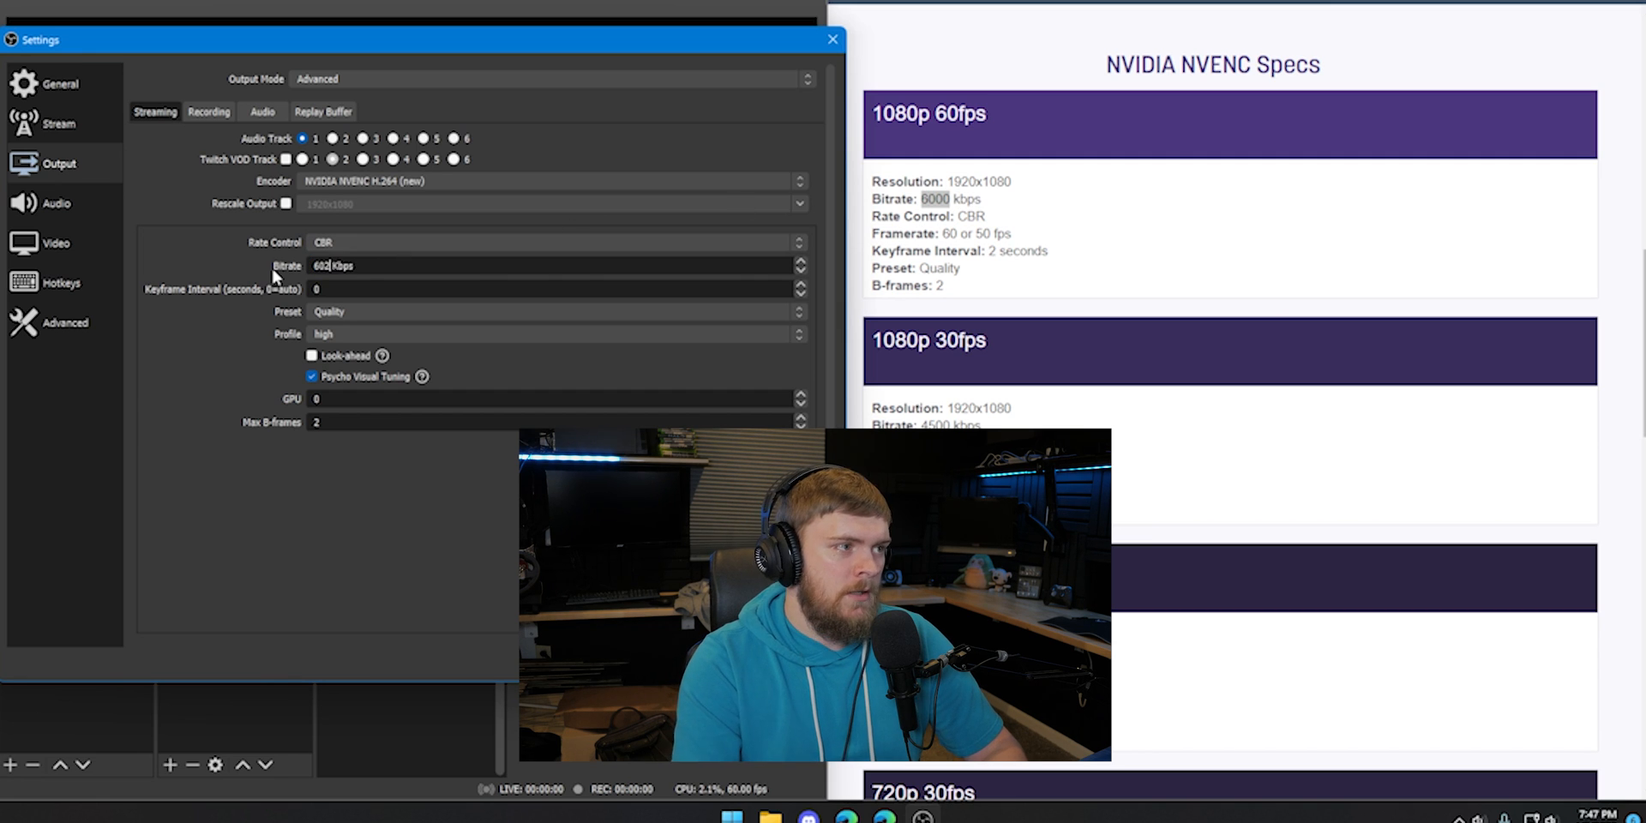
pyautogui.write('6000')
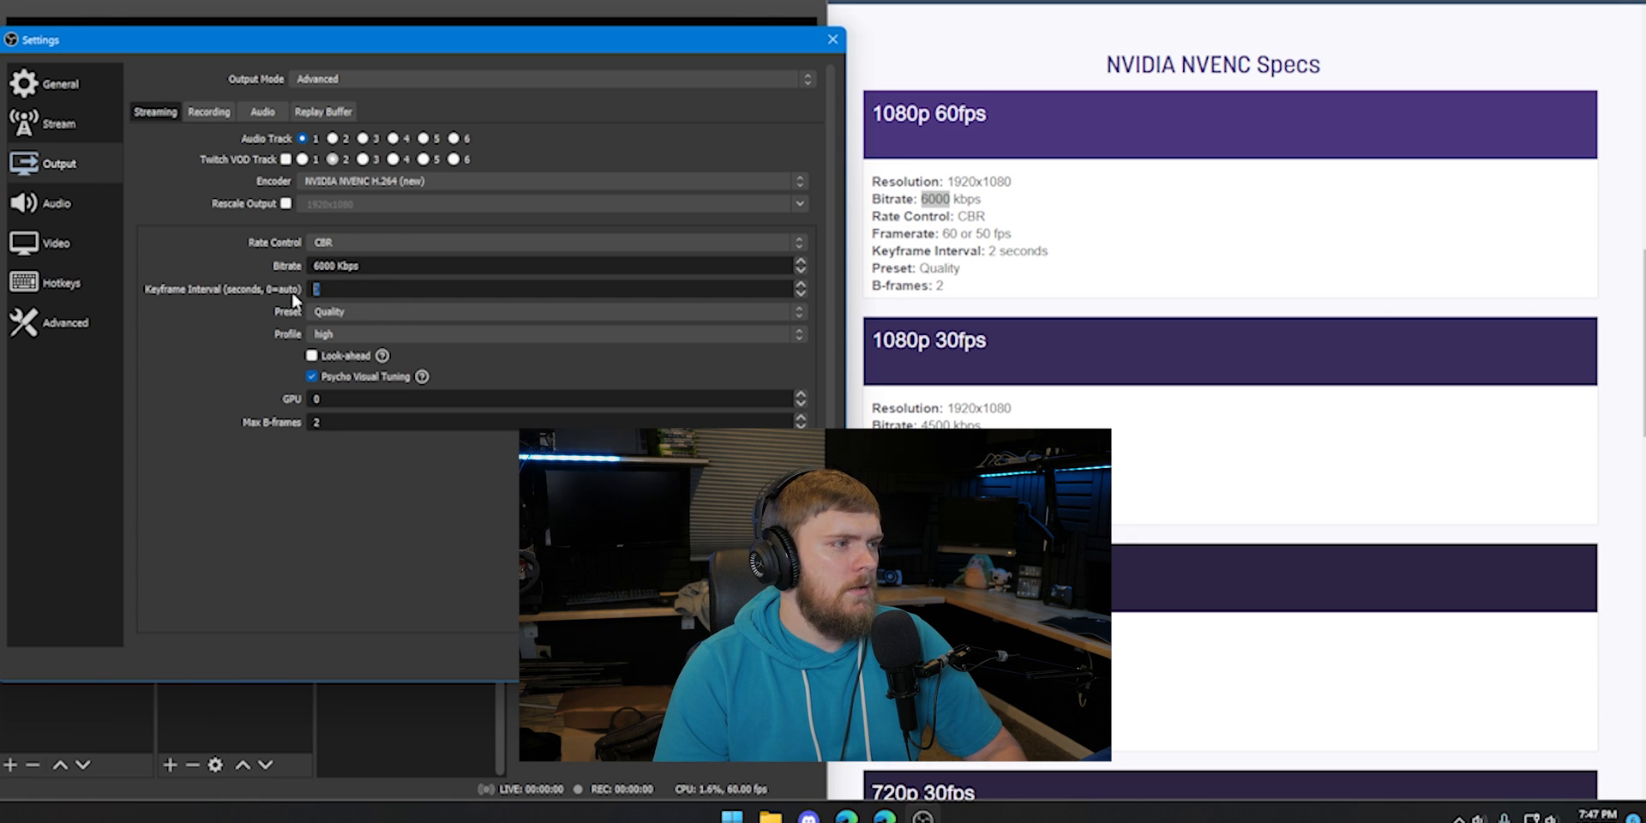
pyautogui.write('2')
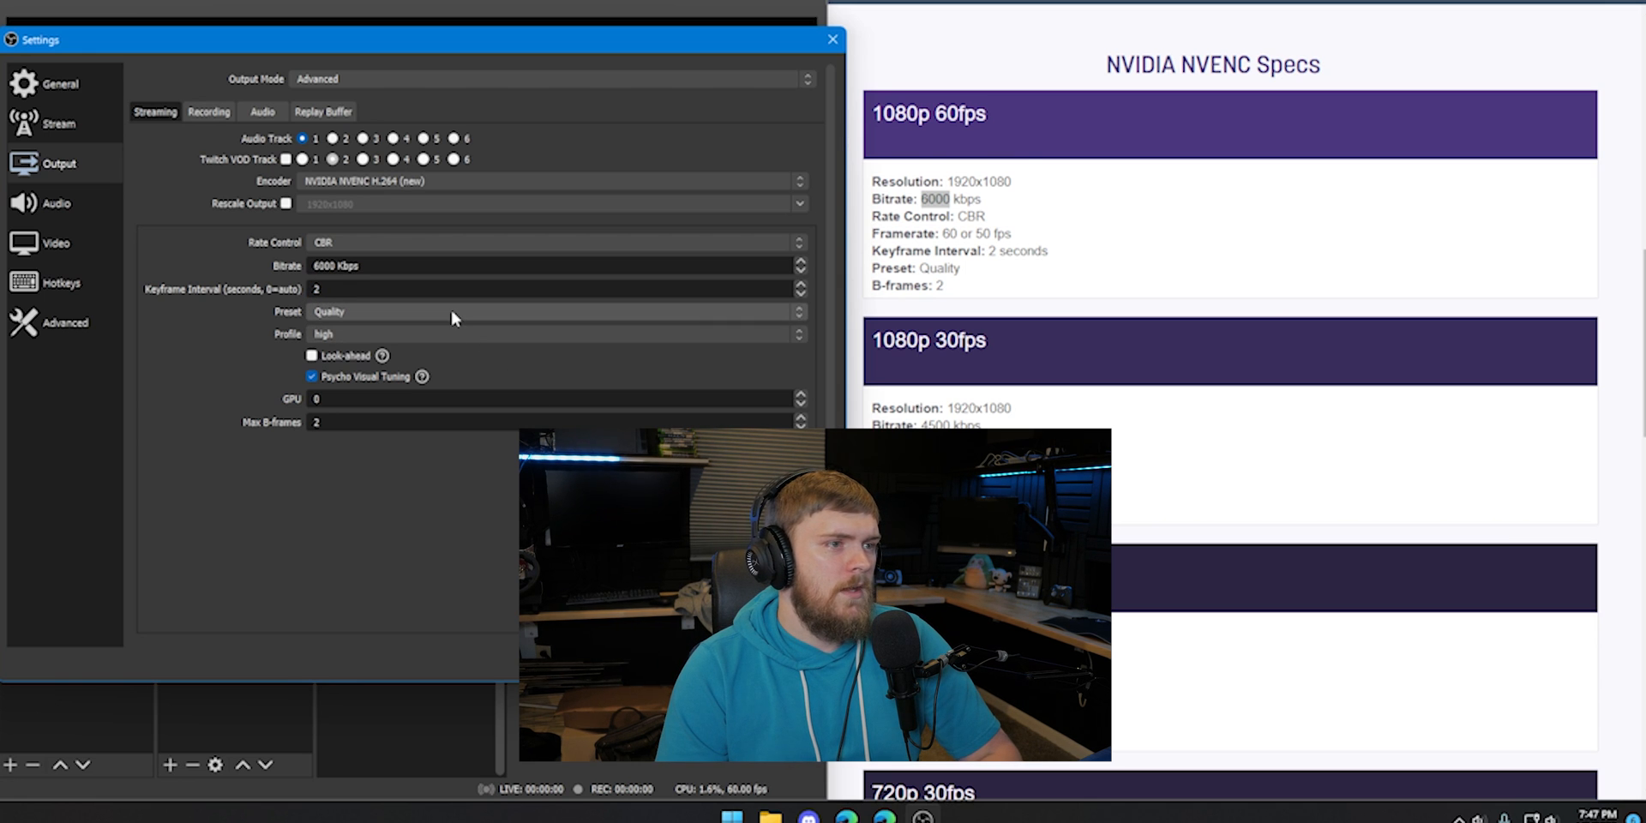
pyautogui.moveTo(439, 340)
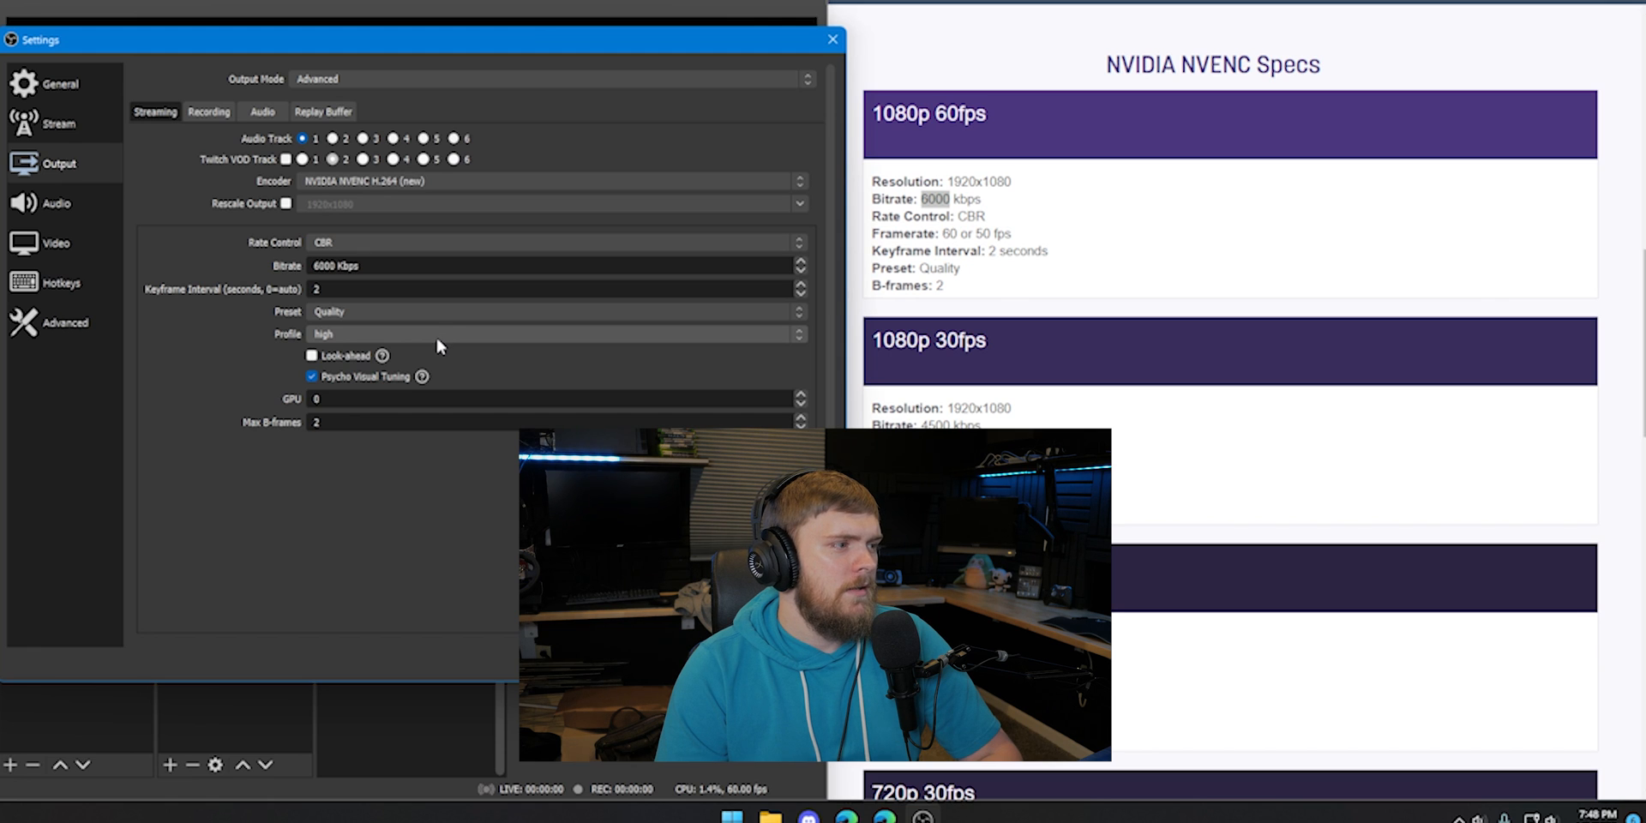
pyautogui.moveTo(912, 305)
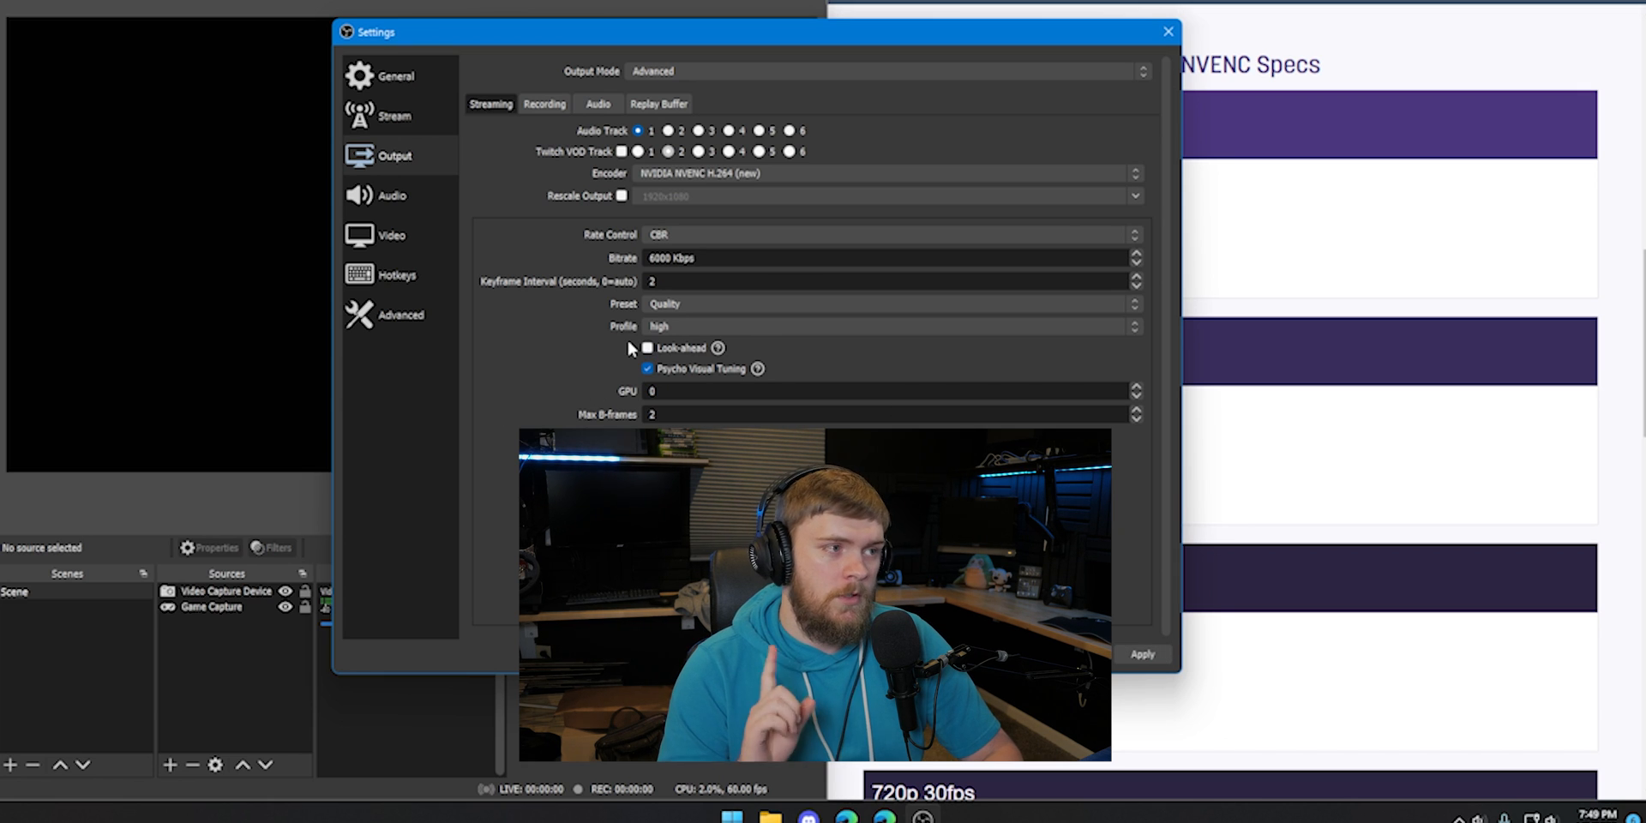
pyautogui.moveTo(543, 70)
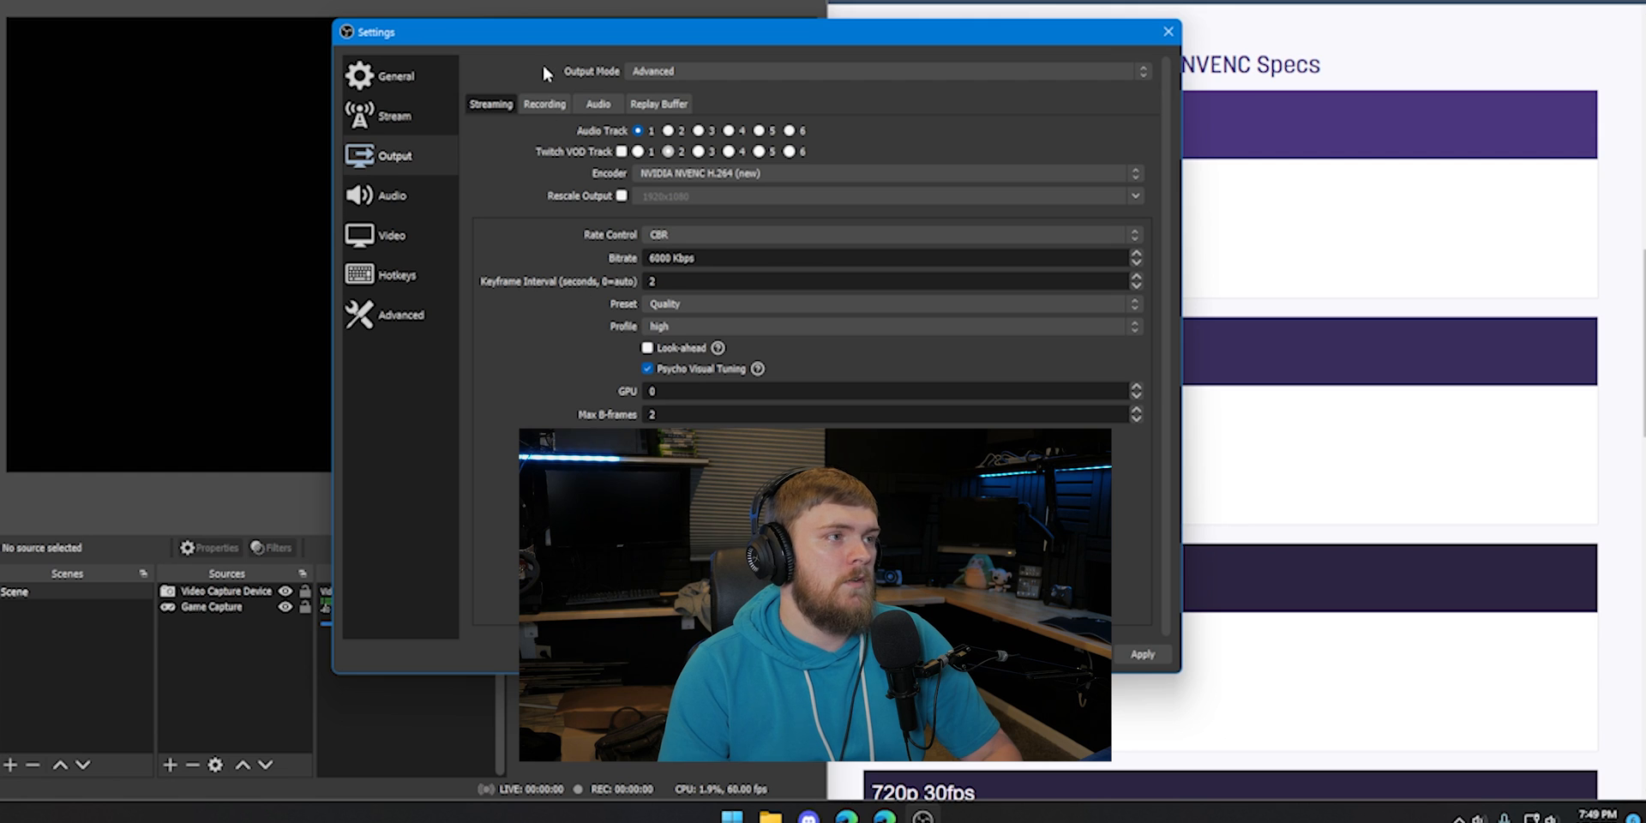
pyautogui.click(543, 103)
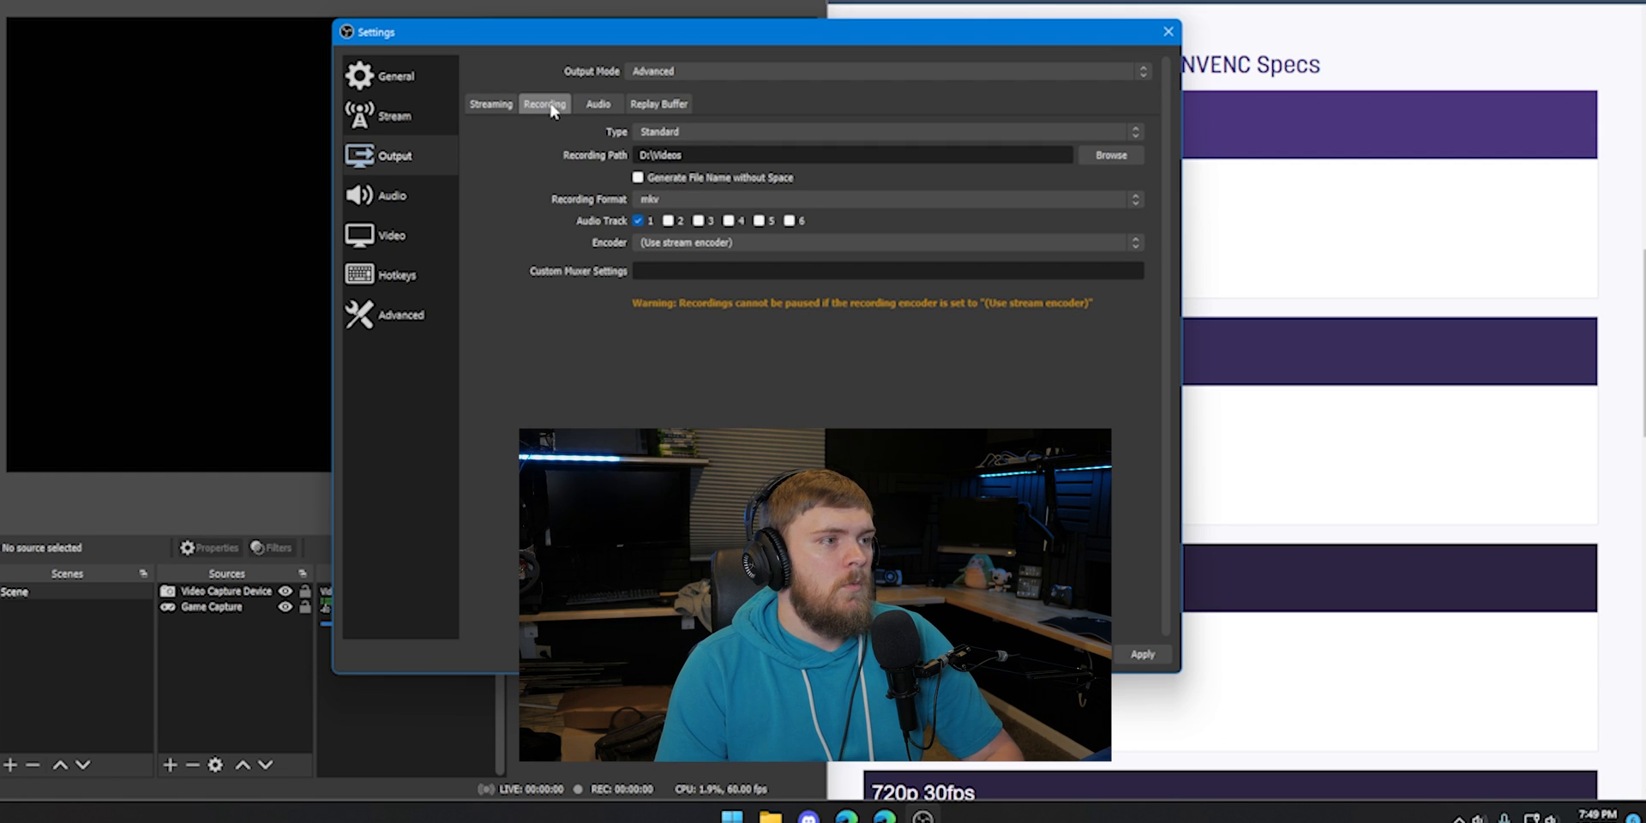
pyautogui.click(597, 103)
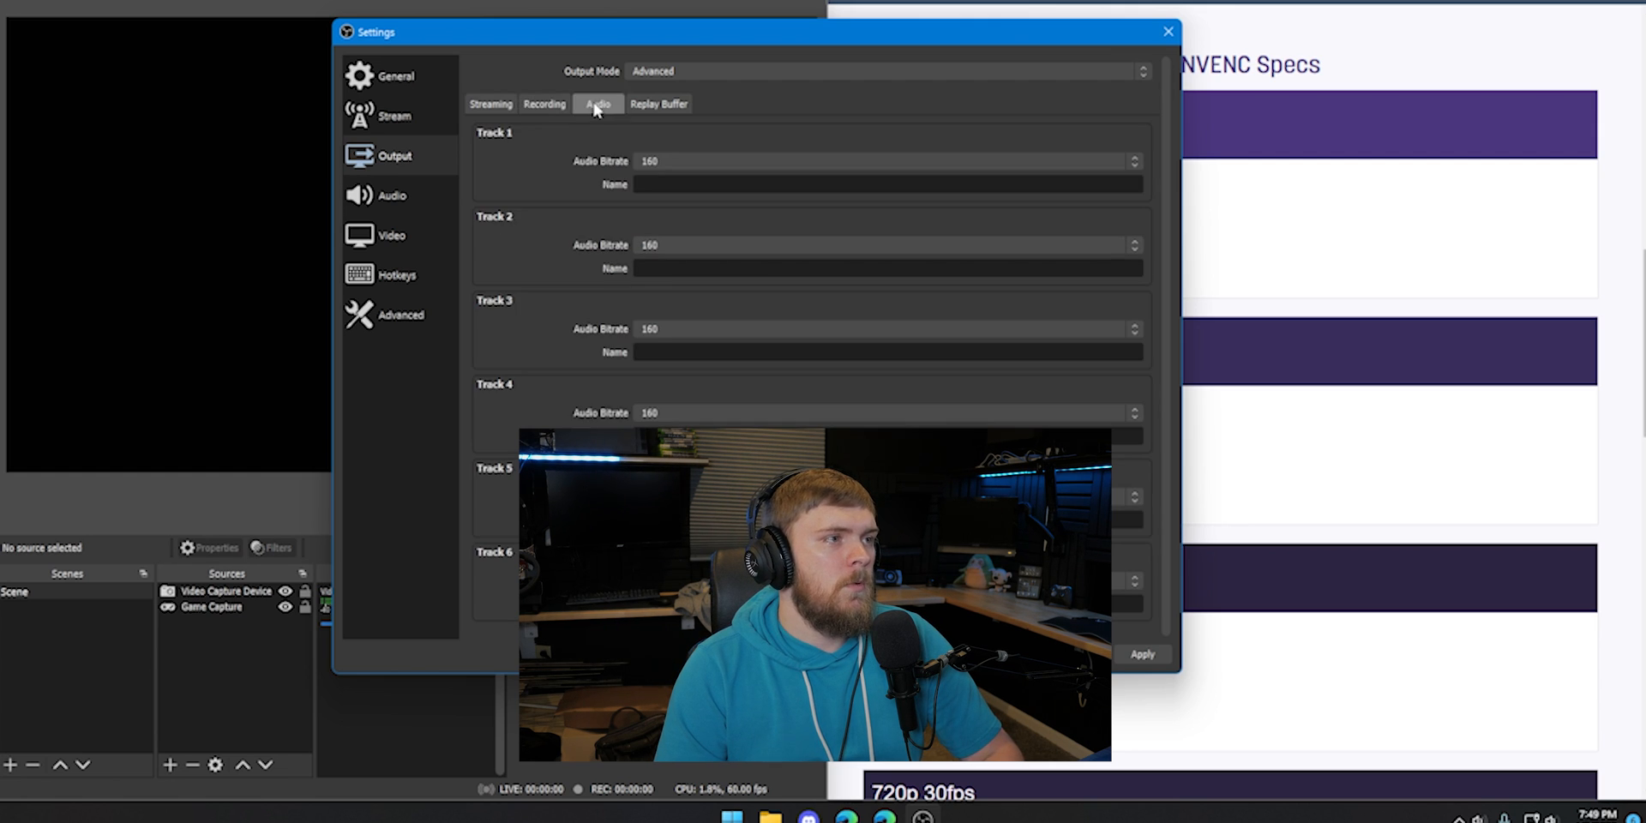
pyautogui.click(489, 103)
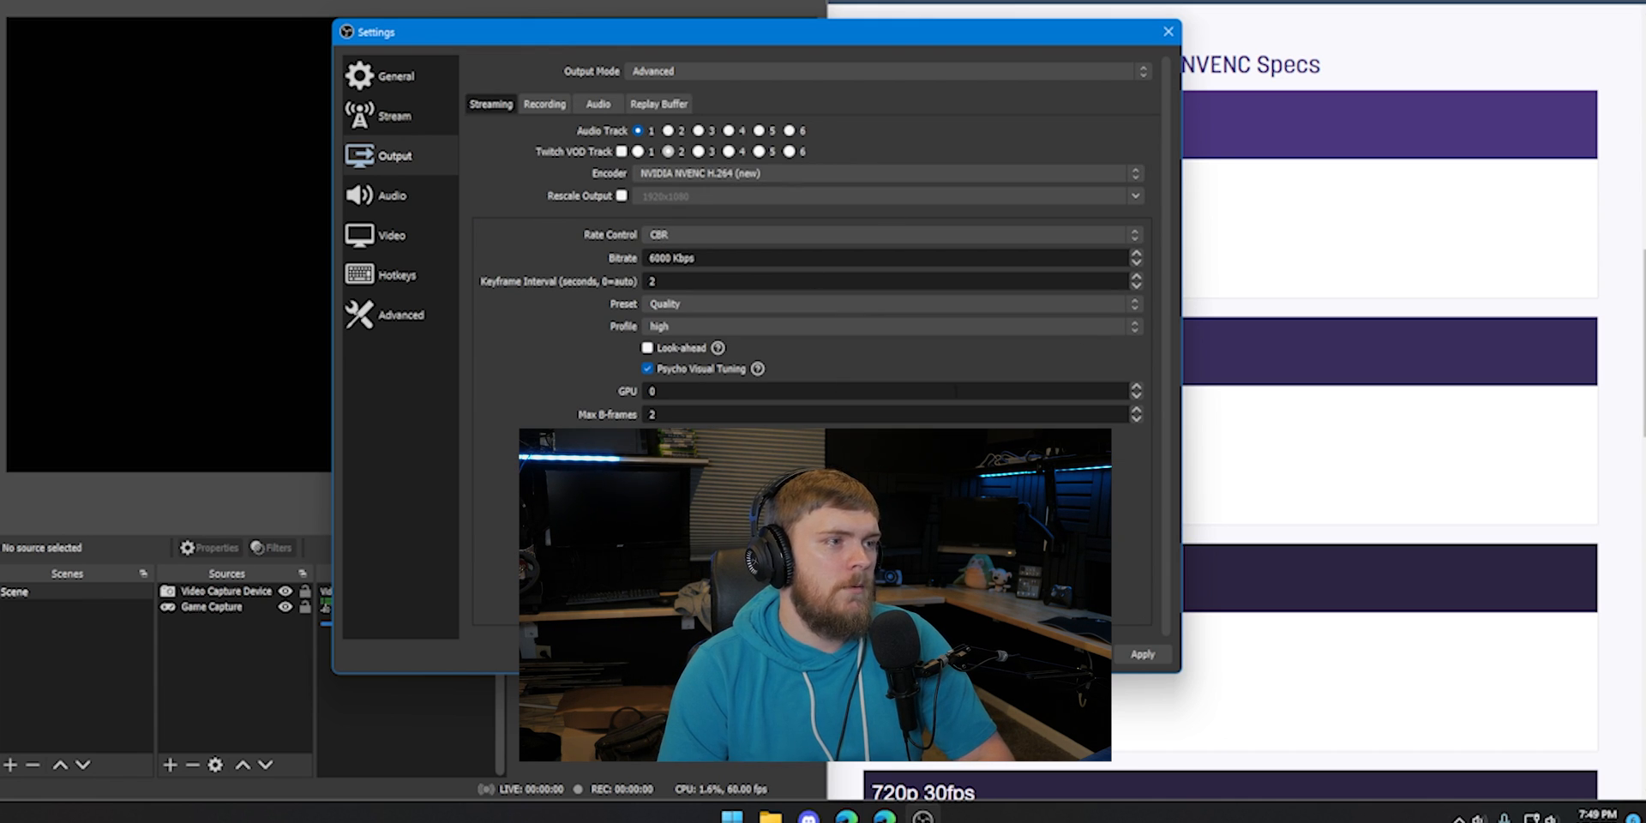
pyautogui.moveTo(740, 339)
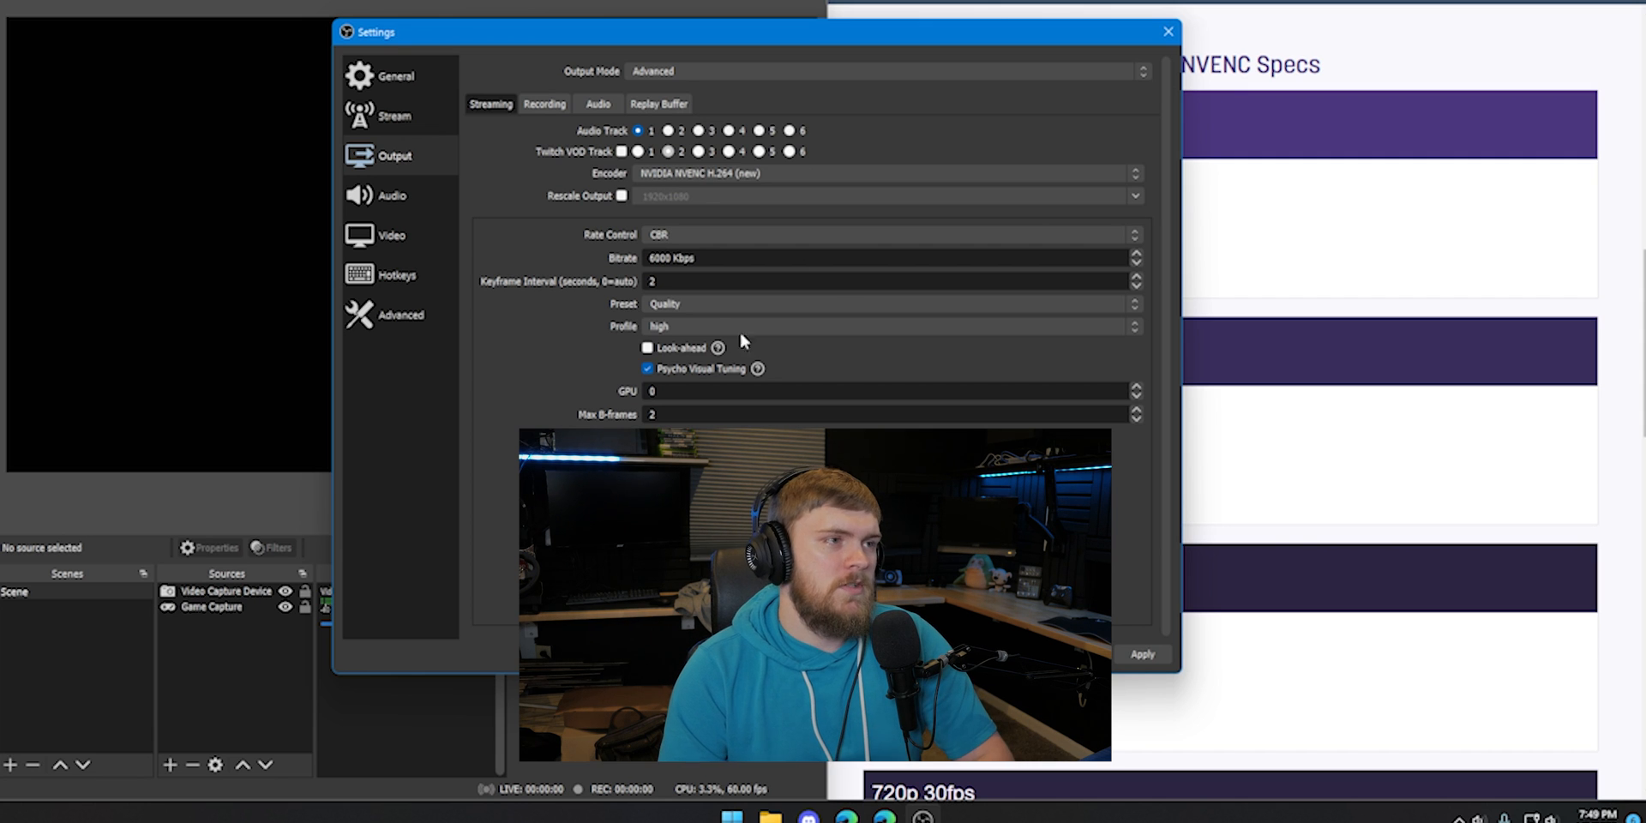